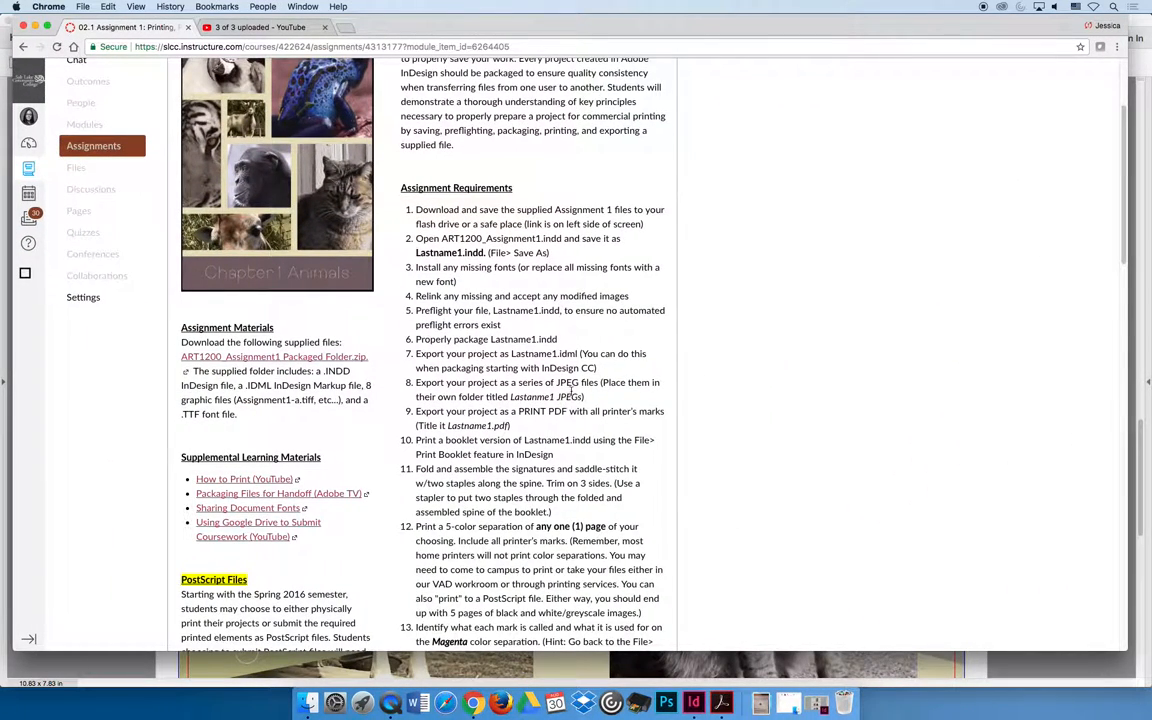
# - Scroll the Canvas assignment down to requirements 12–13 on color separations and printer's marks
pyautogui.scroll(-3)
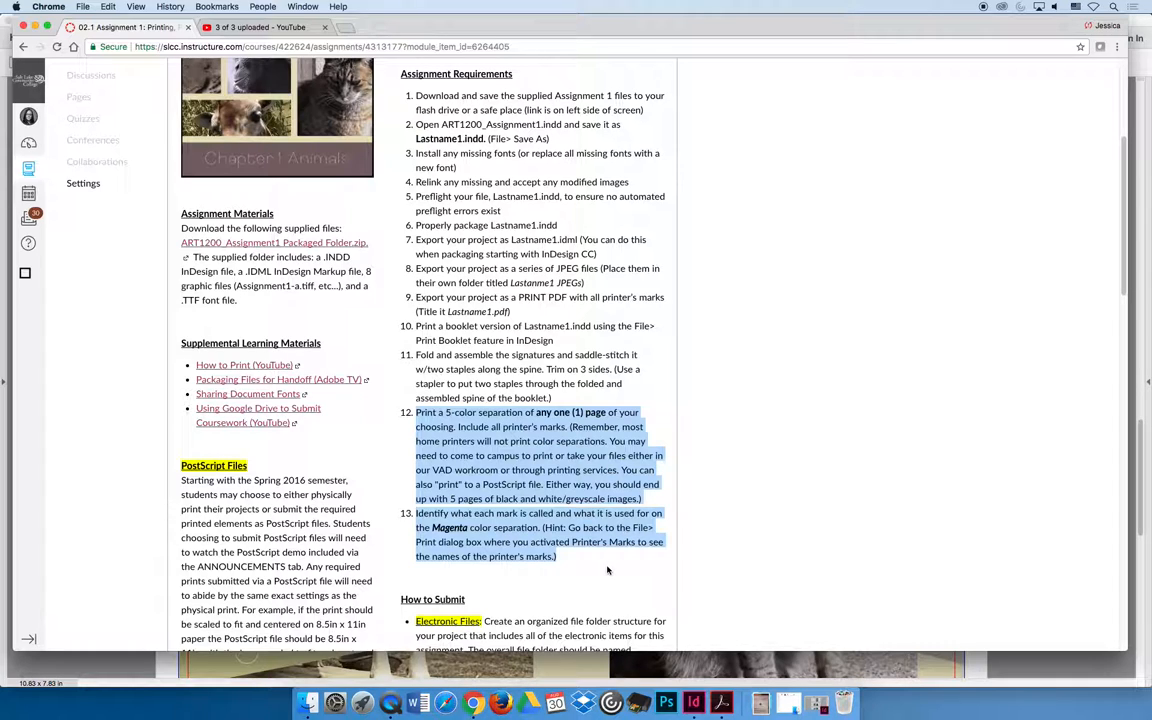
pyautogui.moveTo(593, 570)
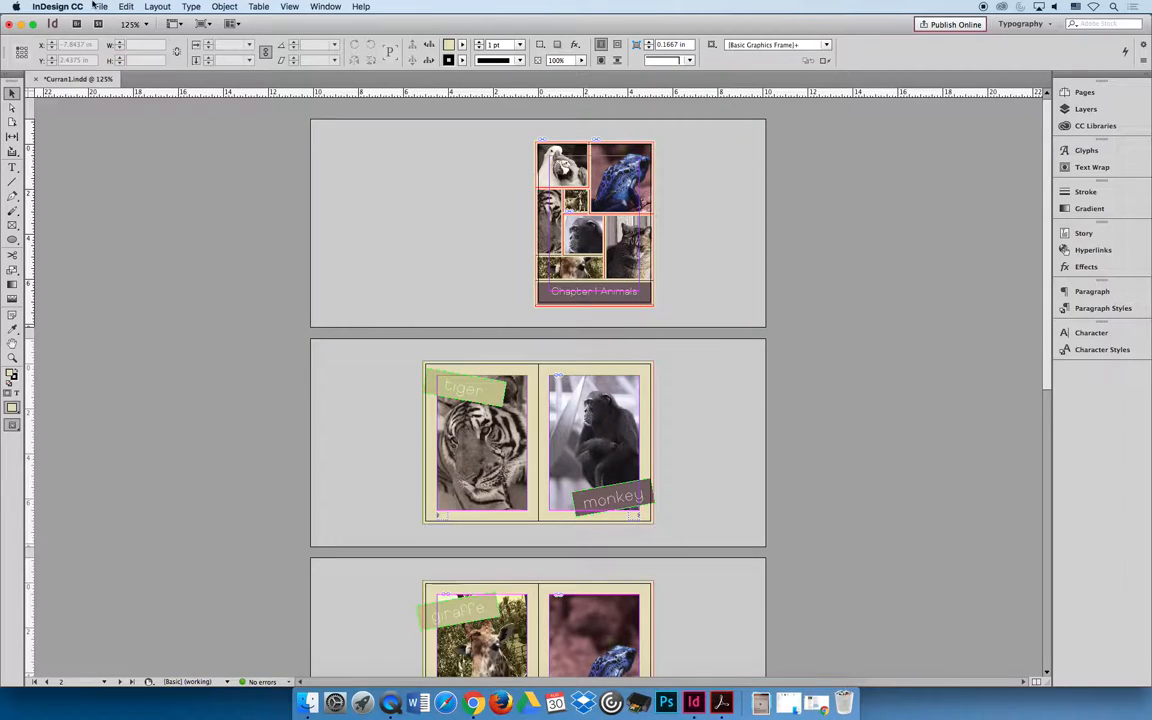
# - Print to the OPEN-scm1173_HPCLJ_CP6015 printer with the page range set to 4
pyautogui.click(101, 7)
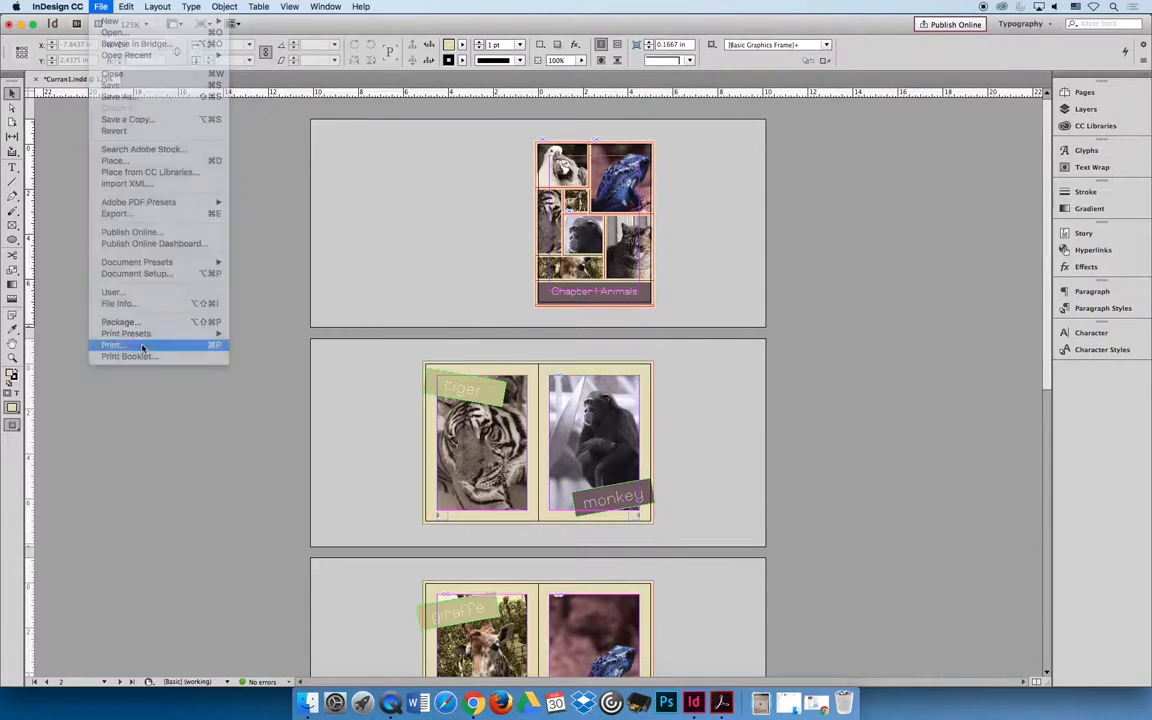
pyautogui.click(112, 345)
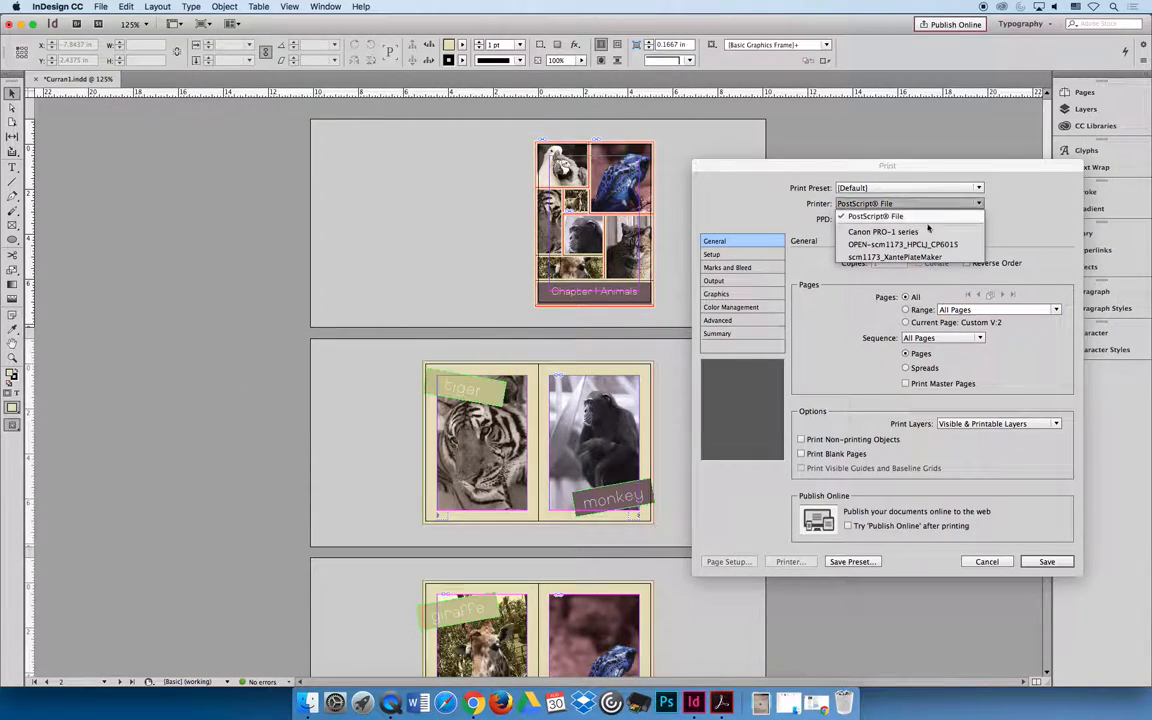
pyautogui.click(902, 244)
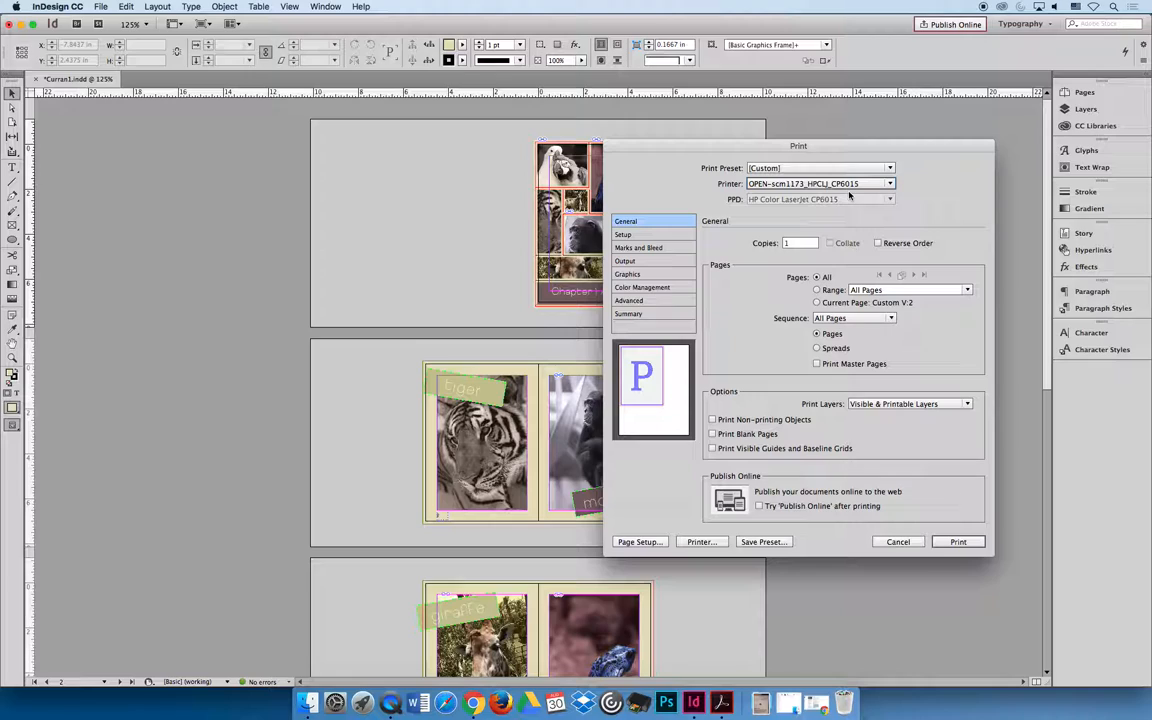
pyautogui.moveTo(760, 254)
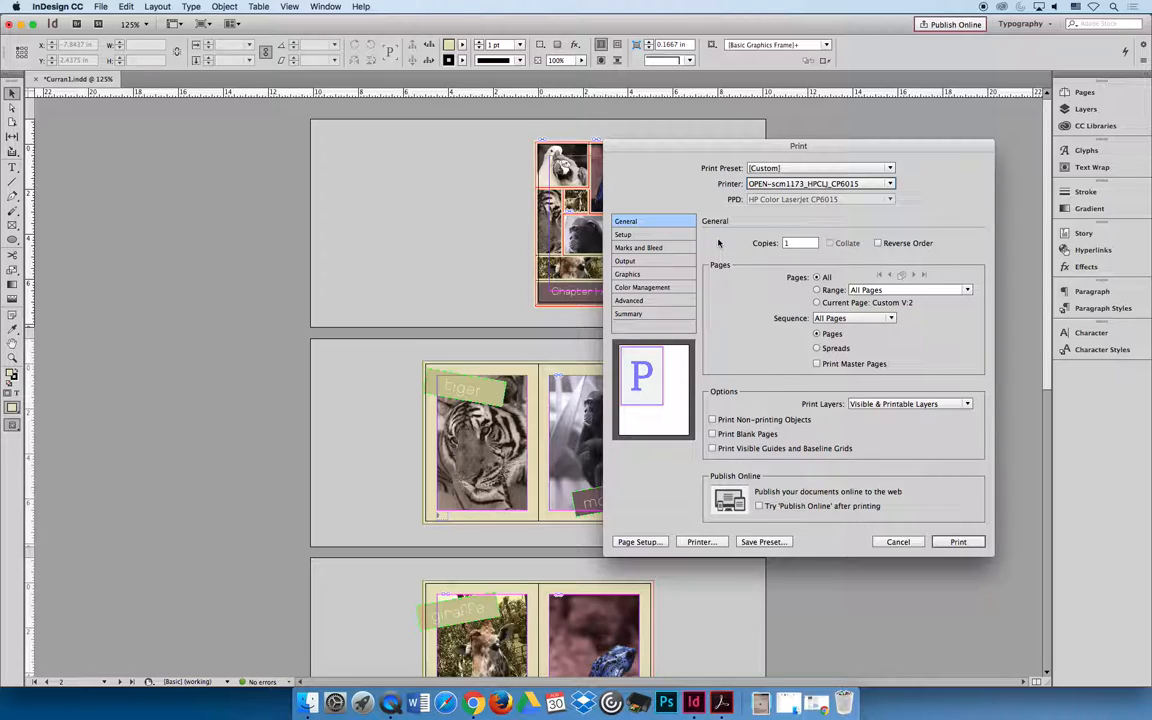
pyautogui.moveTo(803, 255)
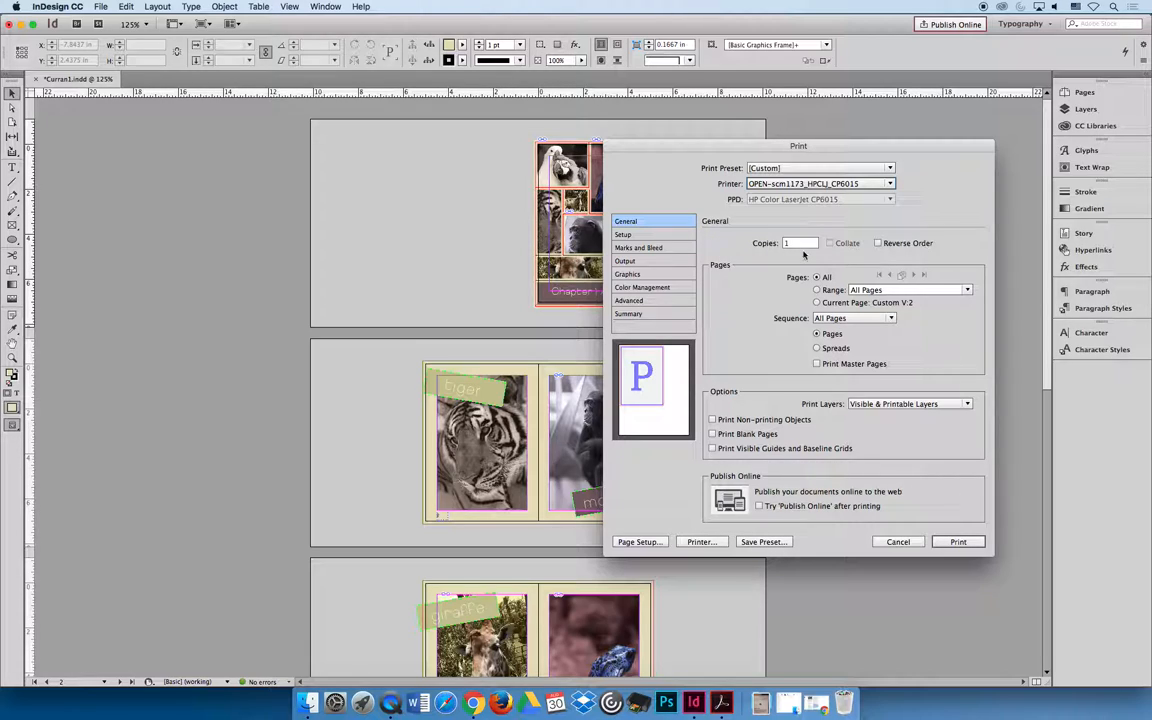
pyautogui.click(817, 290)
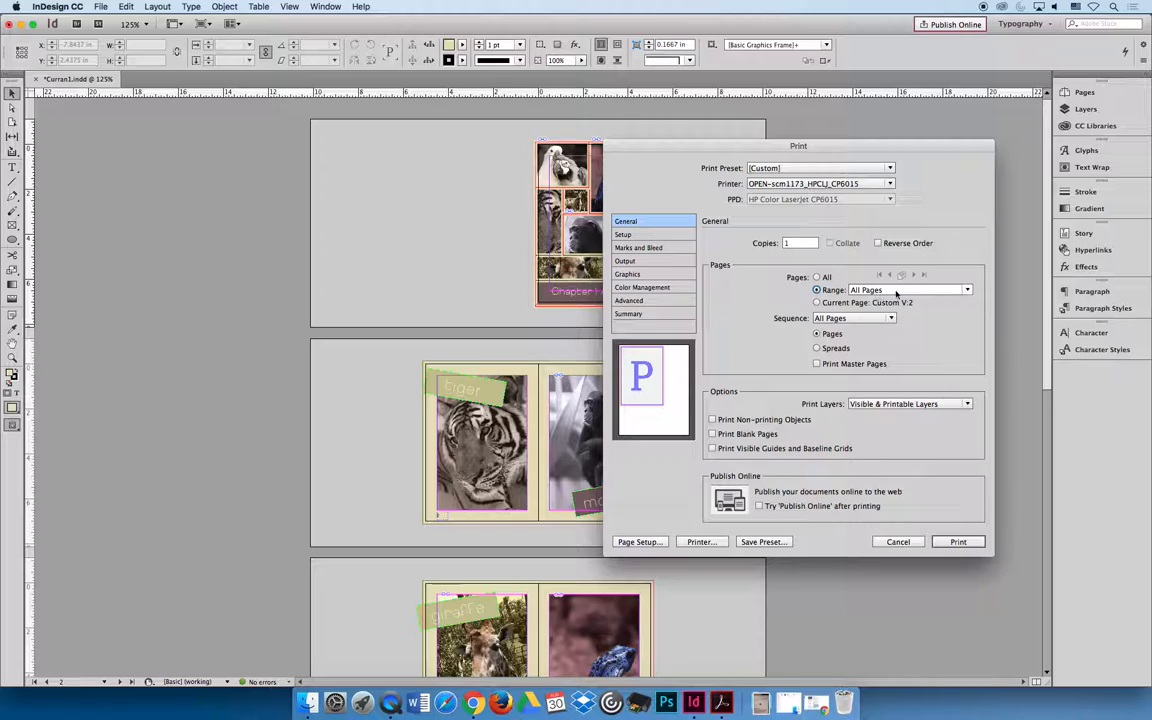
pyautogui.click(905, 290)
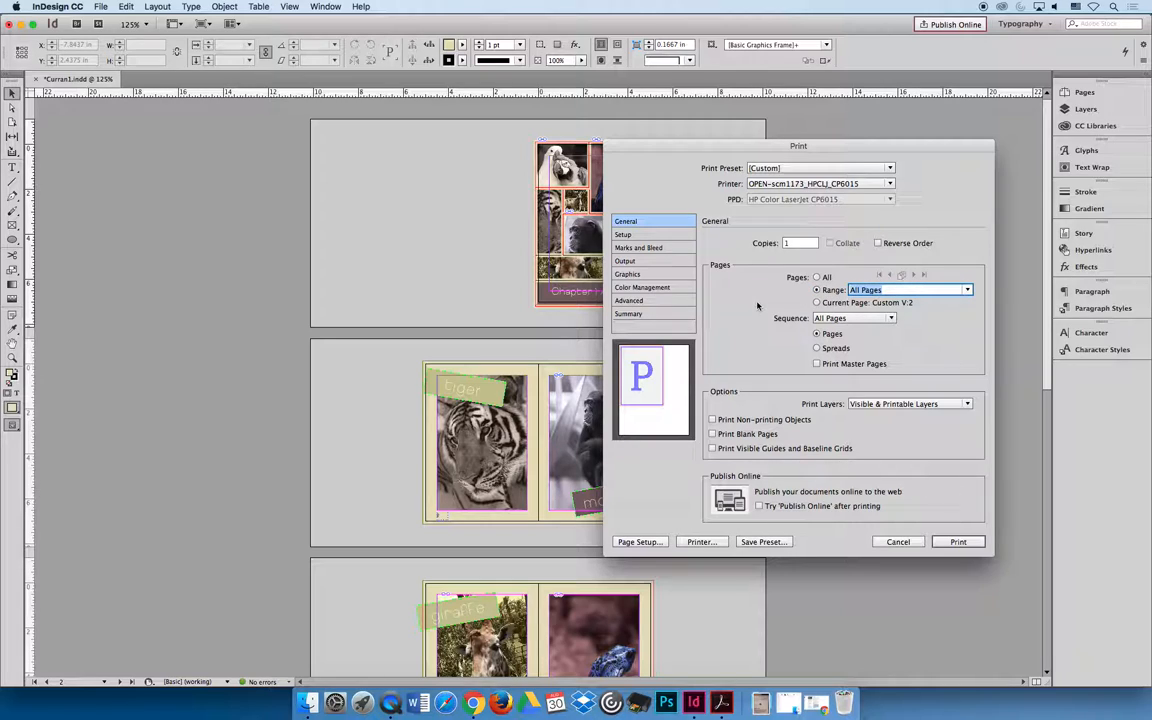
pyautogui.write('4')
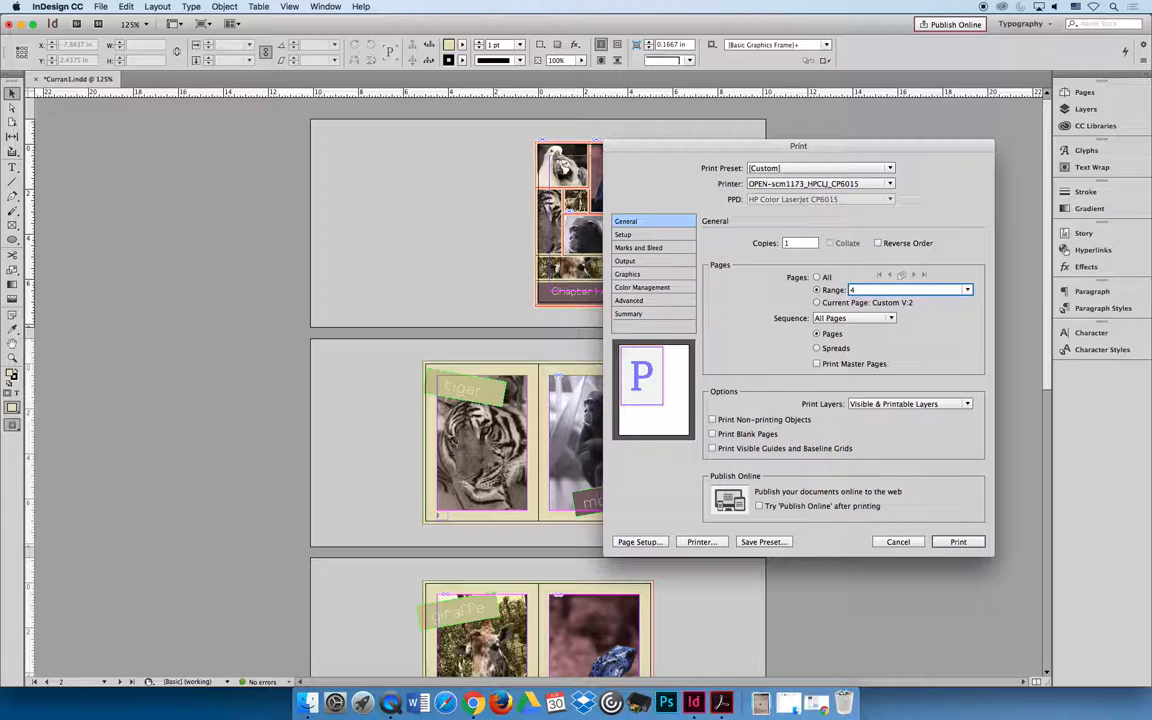
pyautogui.click(623, 234)
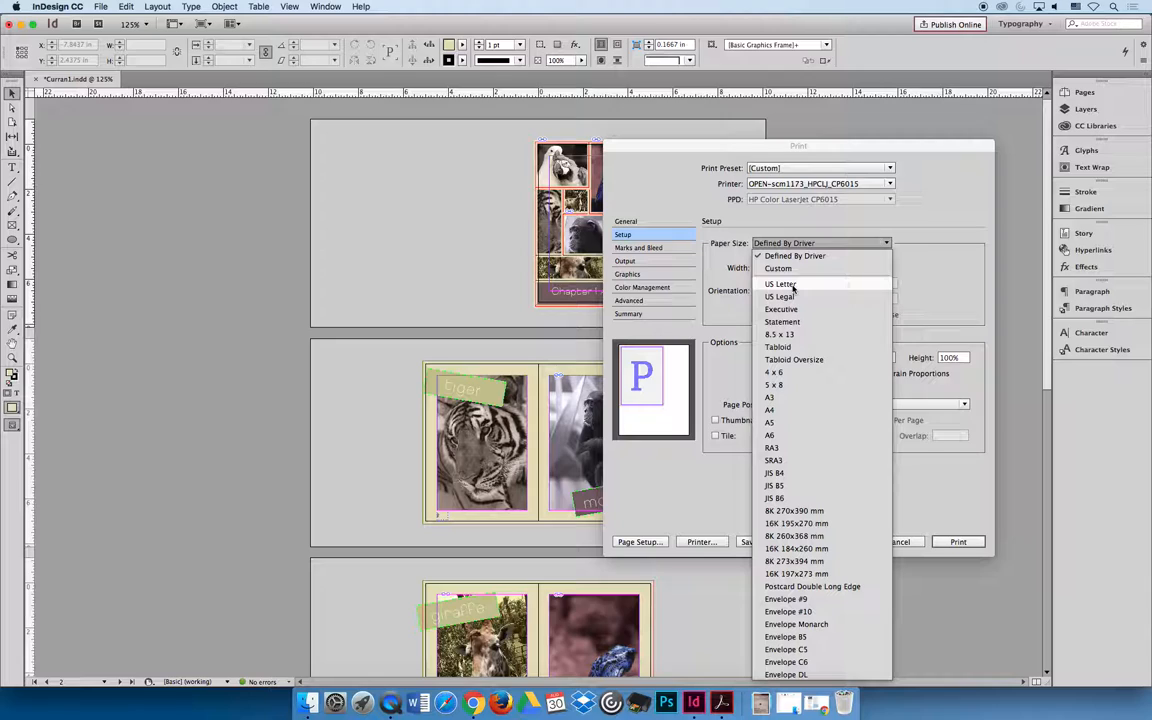
# - Use US Letter paper at 100% scale with the page centered
pyautogui.click(781, 284)
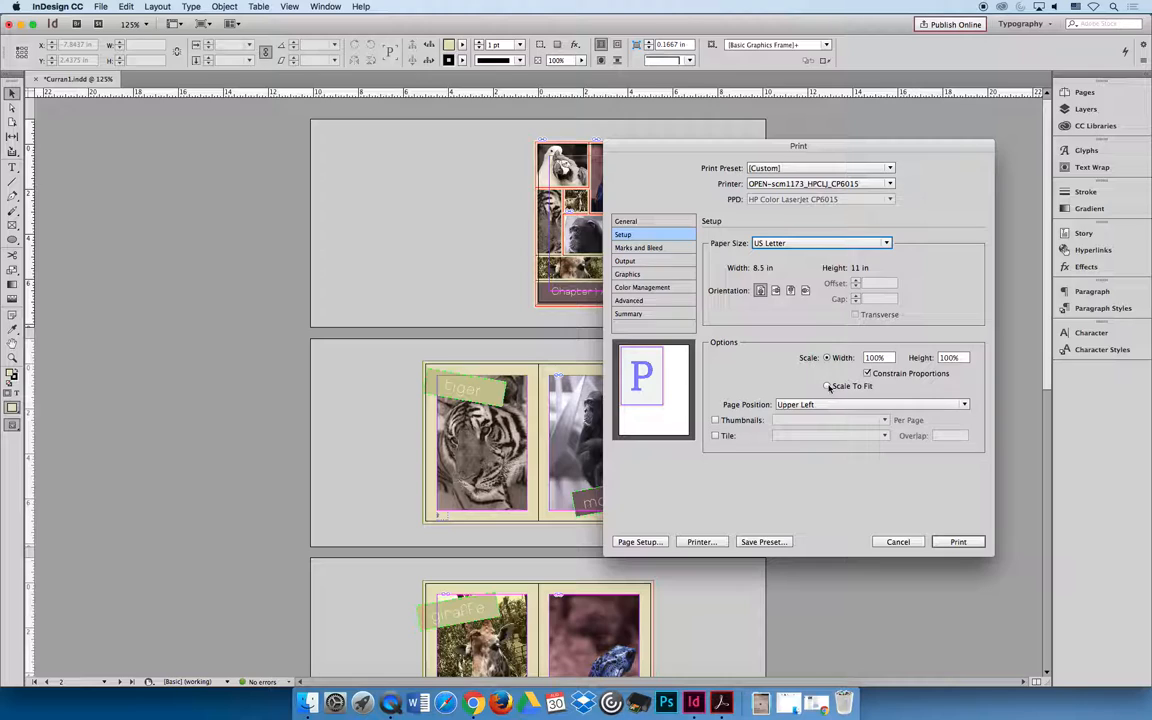
pyautogui.click(827, 386)
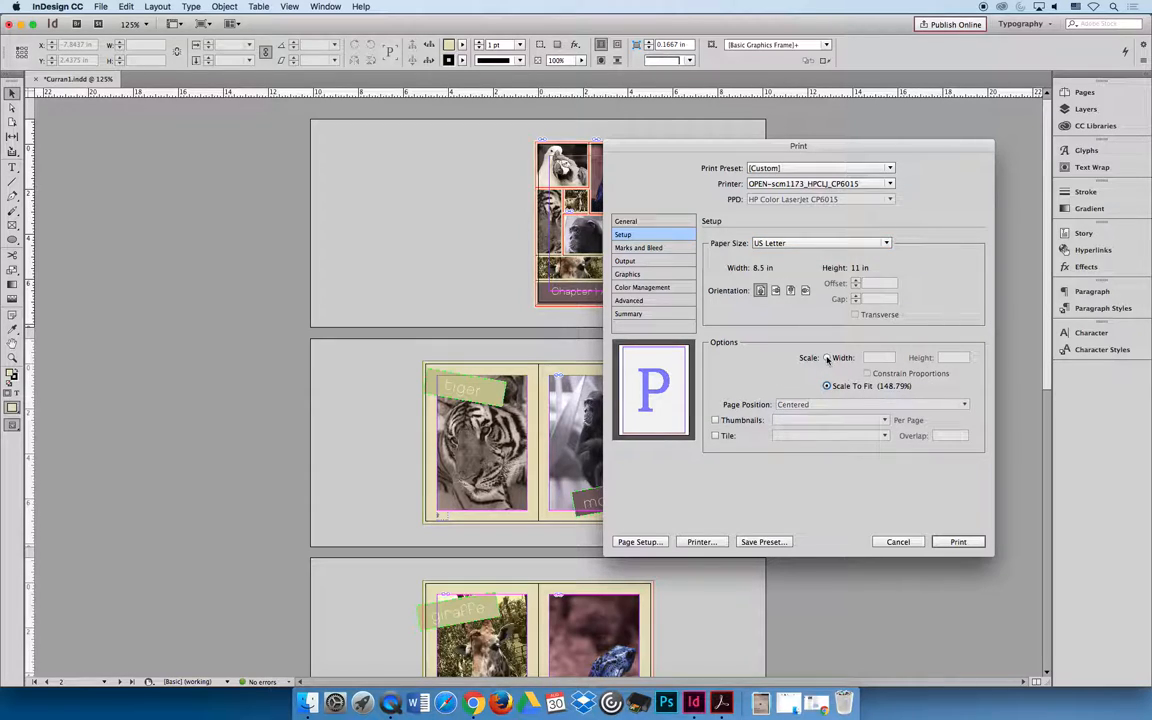
pyautogui.click(827, 358)
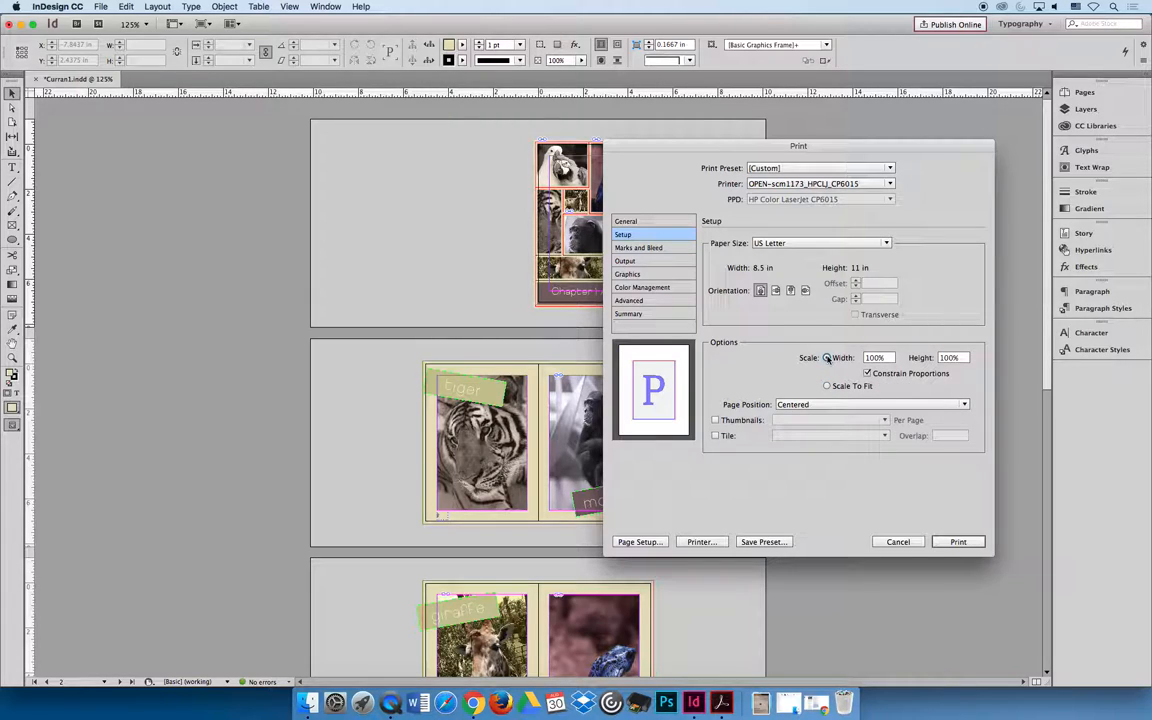
pyautogui.click(827, 386)
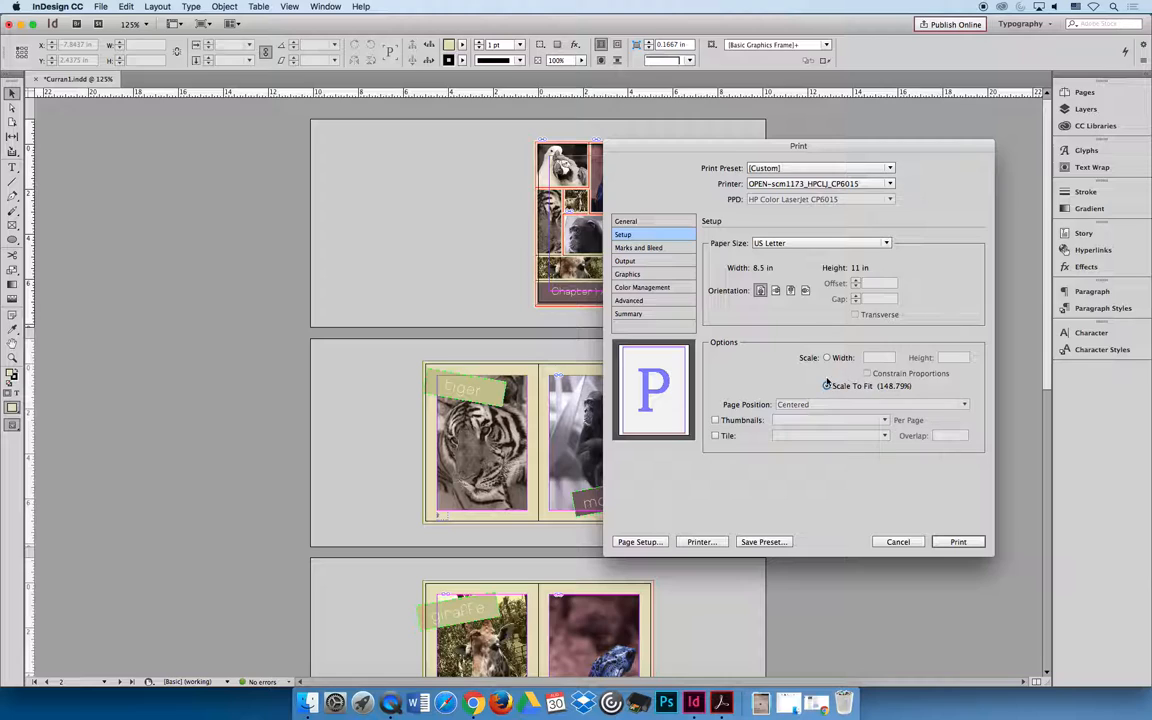
pyautogui.click(827, 357)
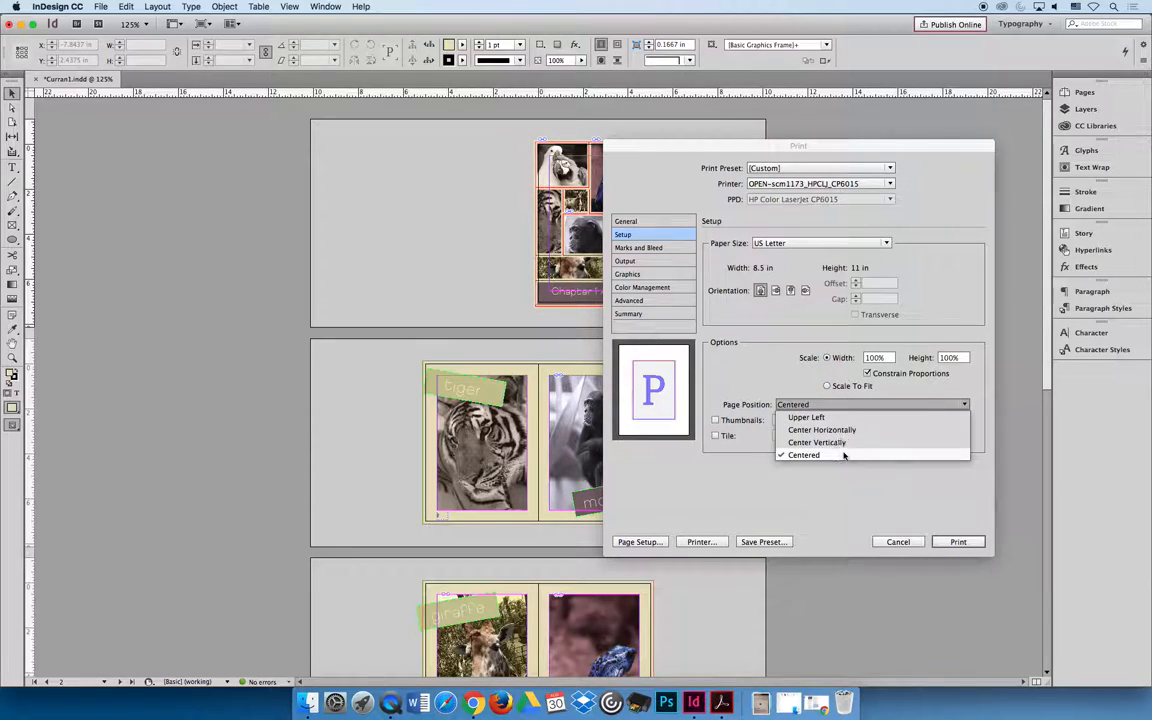
pyautogui.click(804, 454)
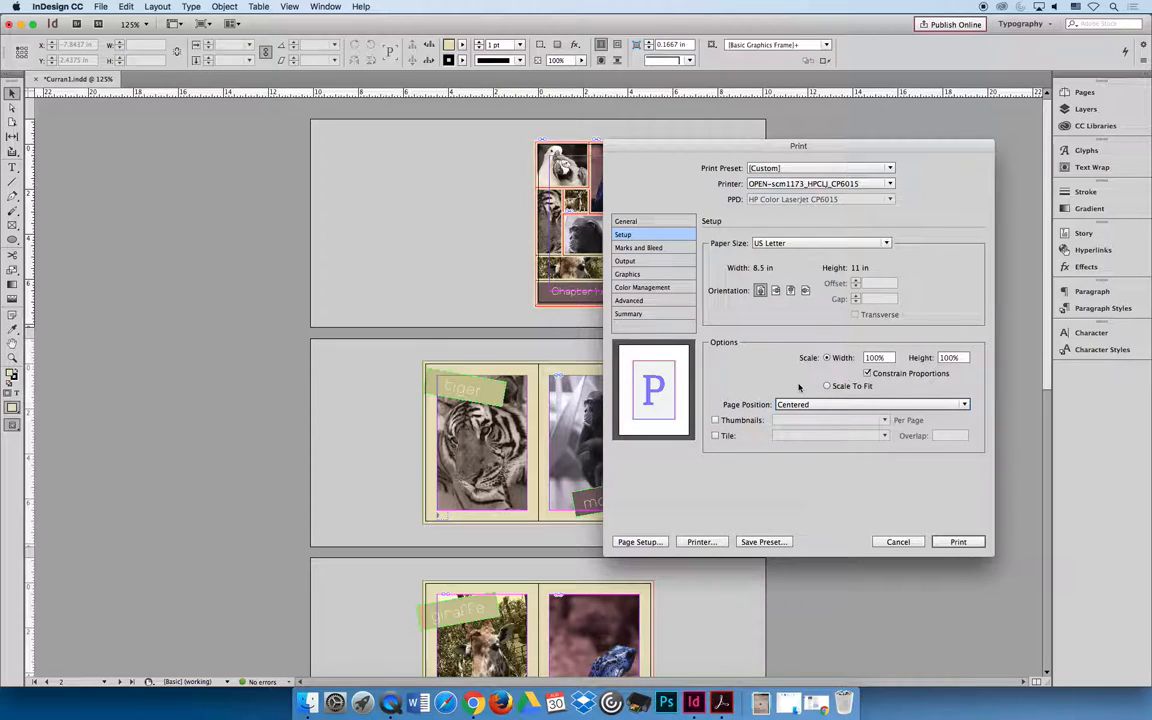
pyautogui.click(638, 247)
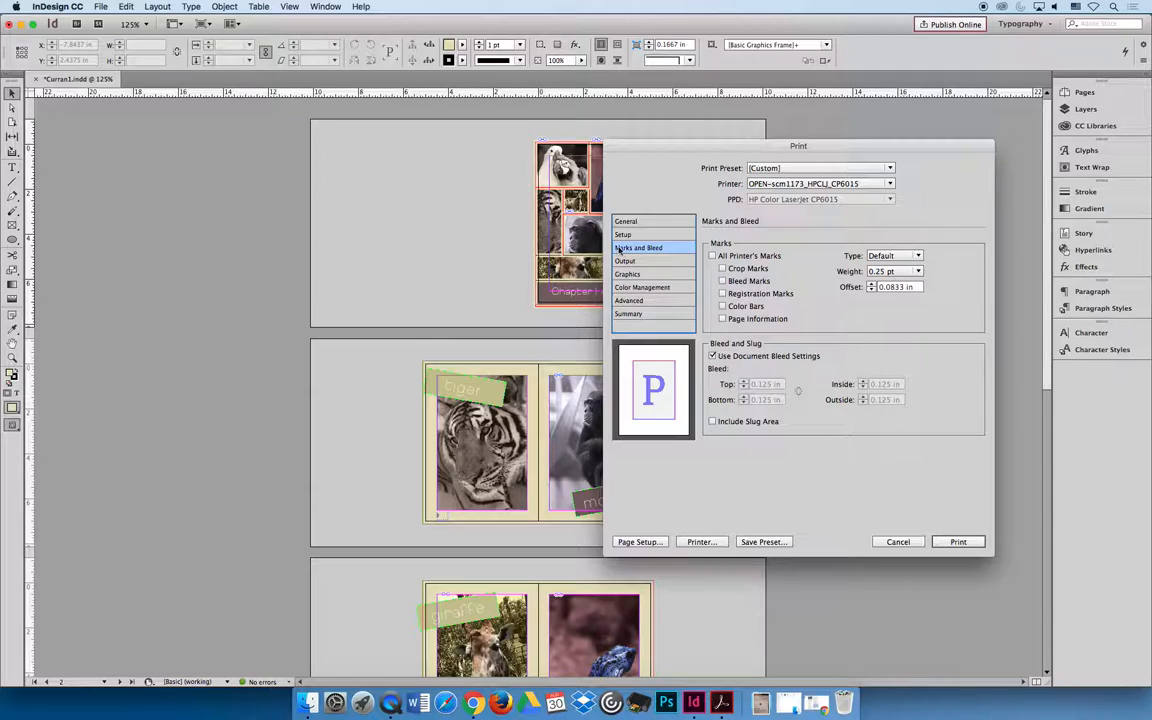
# - Enable All Printer's Marks in the Marks and Bleed settings
pyautogui.click(713, 256)
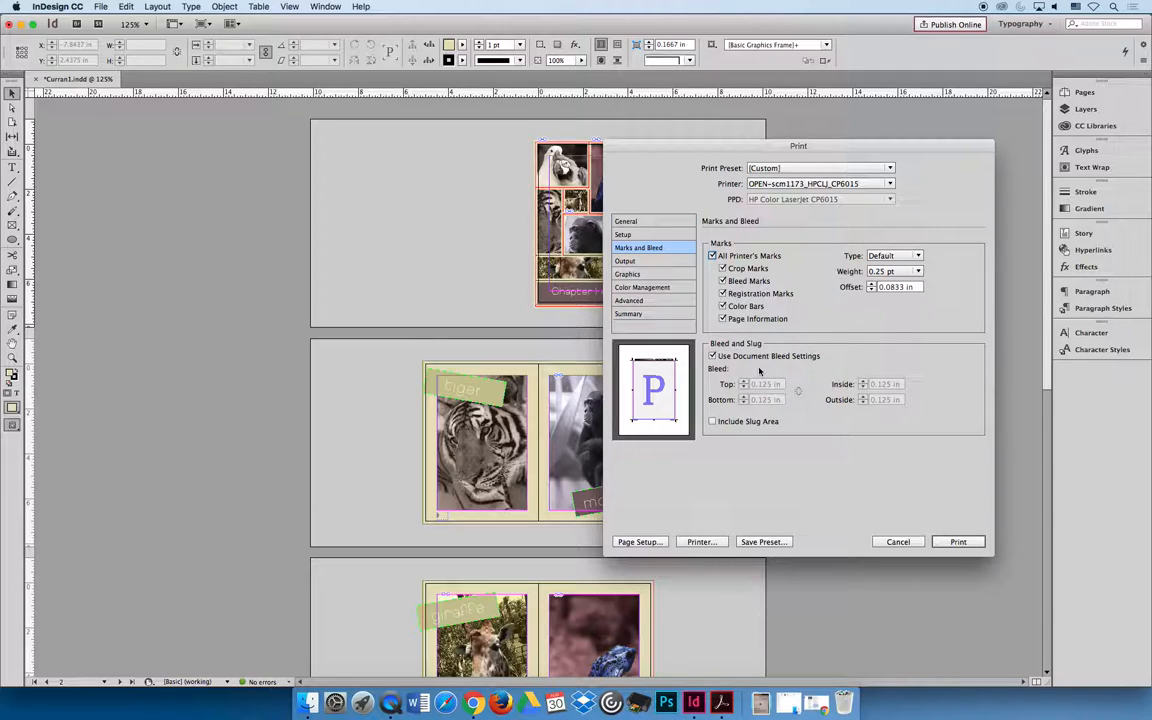
pyautogui.moveTo(781, 369)
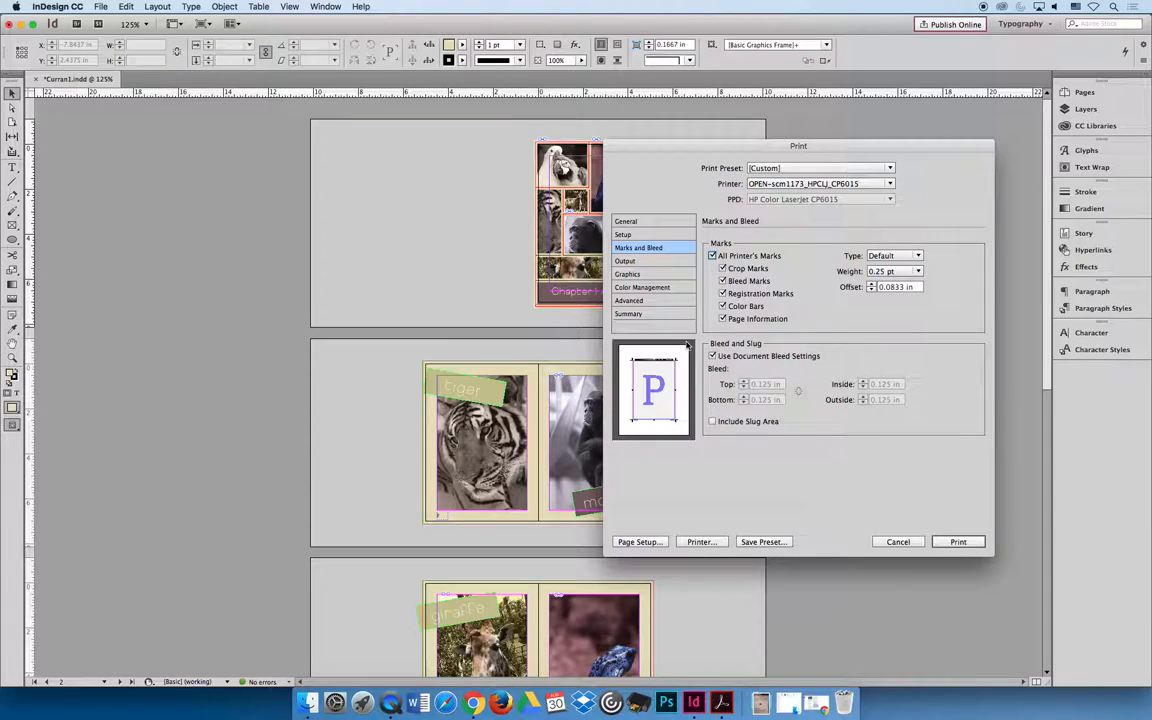
pyautogui.click(625, 261)
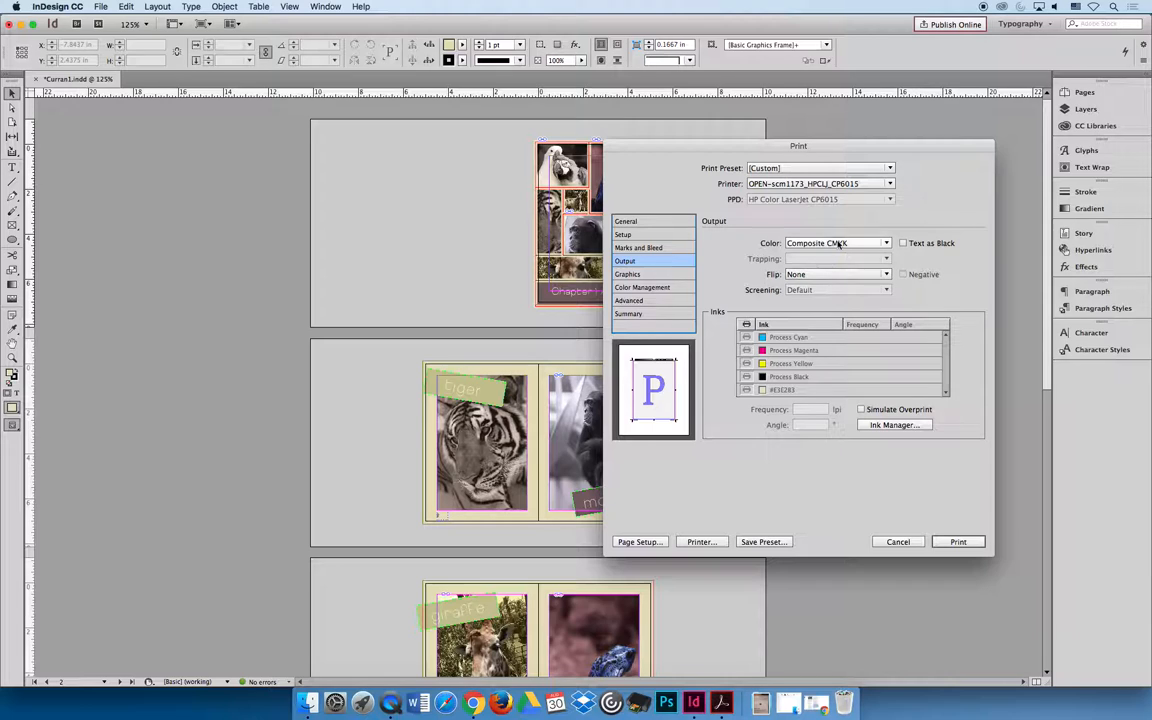
# - Set color output to Separations, toggle the ink plates back on, then cancel
pyautogui.click(884, 243)
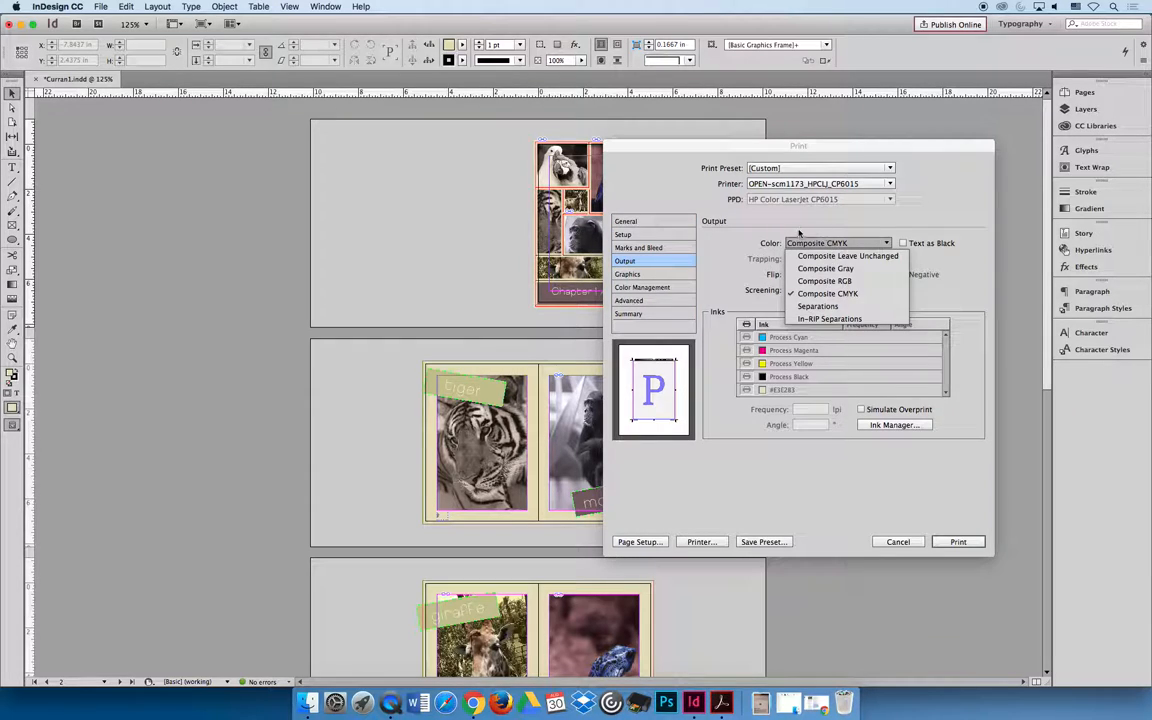
pyautogui.click(817, 305)
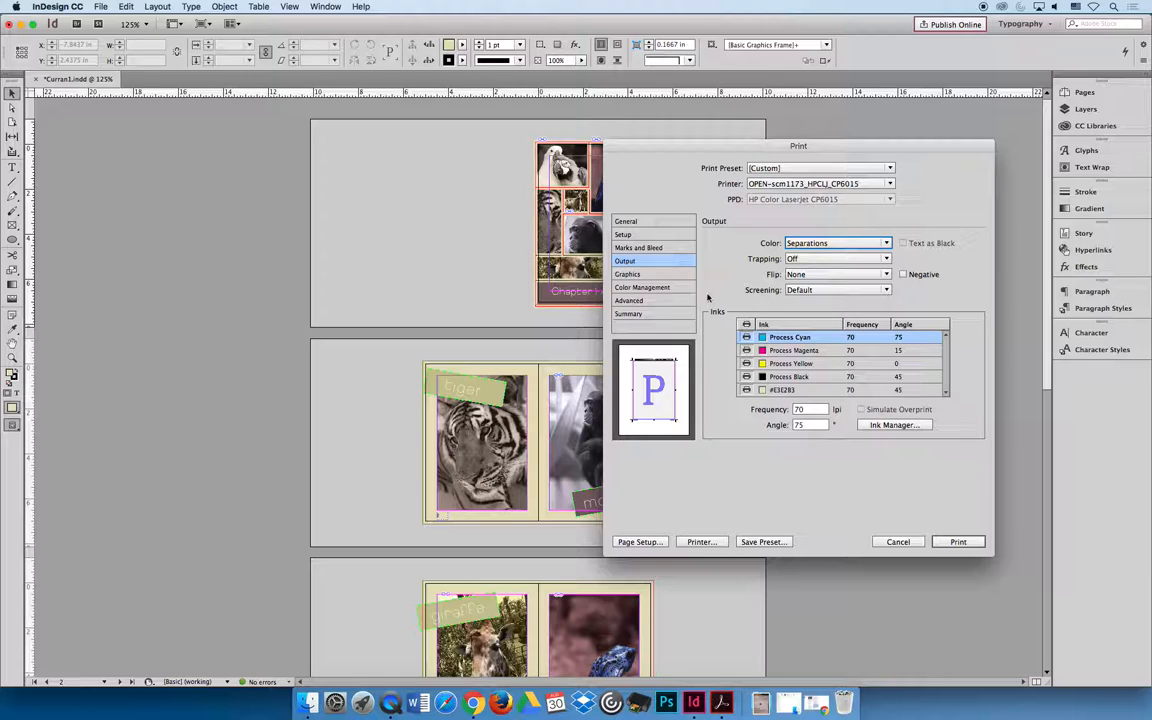
pyautogui.click(790, 377)
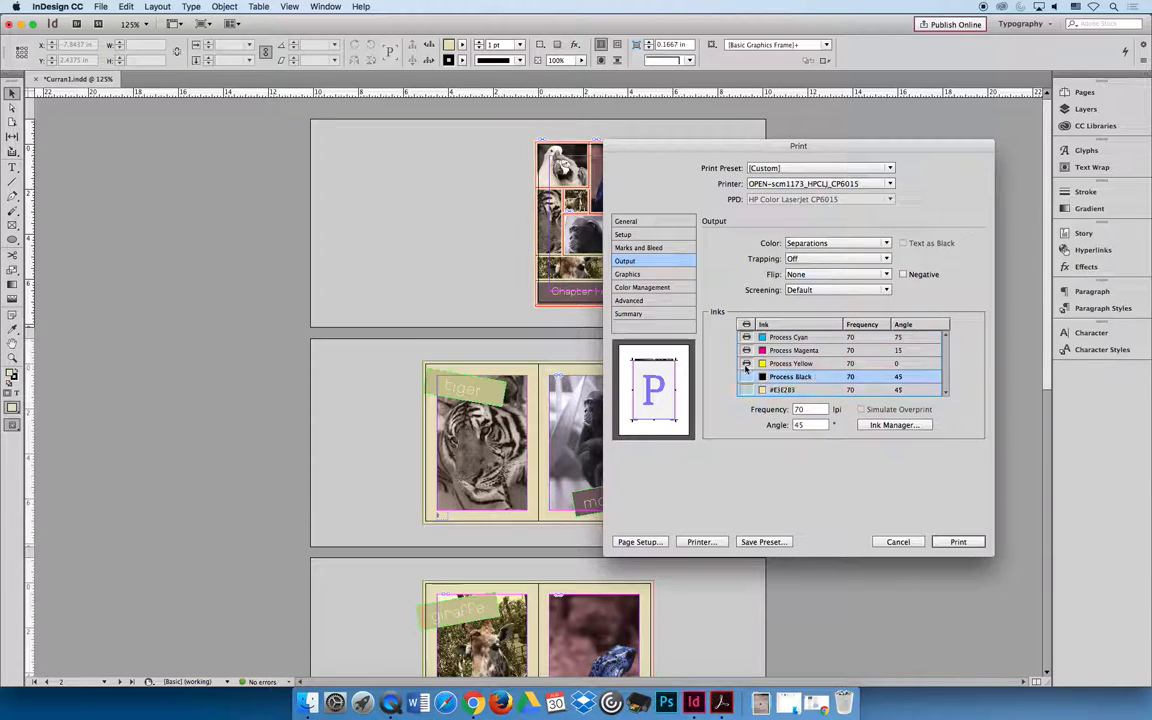
pyautogui.click(790, 337)
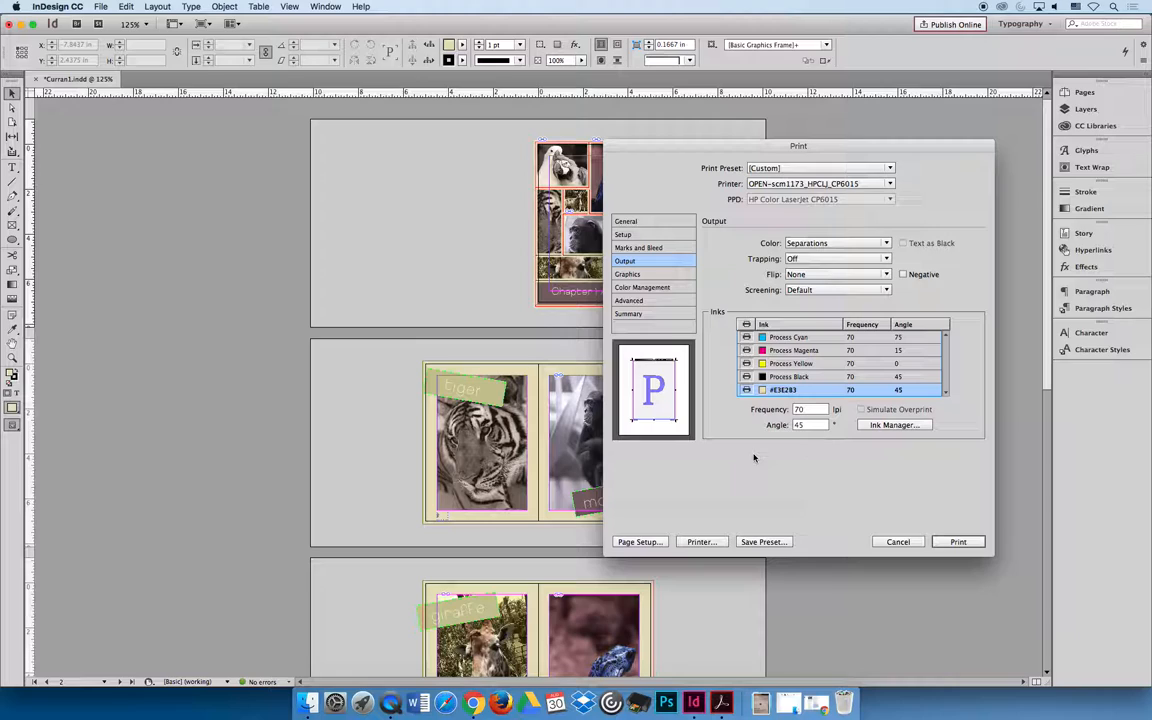
pyautogui.click(790, 337)
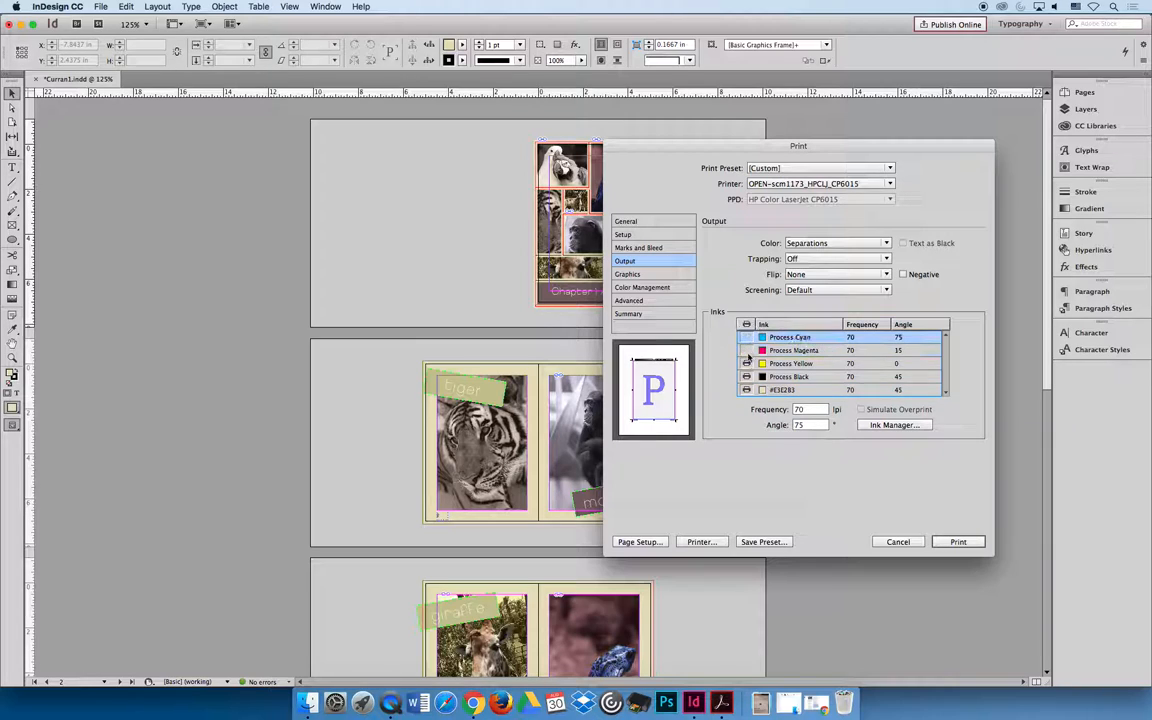
pyautogui.click(790, 389)
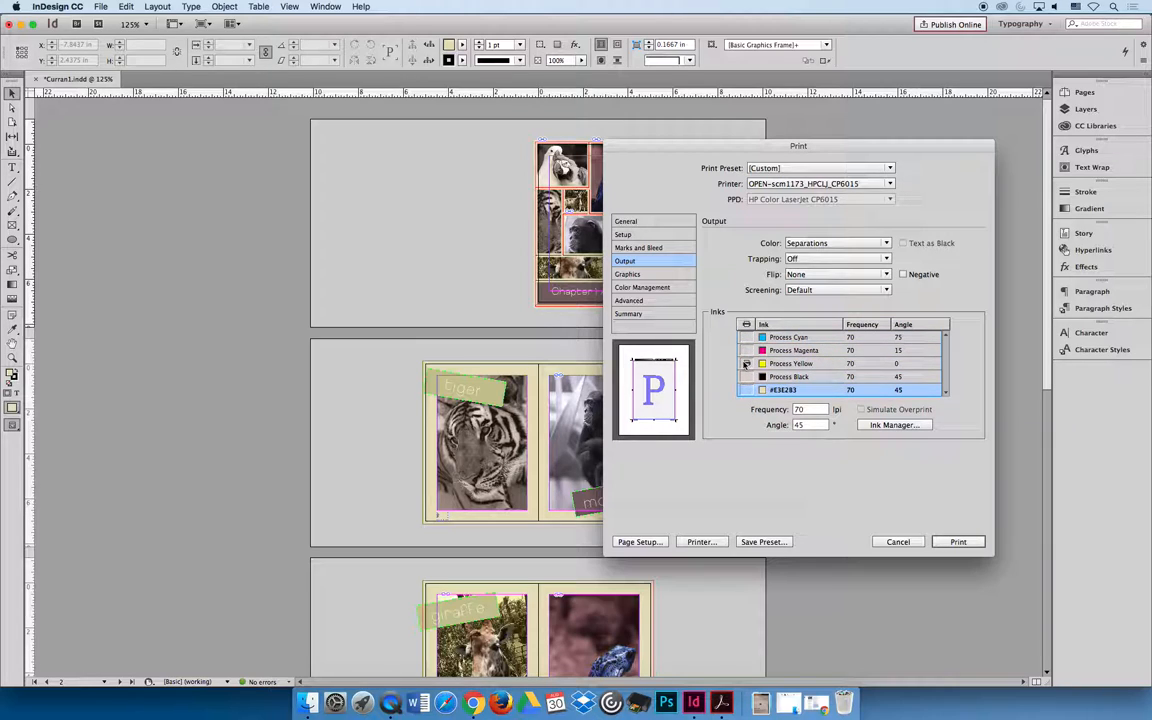
pyautogui.click(793, 350)
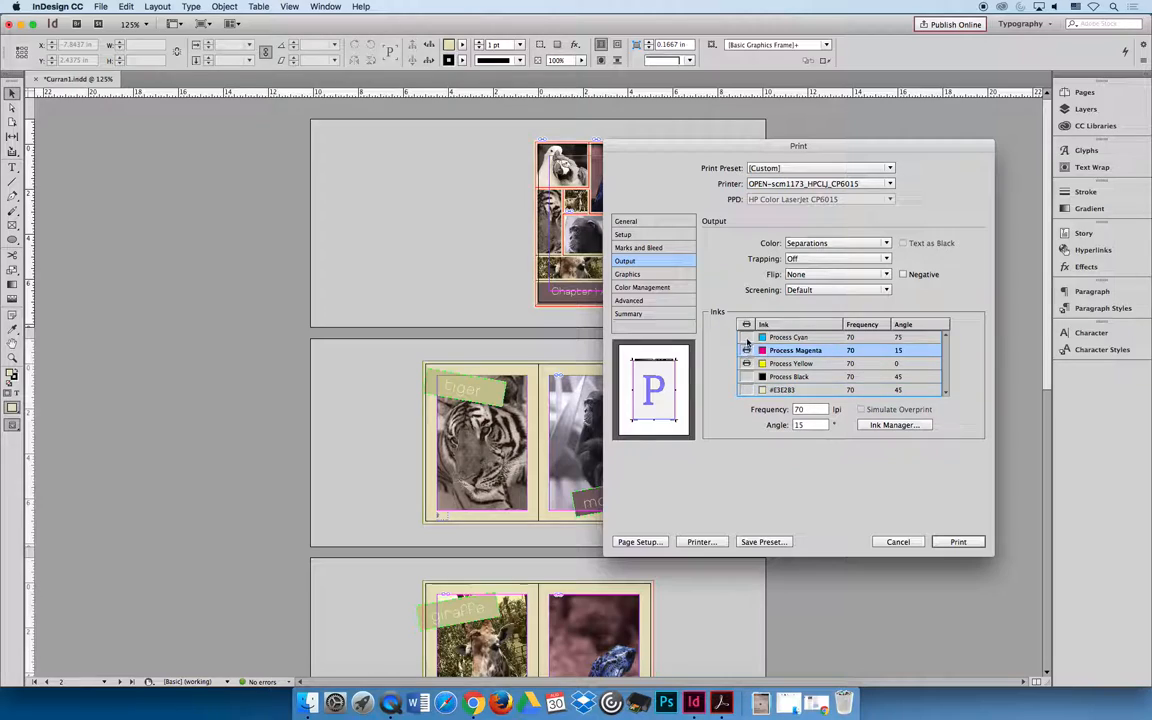
pyautogui.click(783, 389)
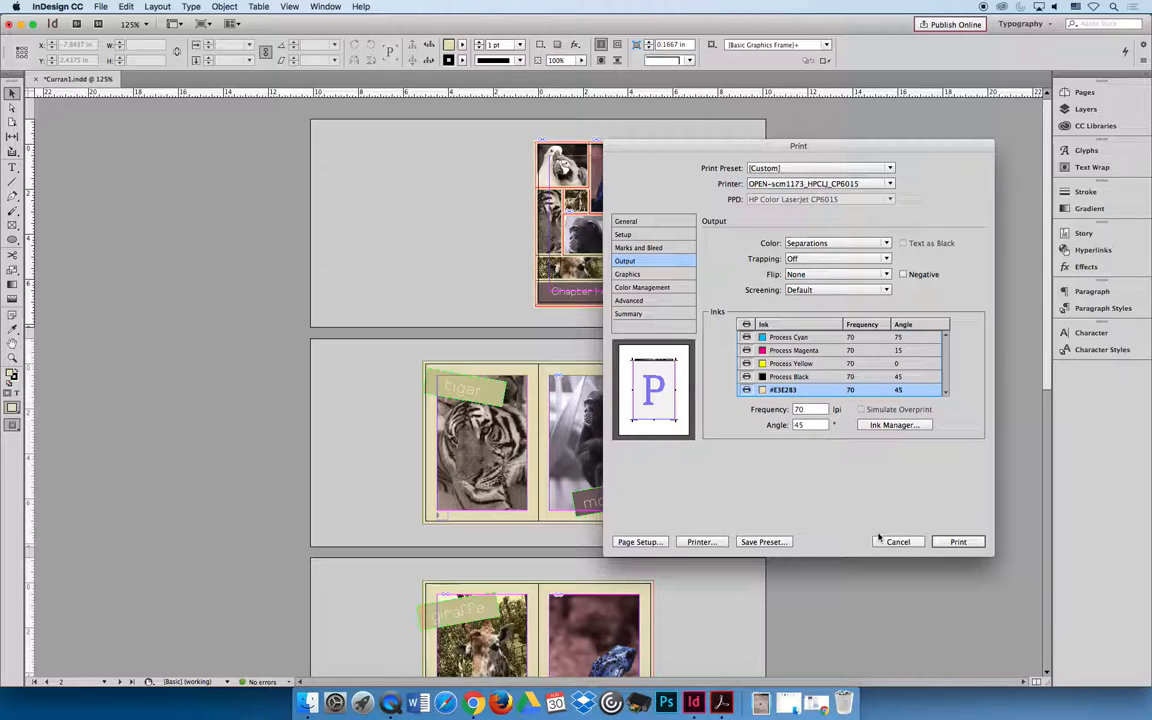
pyautogui.click(897, 541)
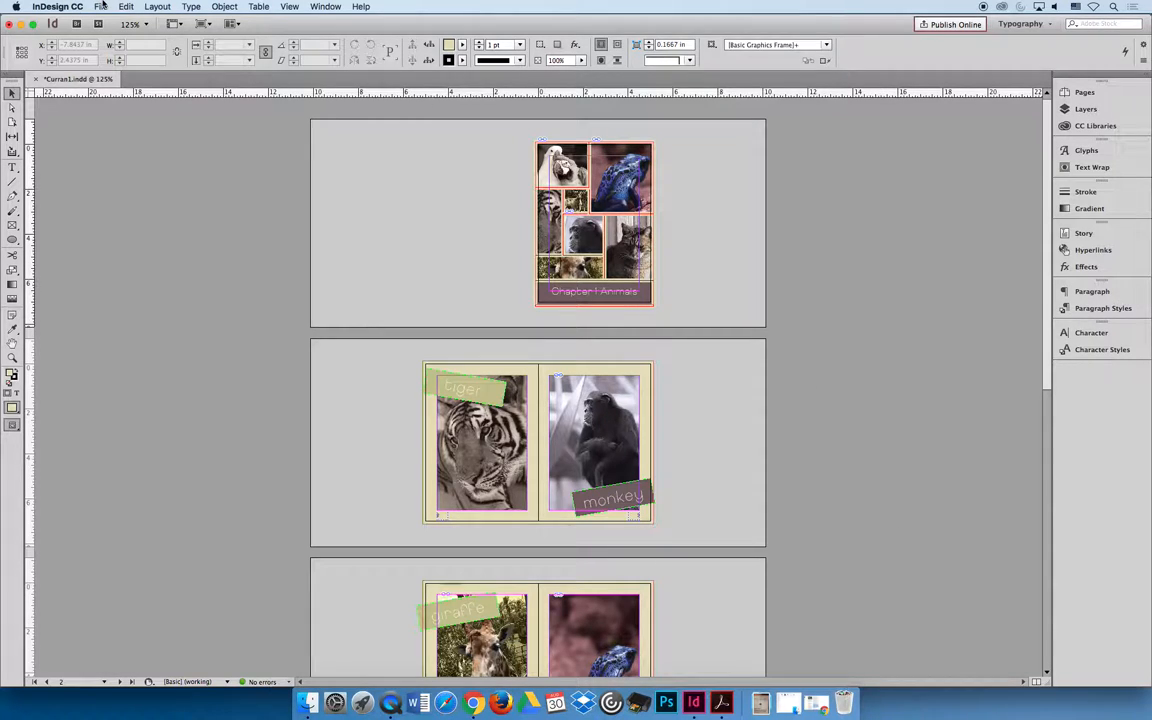
# - Reopen Print, targeting PostScript File with the HP Color LaserJet CP6015 PPD
pyautogui.click(101, 7)
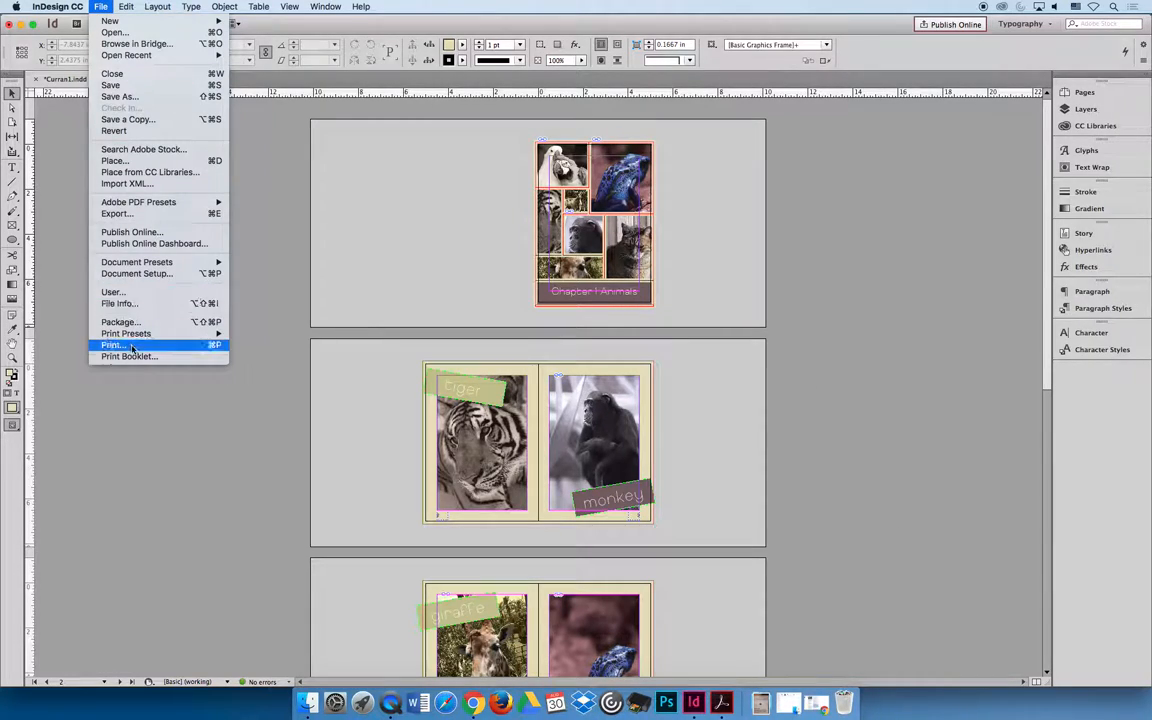
pyautogui.click(112, 345)
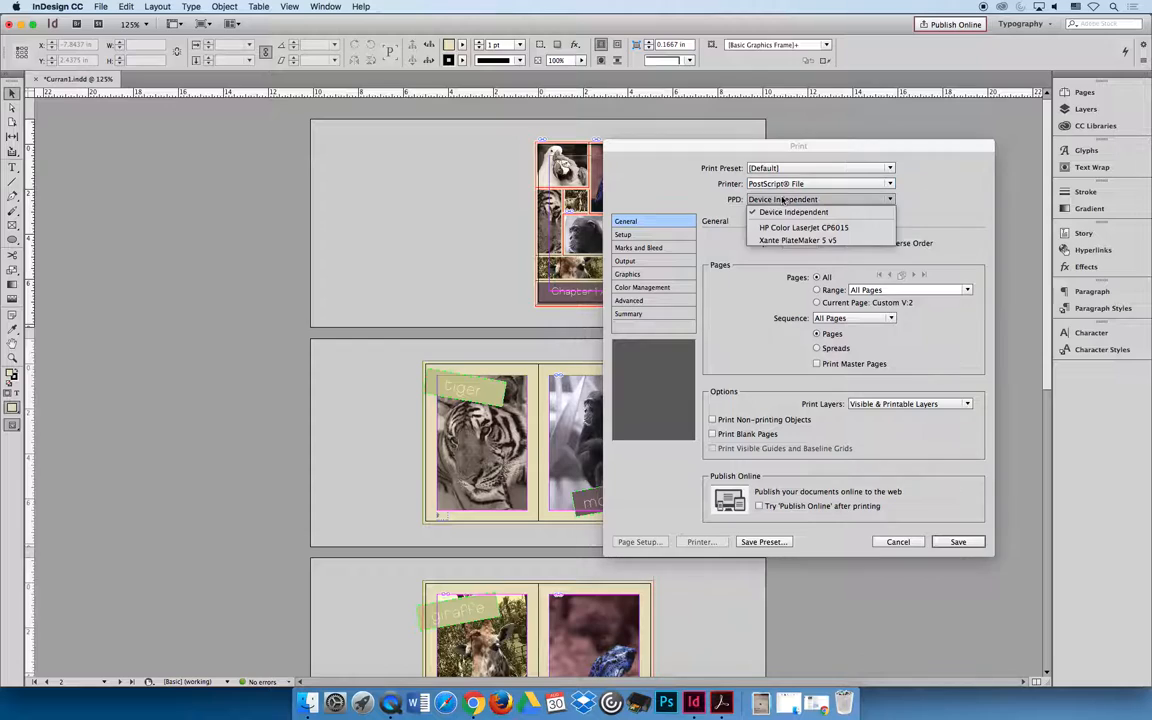
pyautogui.click(804, 227)
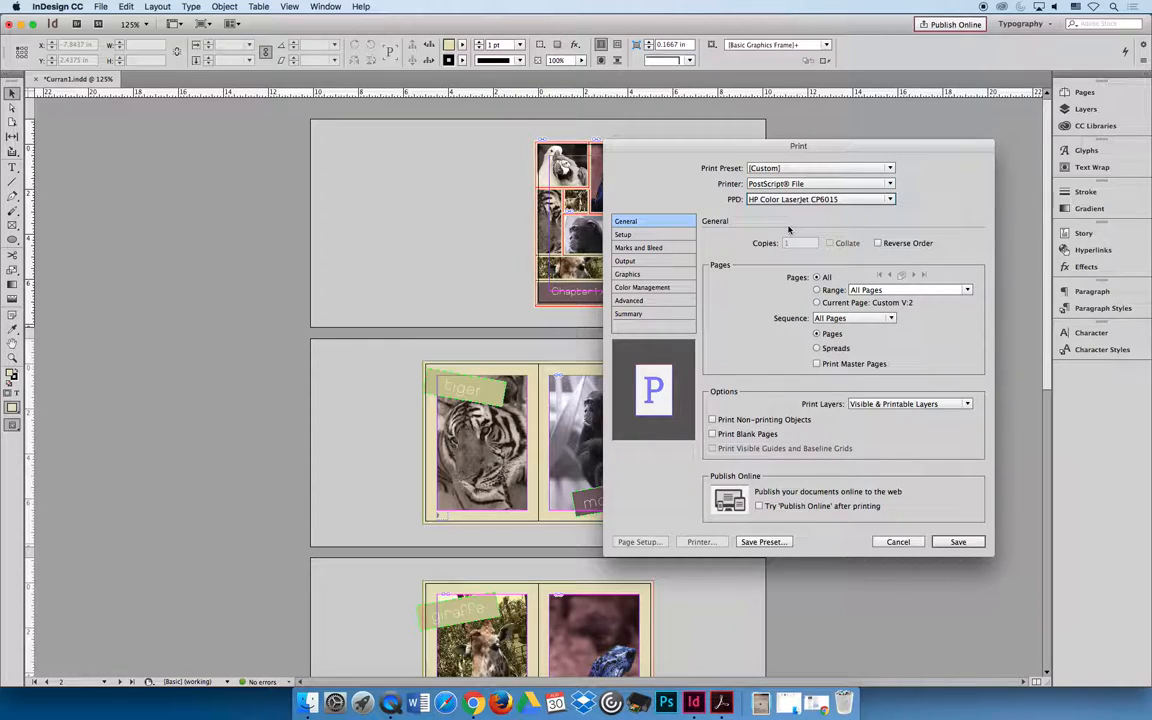
pyautogui.moveTo(775, 201)
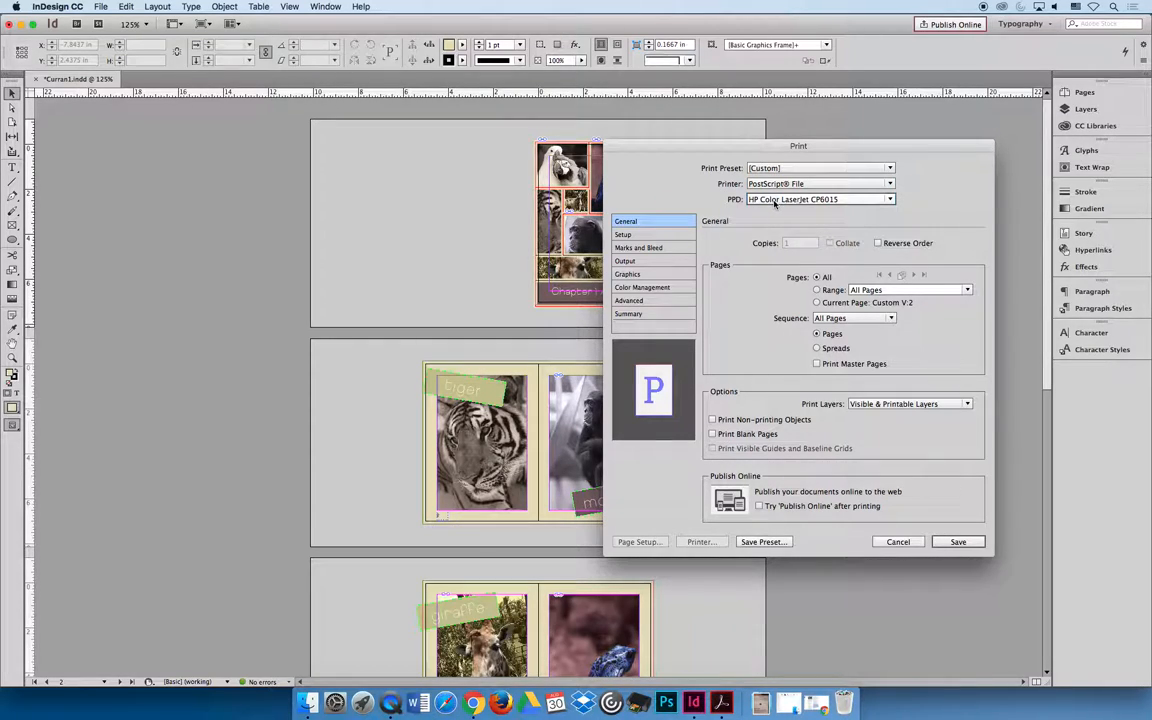
pyautogui.click(889, 199)
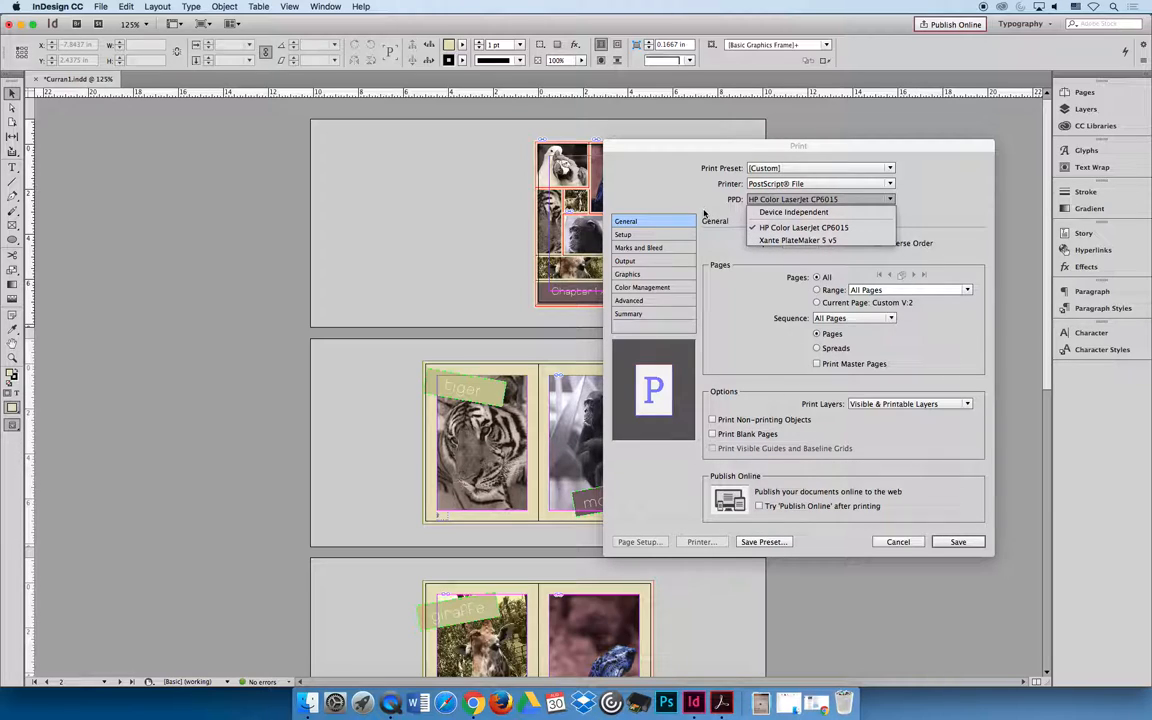
pyautogui.click(793, 212)
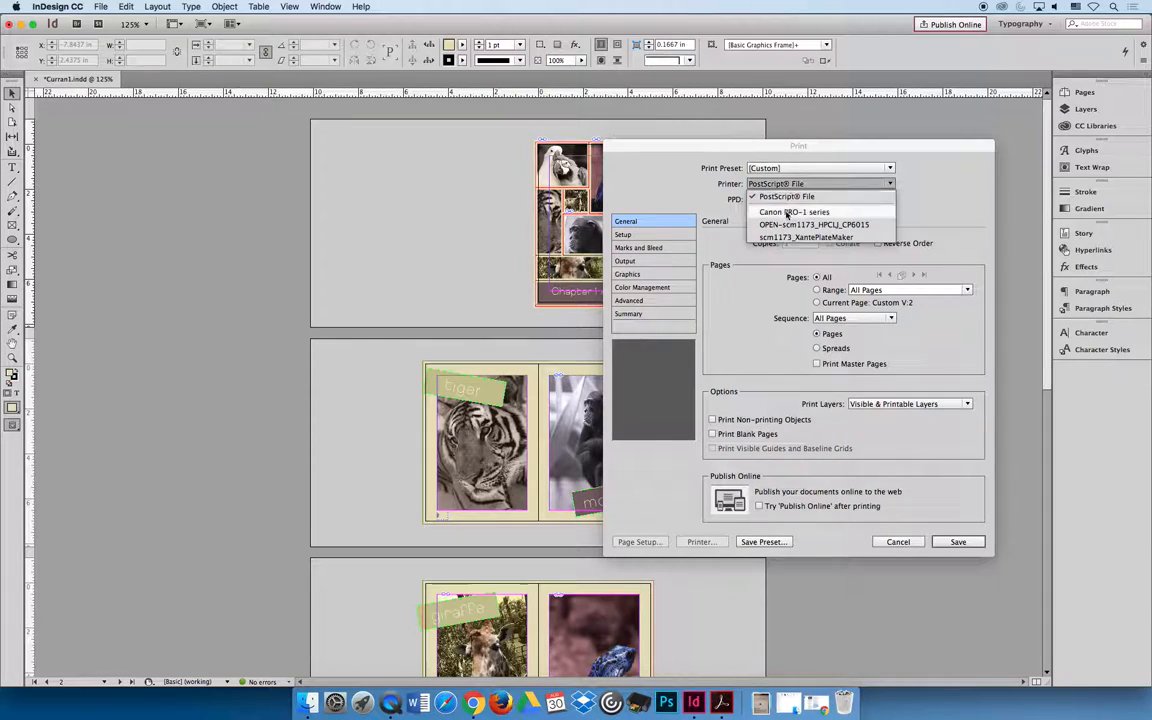
pyautogui.click(814, 224)
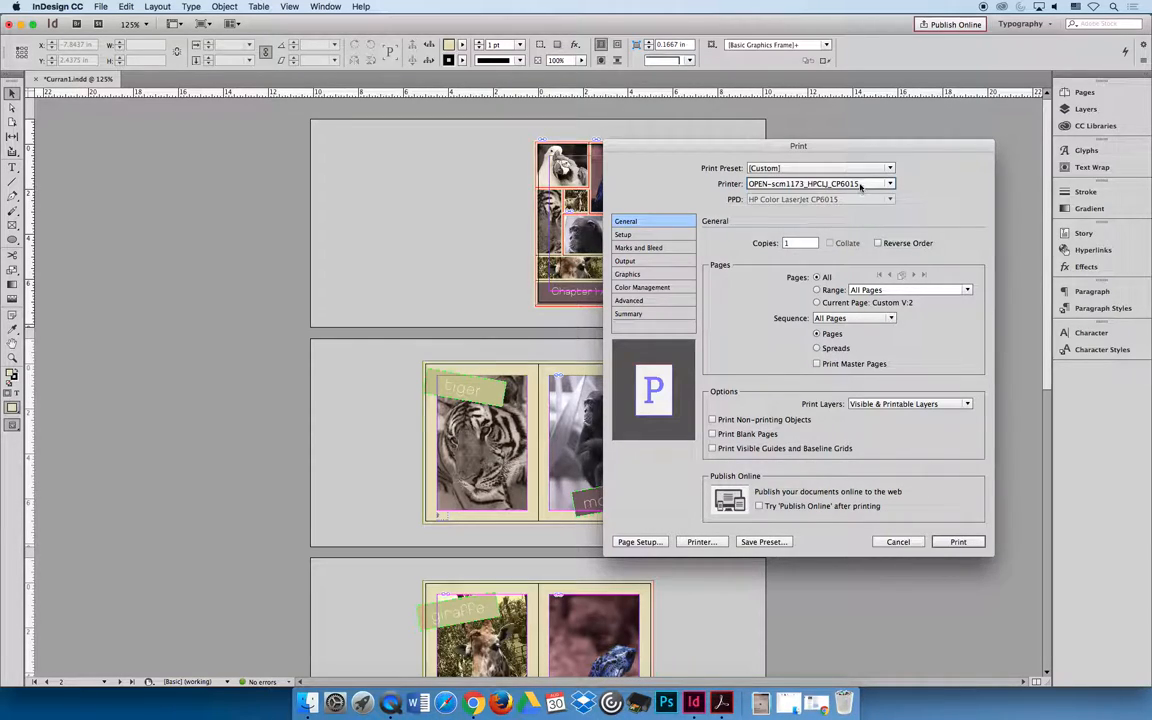
pyautogui.click(888, 184)
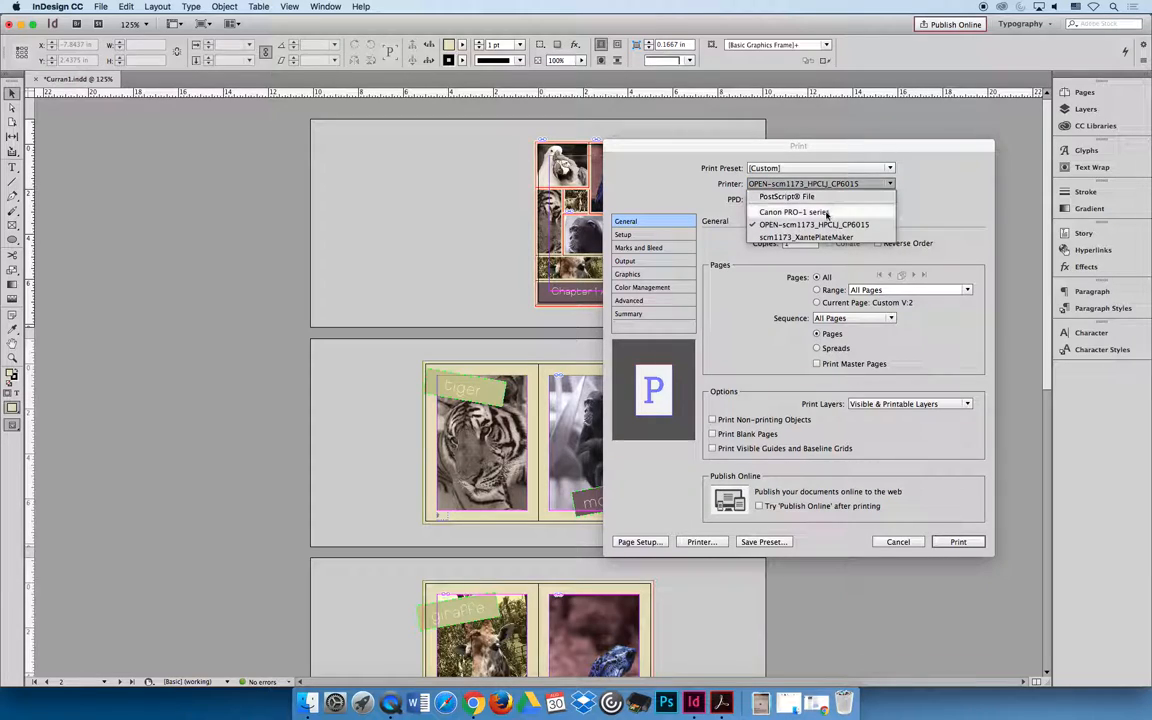
pyautogui.click(787, 196)
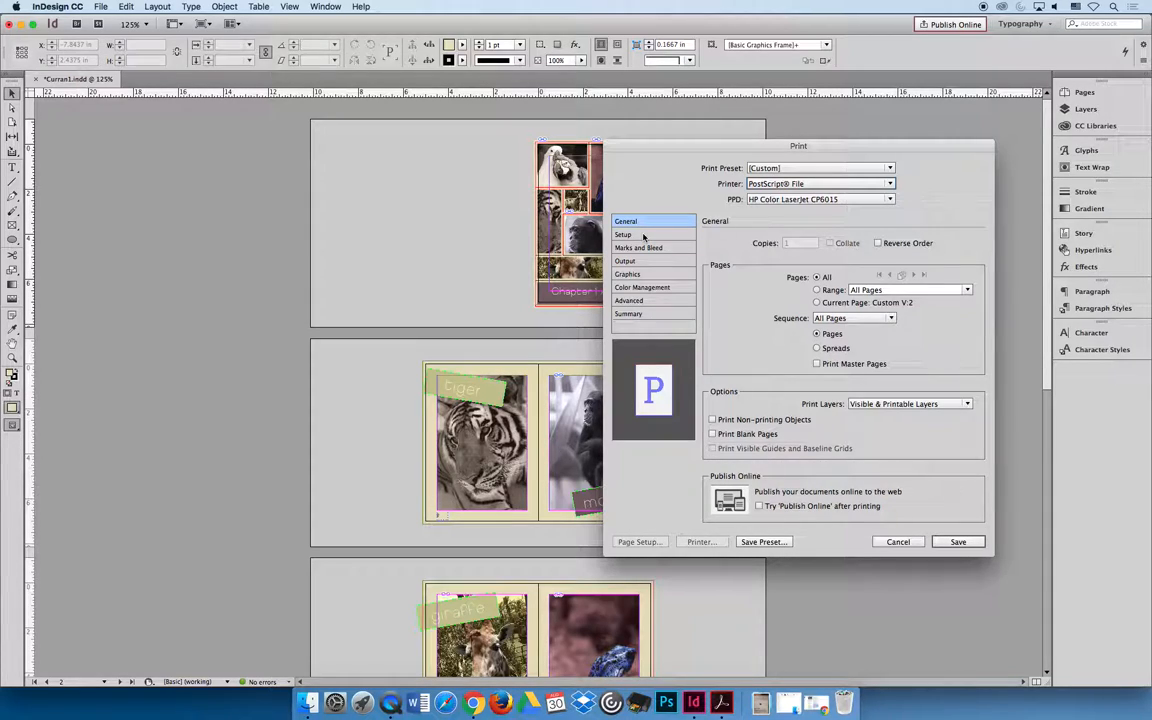
# - Set the paper size to Letter at 100% scale
pyautogui.click(623, 234)
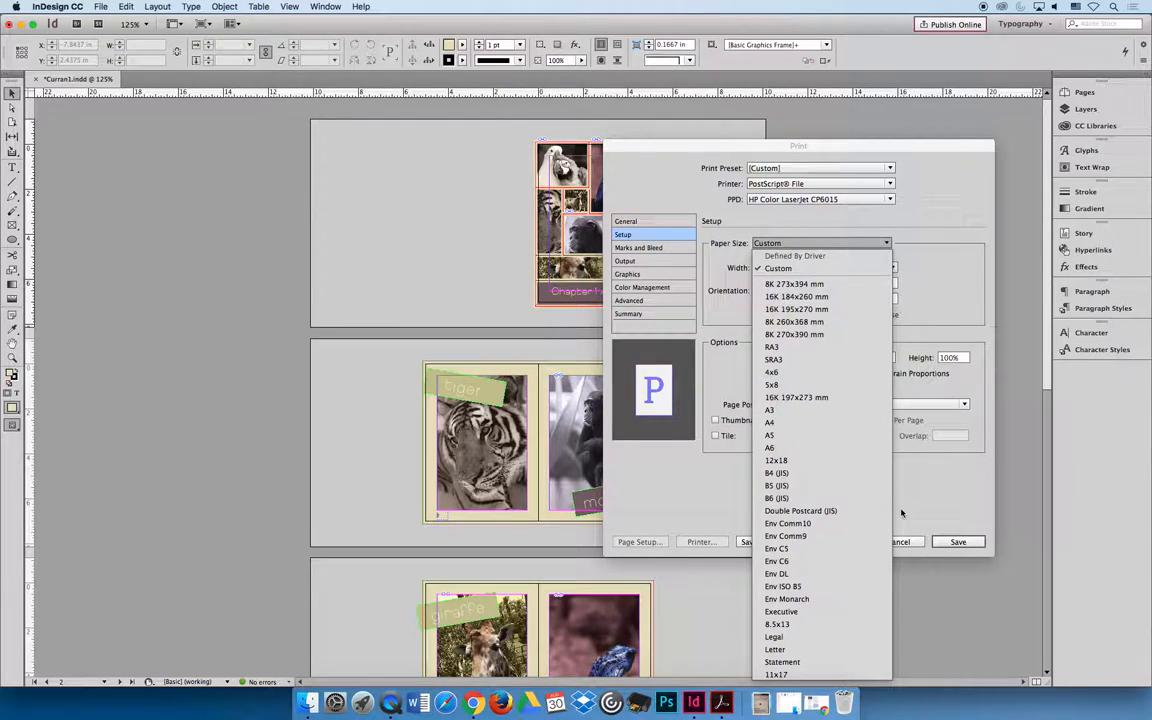
pyautogui.click(774, 649)
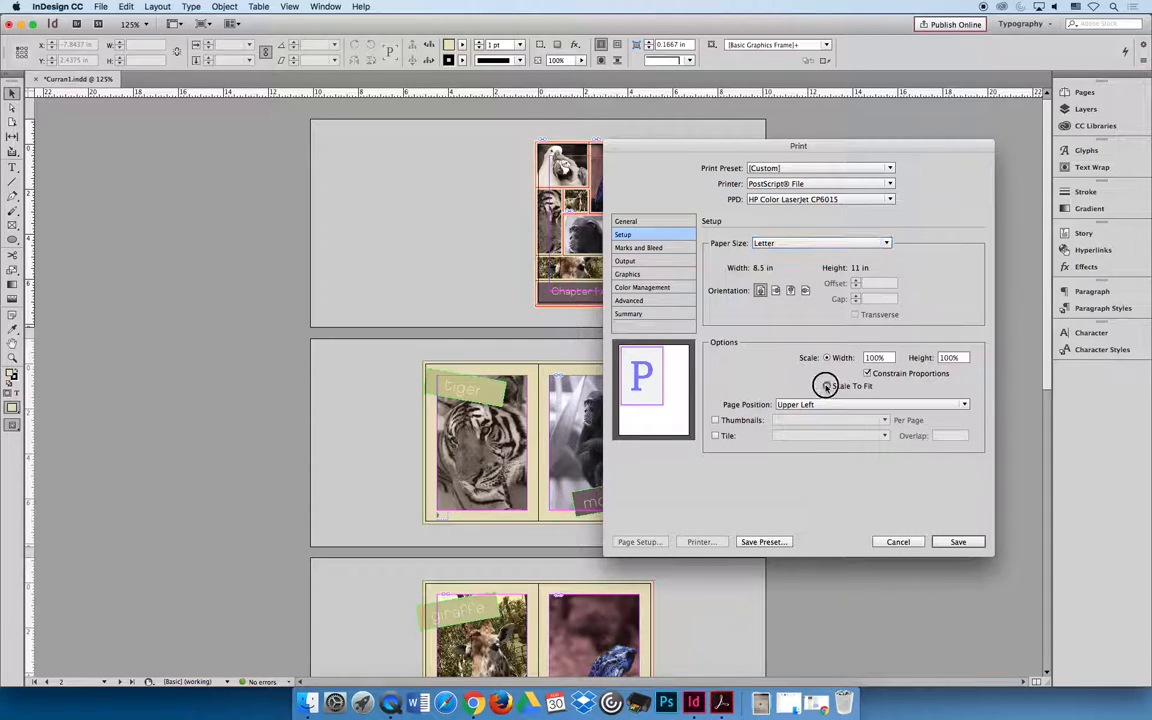
pyautogui.click(826, 386)
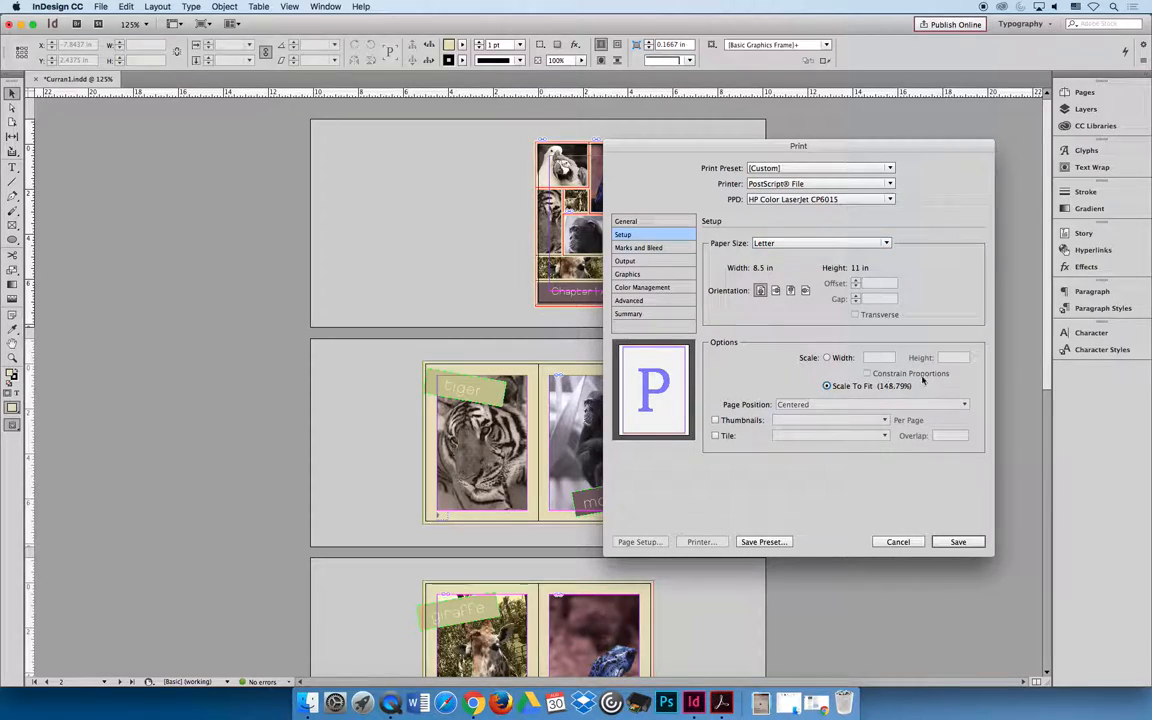
pyautogui.click(827, 357)
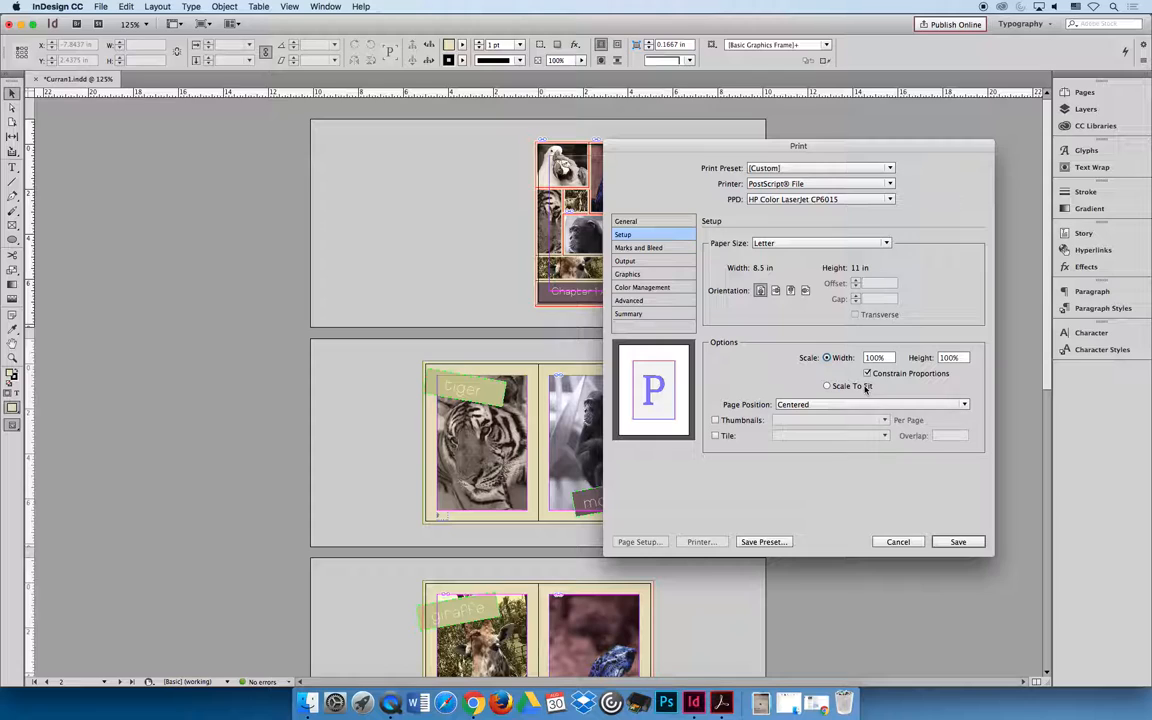
# - Enable all printer's marks and set color output to Separations
pyautogui.click(639, 247)
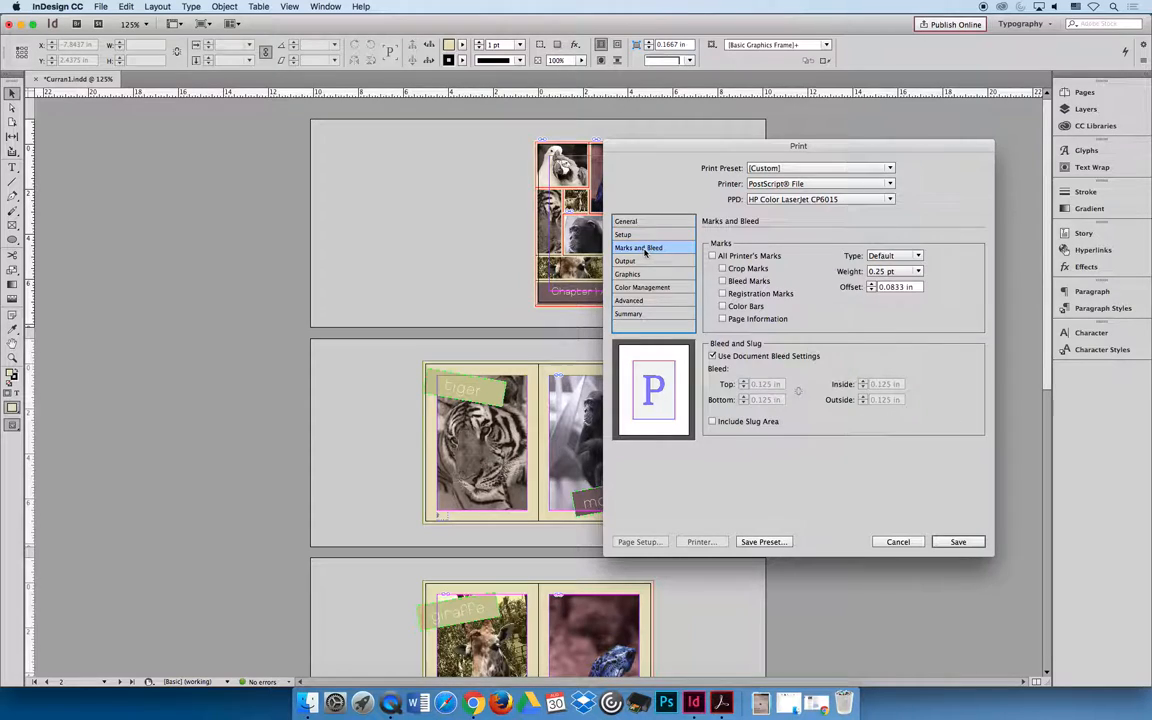
pyautogui.click(713, 255)
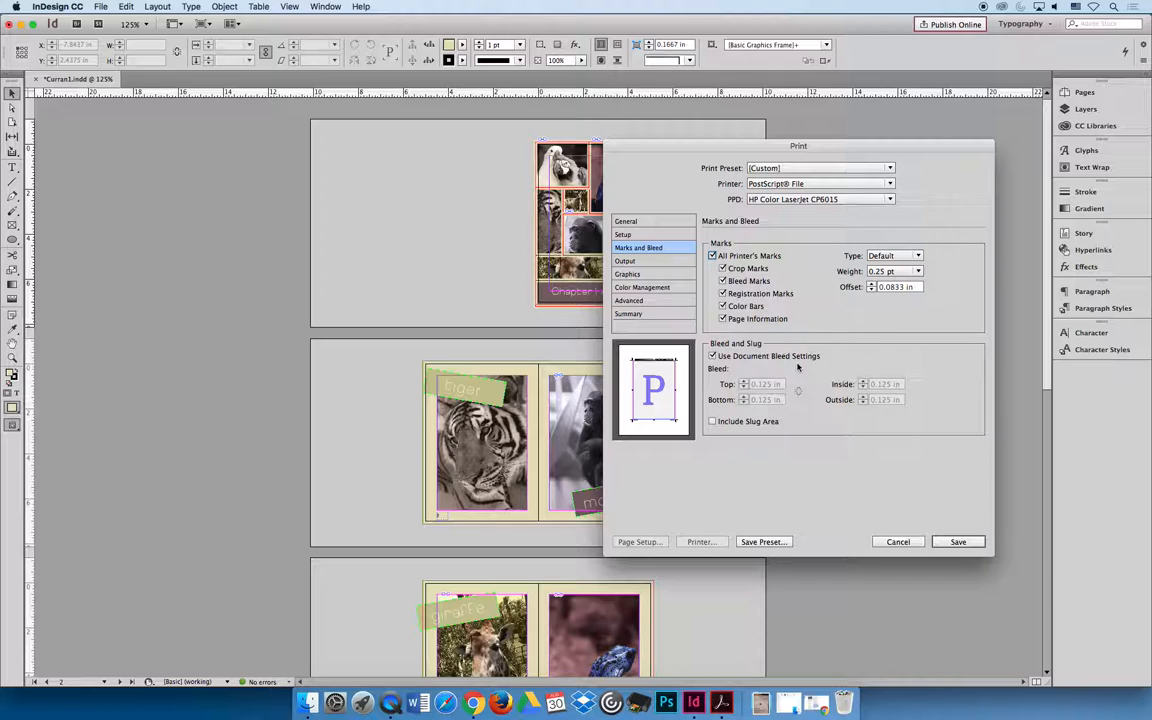
pyautogui.click(625, 261)
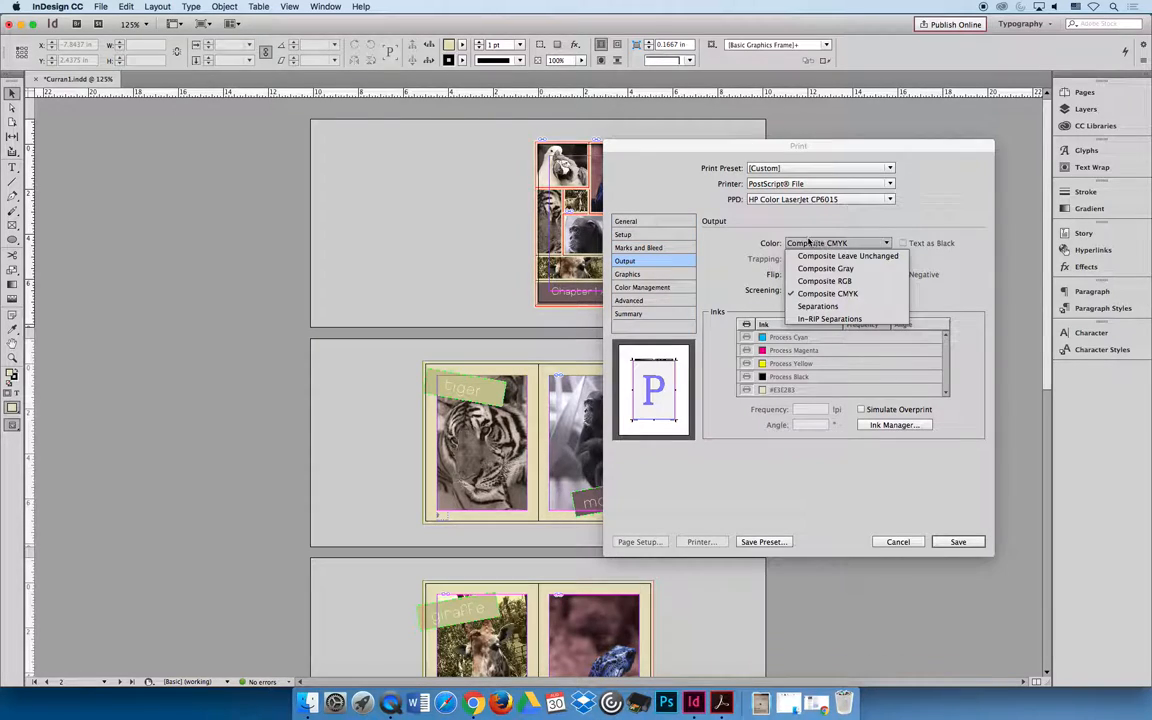
pyautogui.click(818, 306)
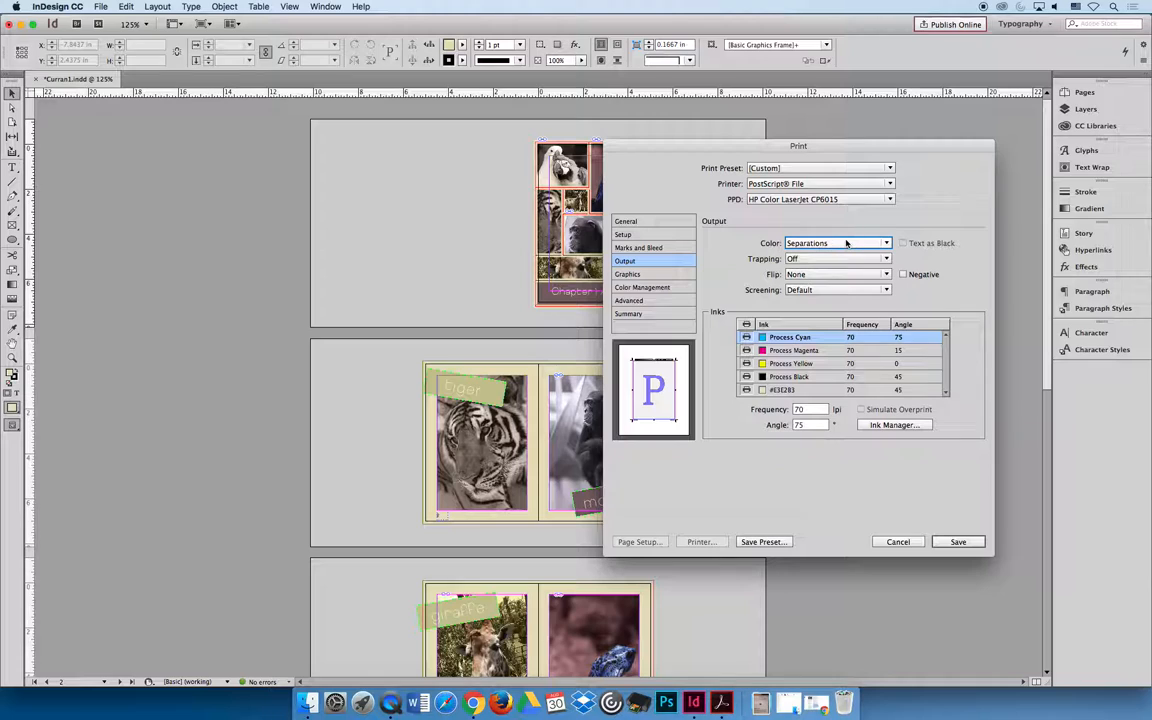
pyautogui.click(623, 234)
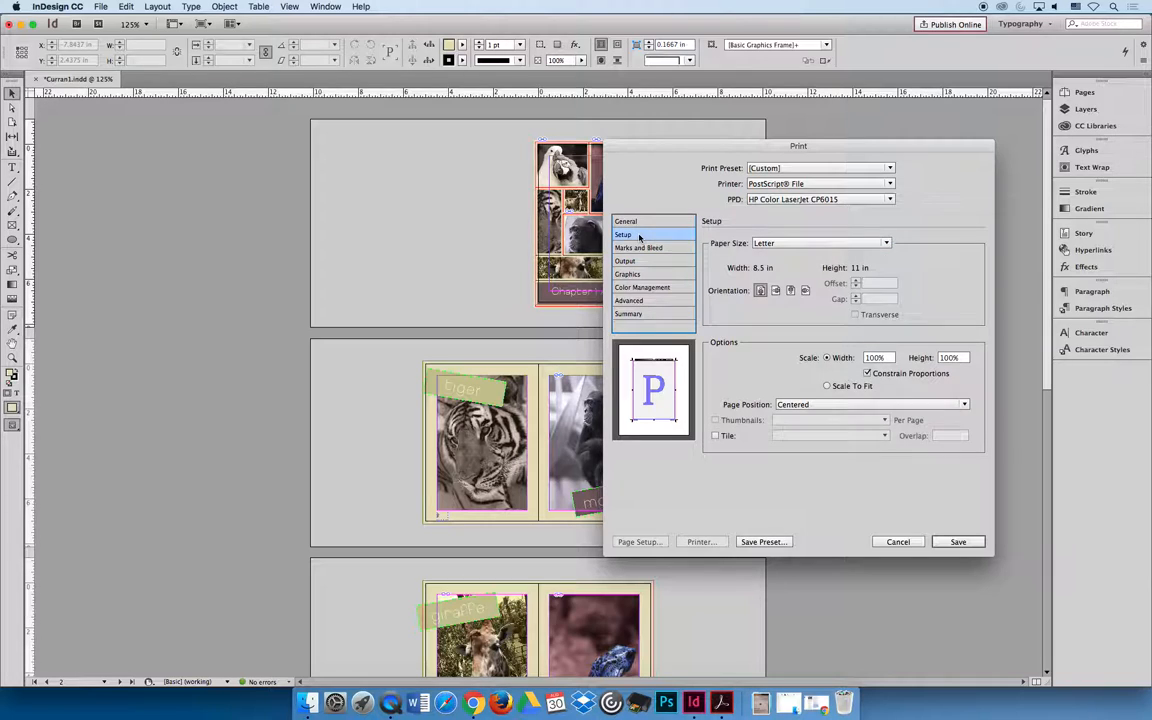
# - Set the page range to 4 and bring up the Save PostScript File dialog
pyautogui.click(625, 221)
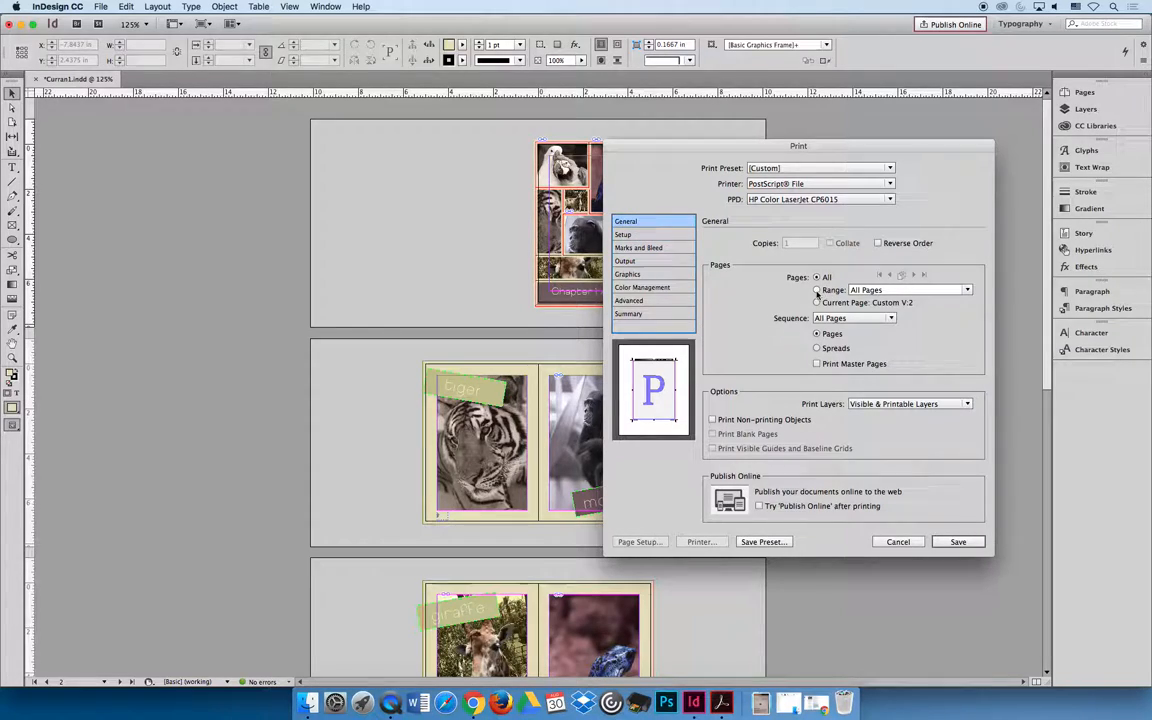
pyautogui.click(817, 290)
pyautogui.write('4')
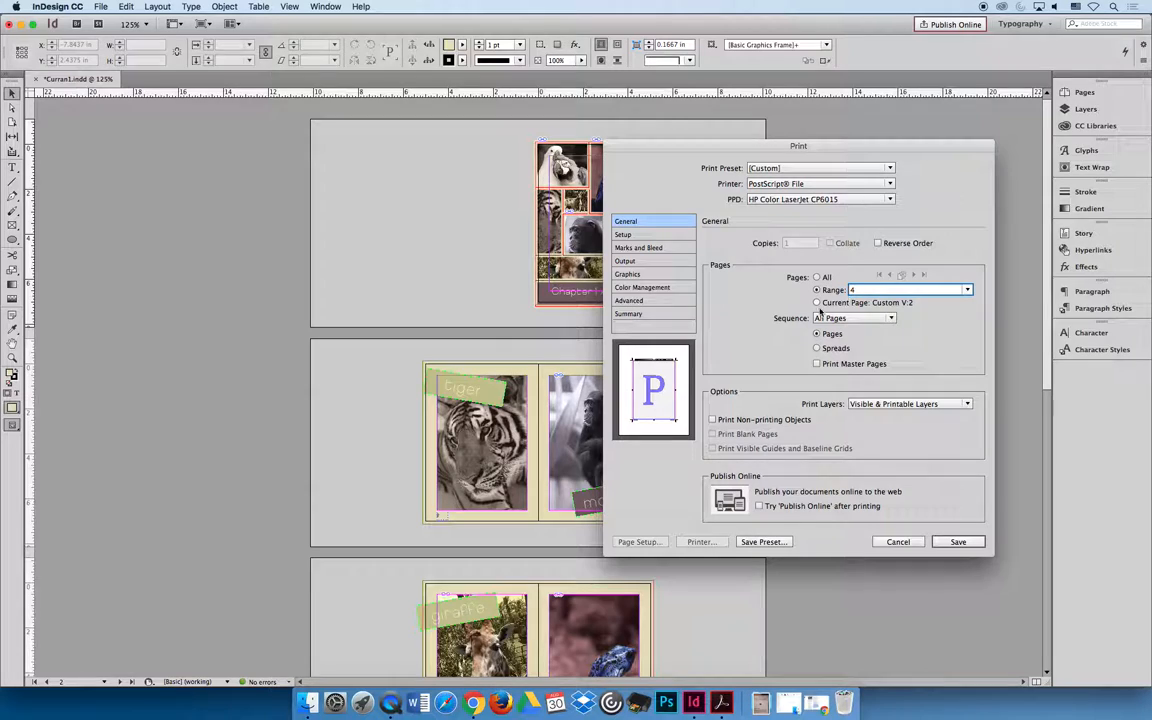
pyautogui.click(956, 541)
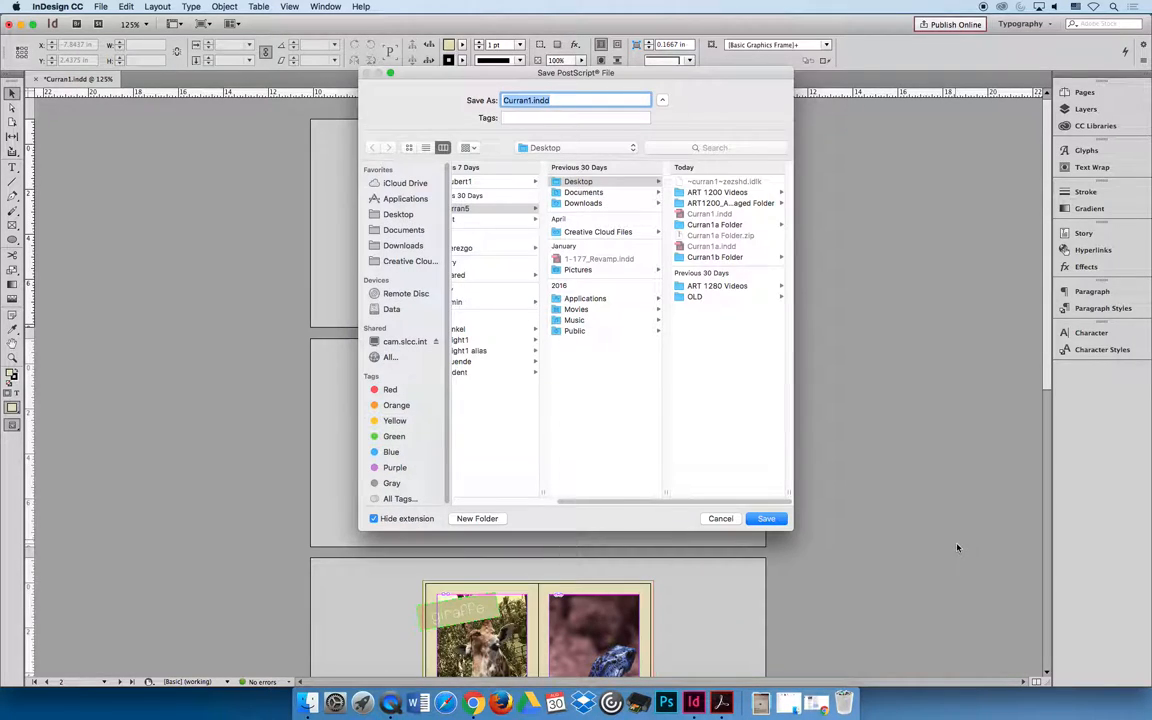
pyautogui.moveTo(885, 259)
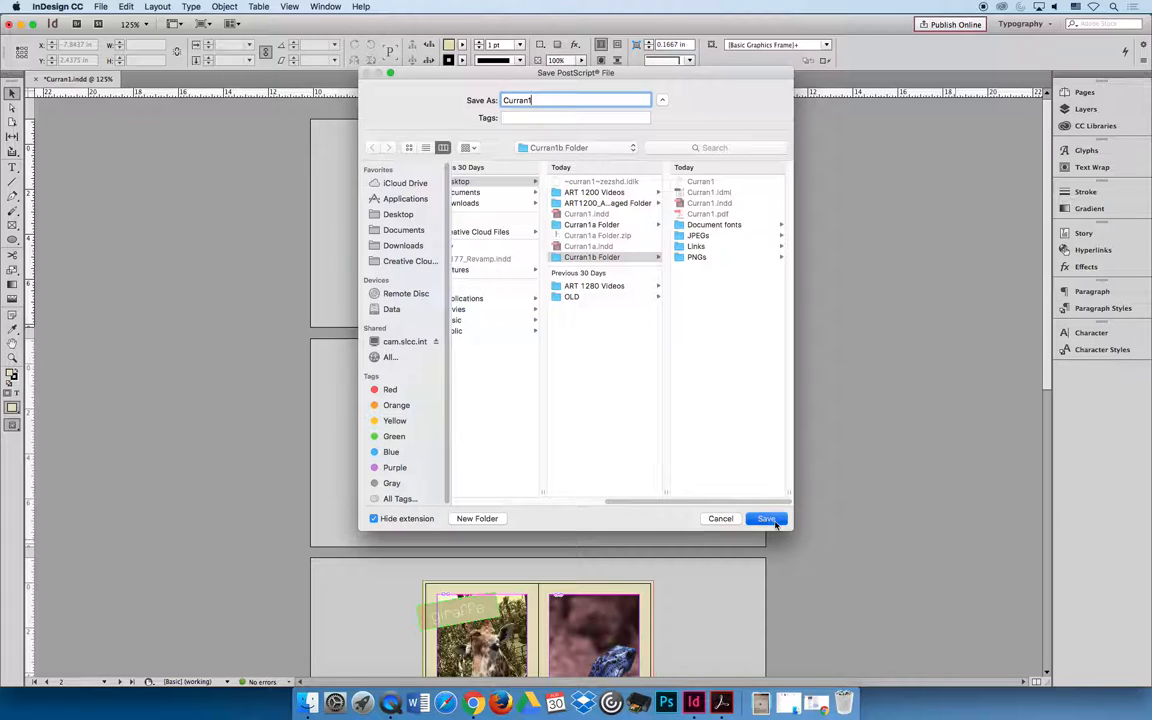
# - Save the PostScript file as Curran1 in the Curran1b Folder
pyautogui.click(766, 518)
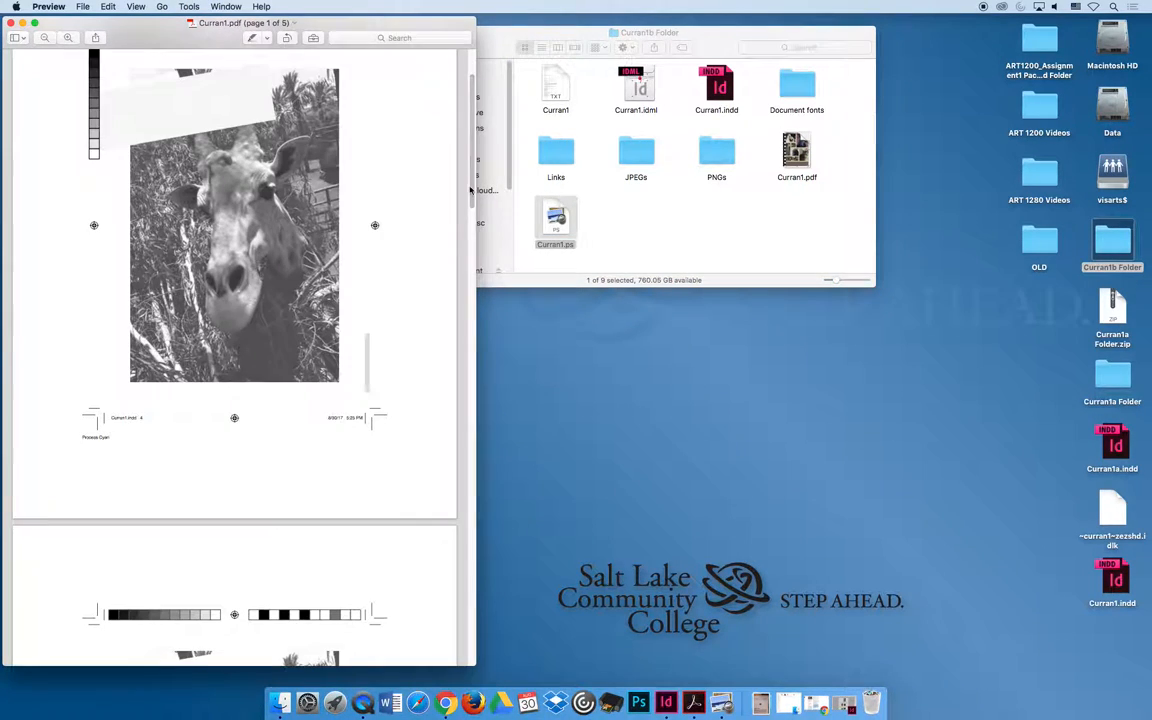
# - Scroll through Curran1's five separation pages in Preview, from Process Cyan onward
pyautogui.scroll(-3)
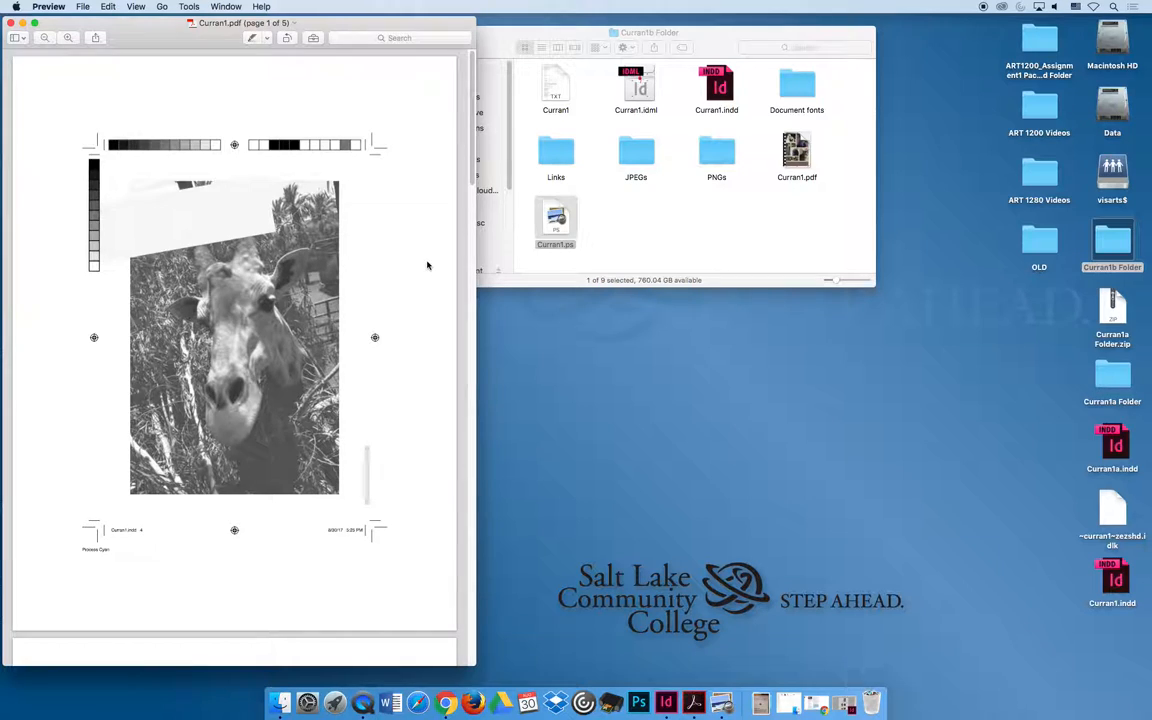
pyautogui.moveTo(432, 286)
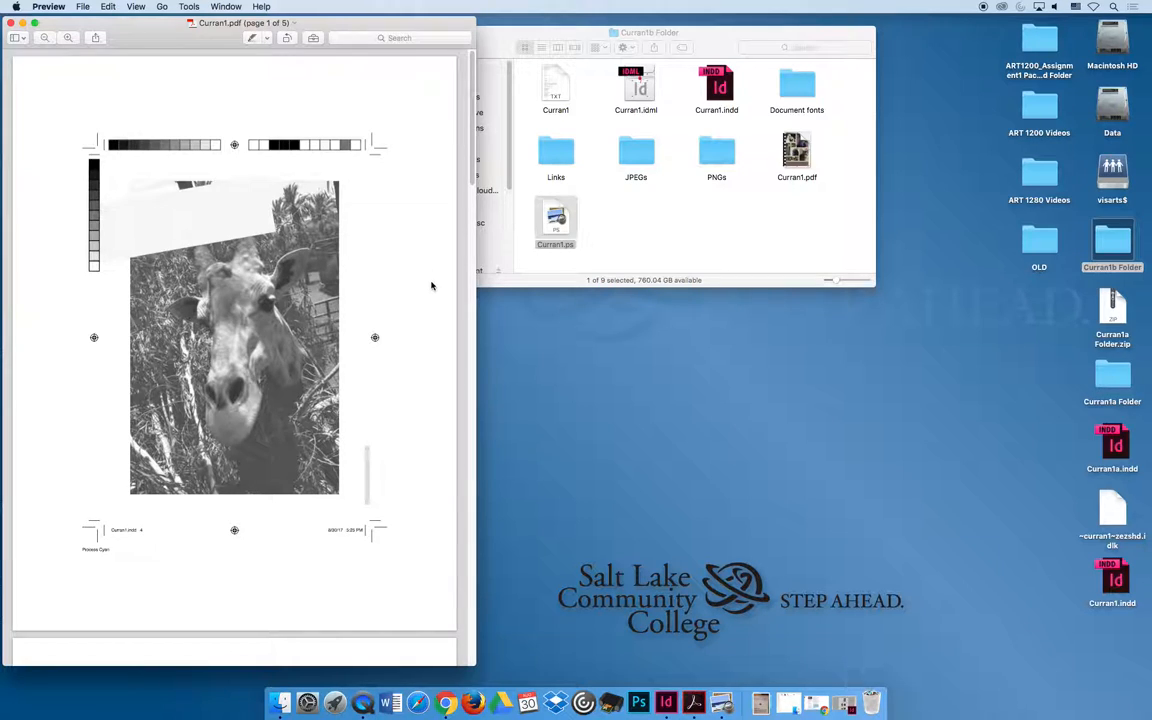
pyautogui.moveTo(527, 702)
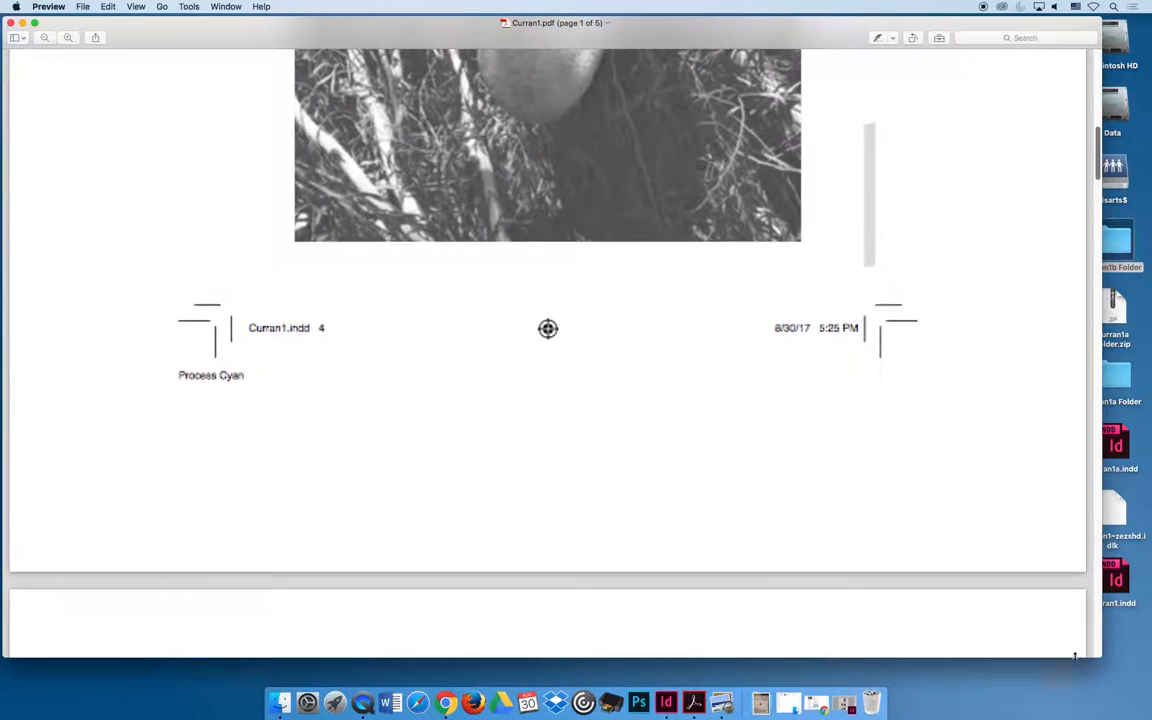
pyautogui.scroll(-3)
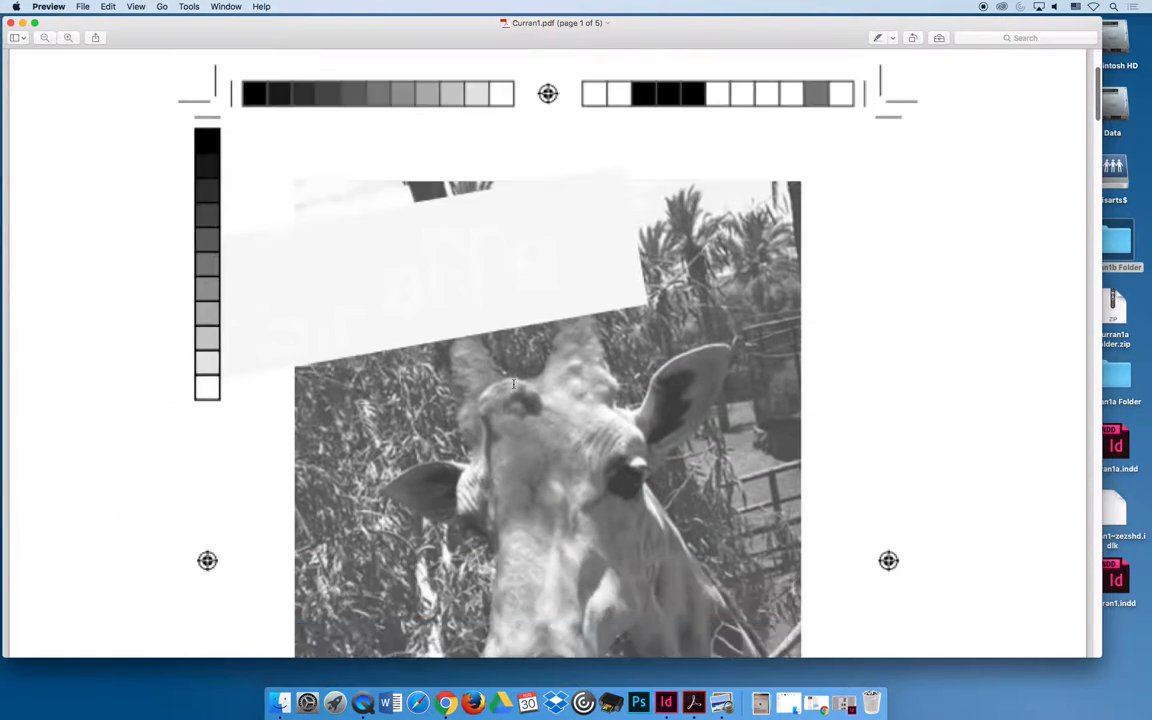
pyautogui.scroll(-3)
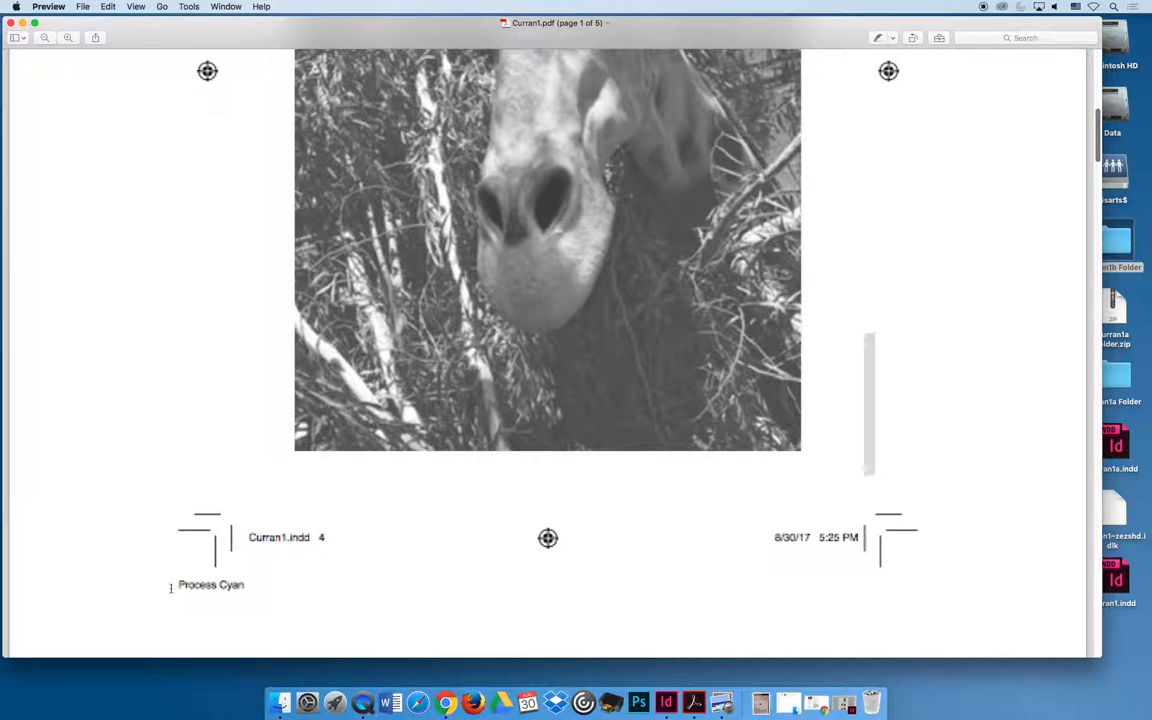
pyautogui.scroll(-3)
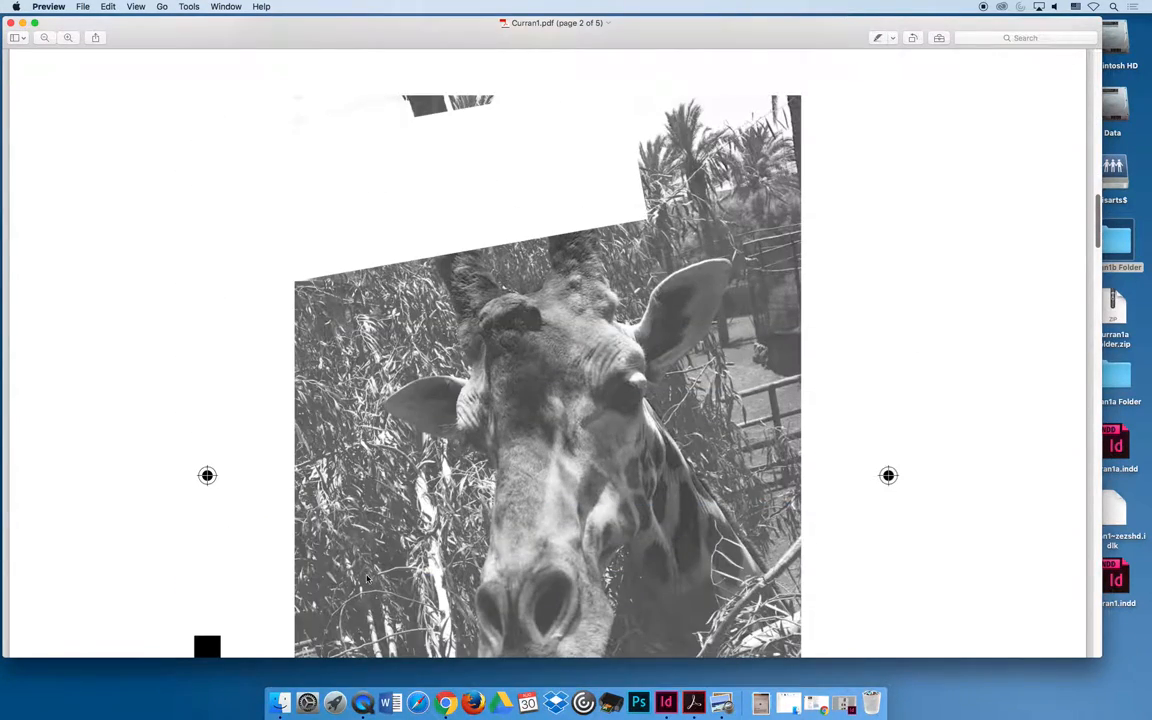
pyautogui.scroll(-3)
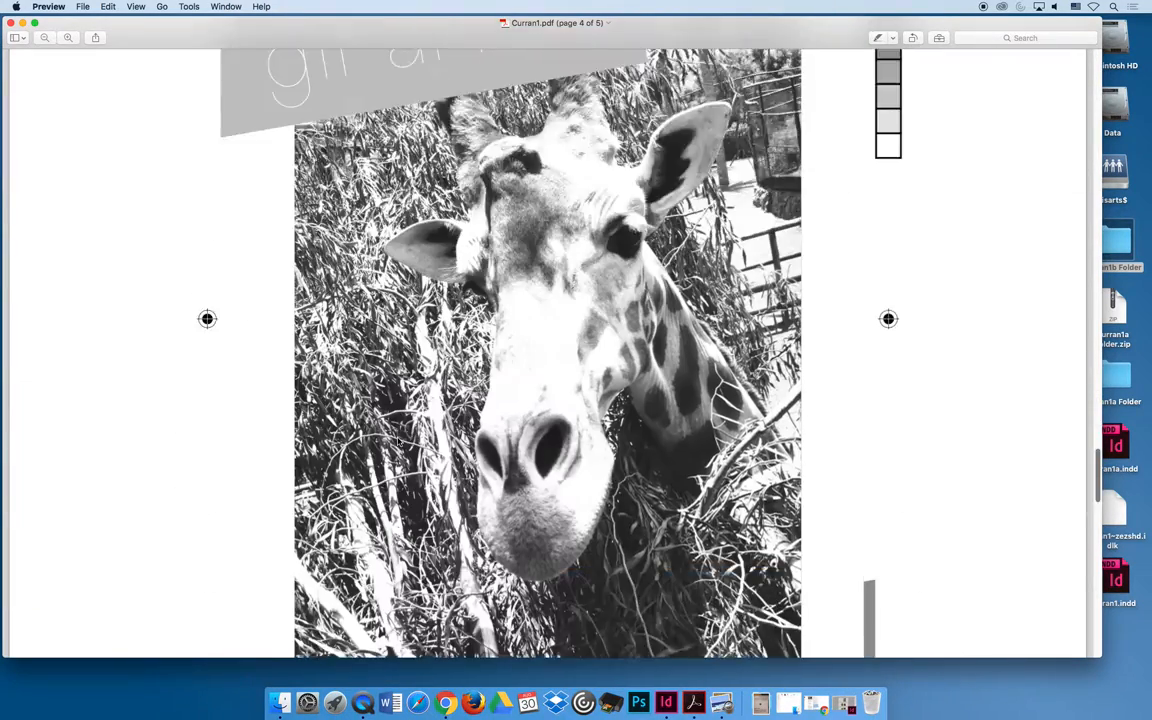
pyautogui.scroll(-3)
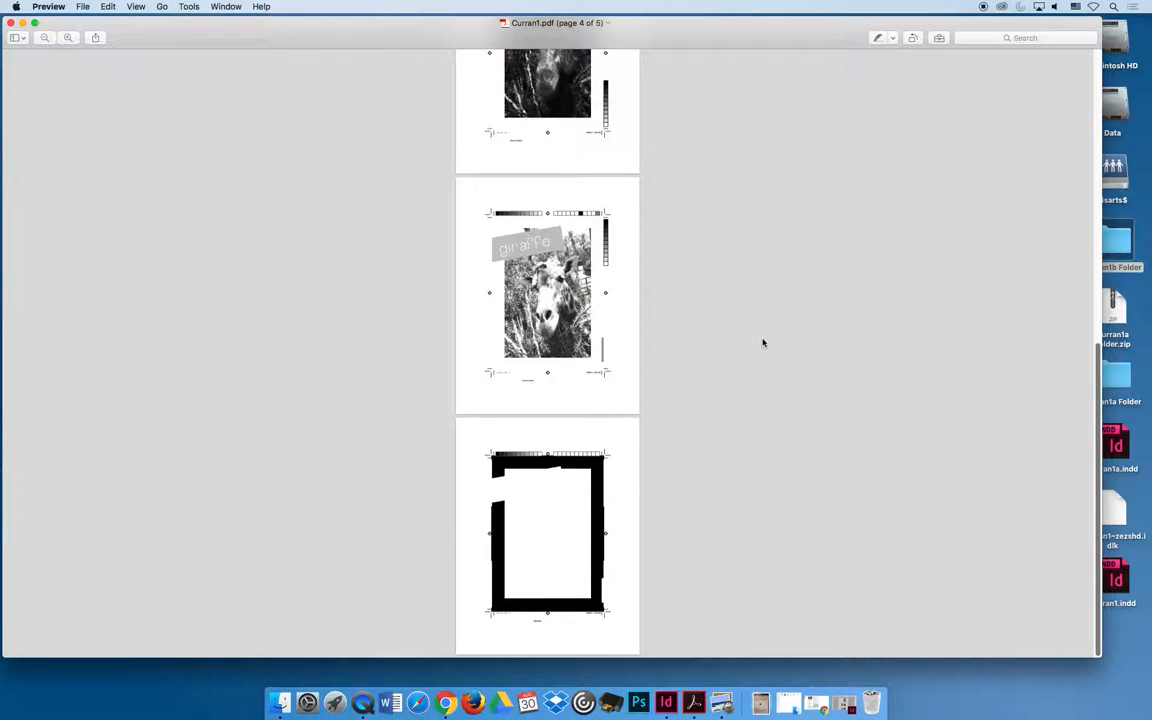
pyautogui.scroll(3)
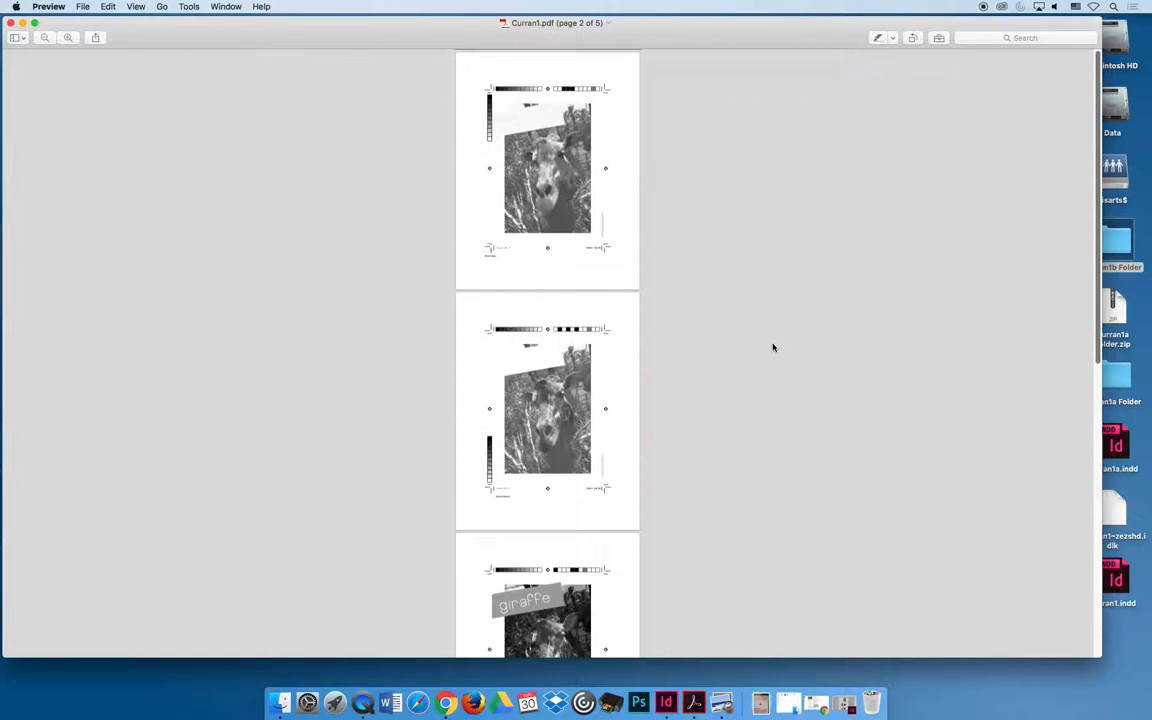
pyautogui.moveTo(775, 343)
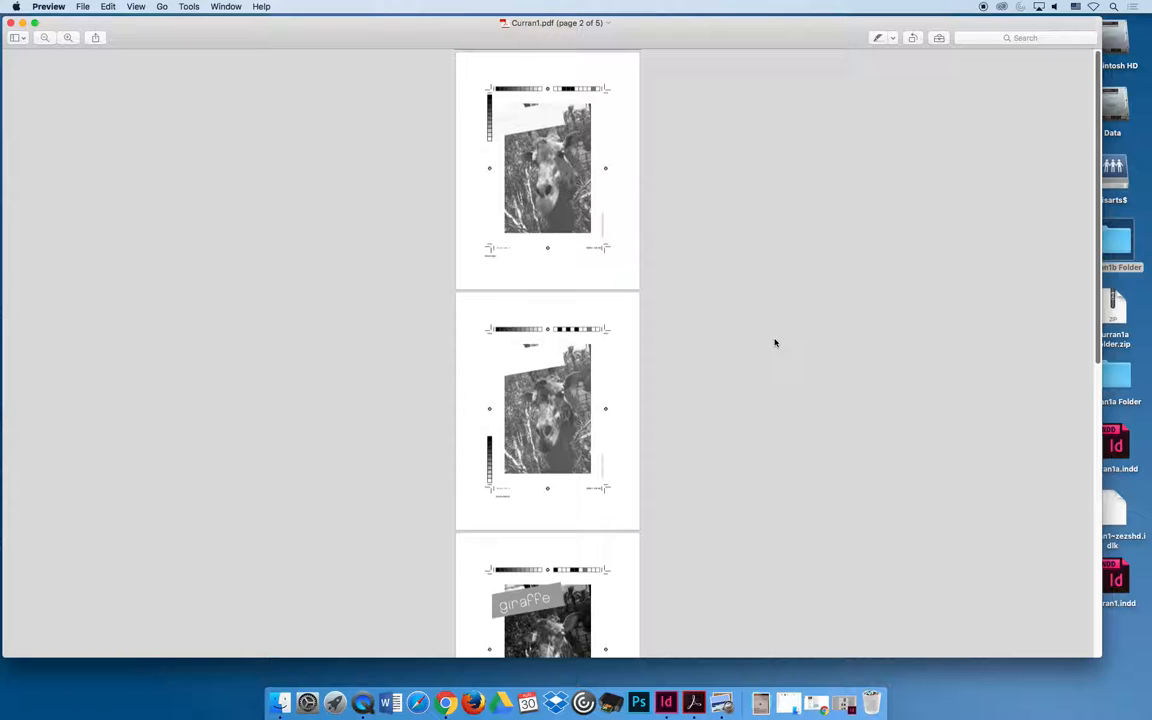
pyautogui.scroll(-3)
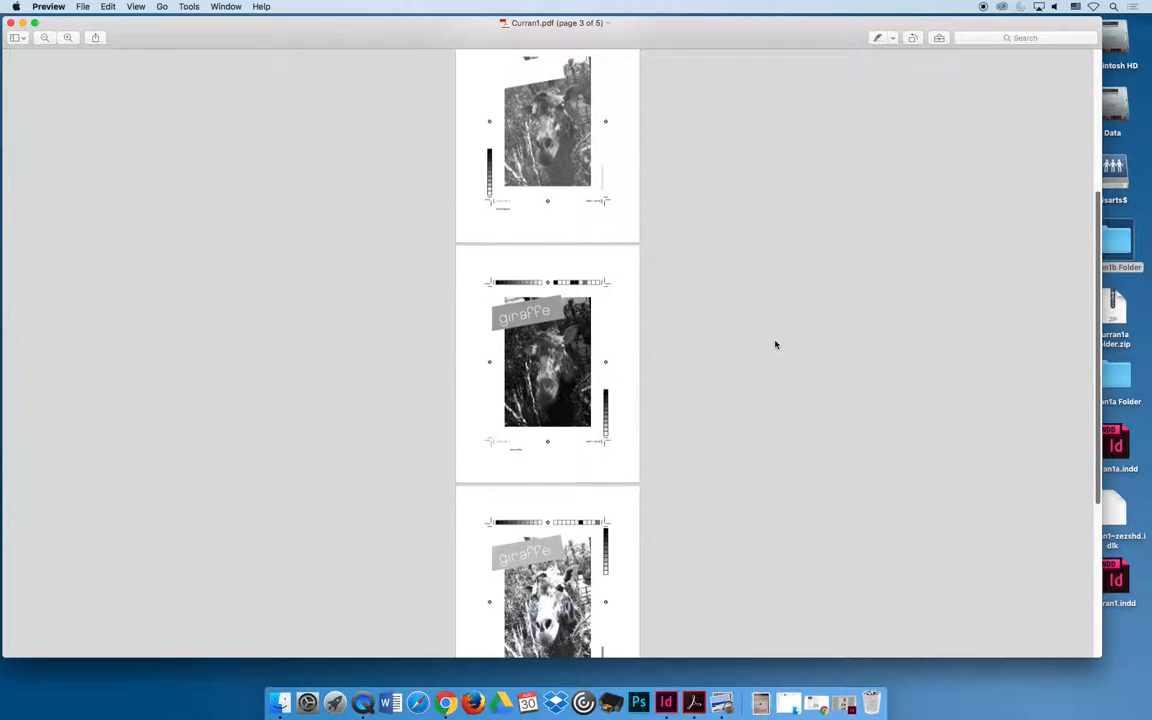
pyautogui.scroll(-3)
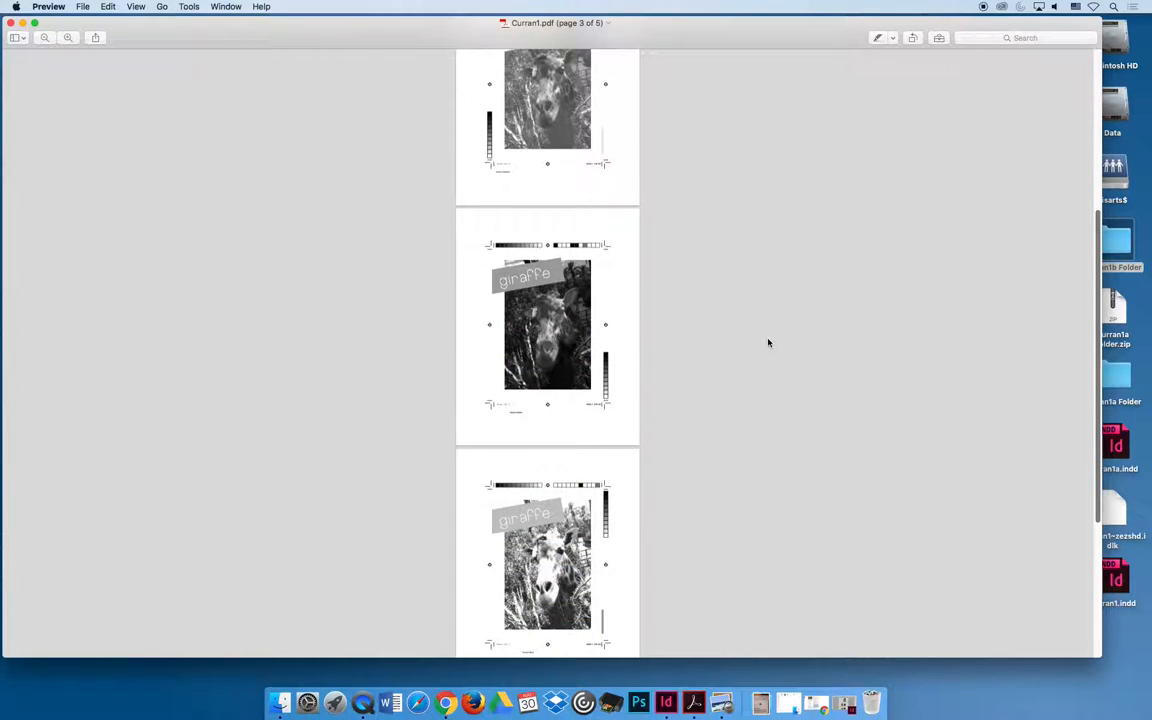
pyautogui.moveTo(601, 425)
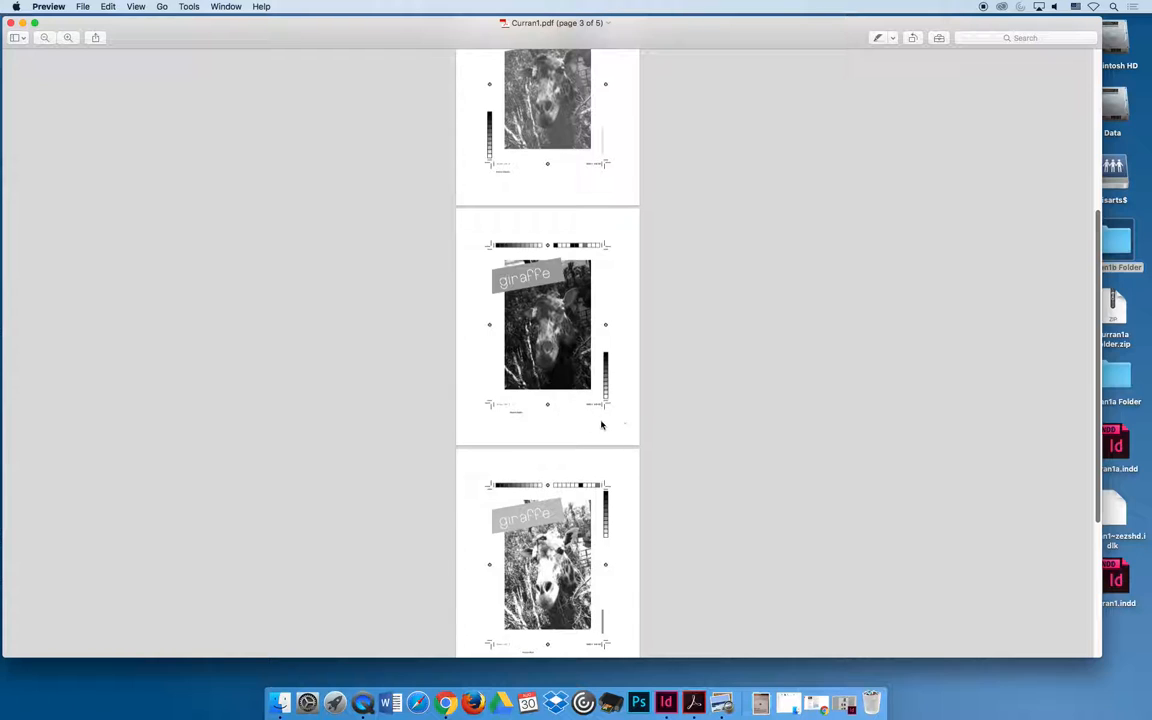
pyautogui.click(68, 38)
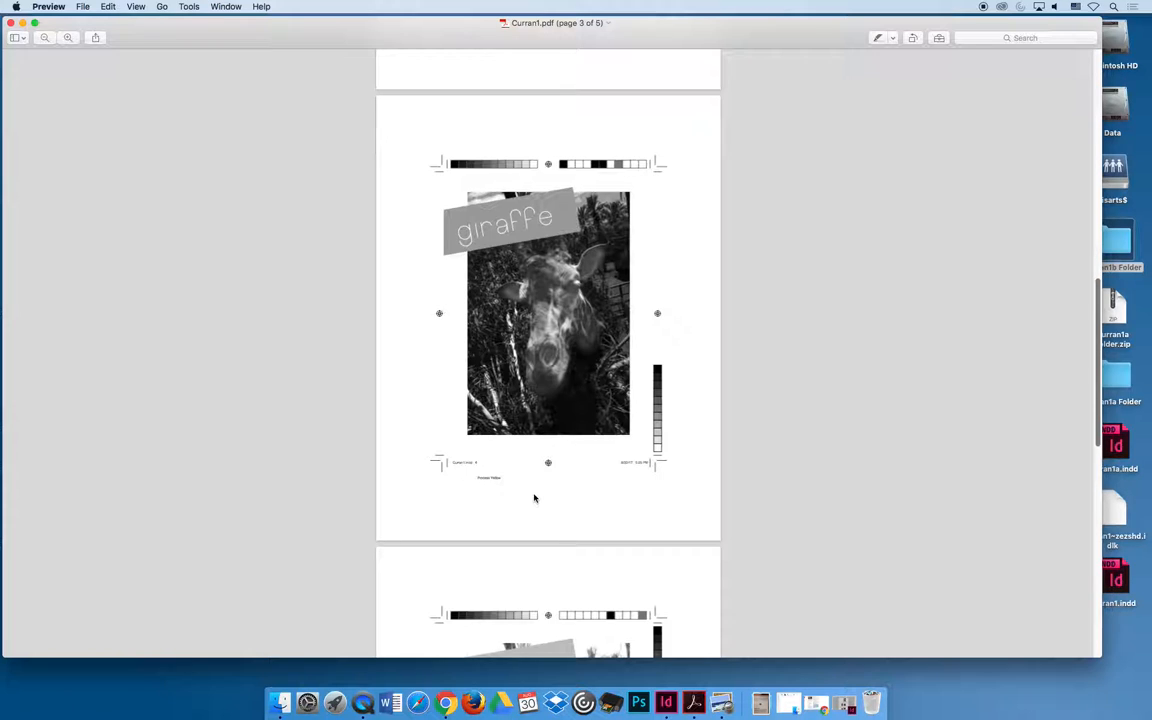
pyautogui.scroll(-3)
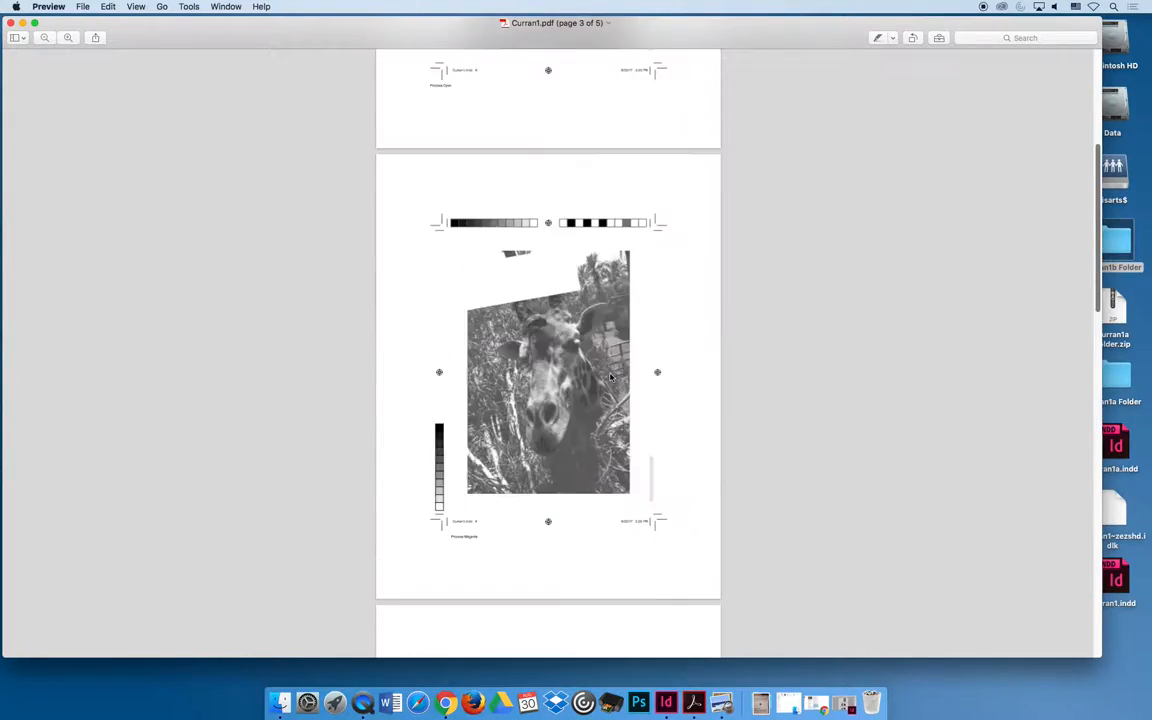
pyautogui.scroll(-3)
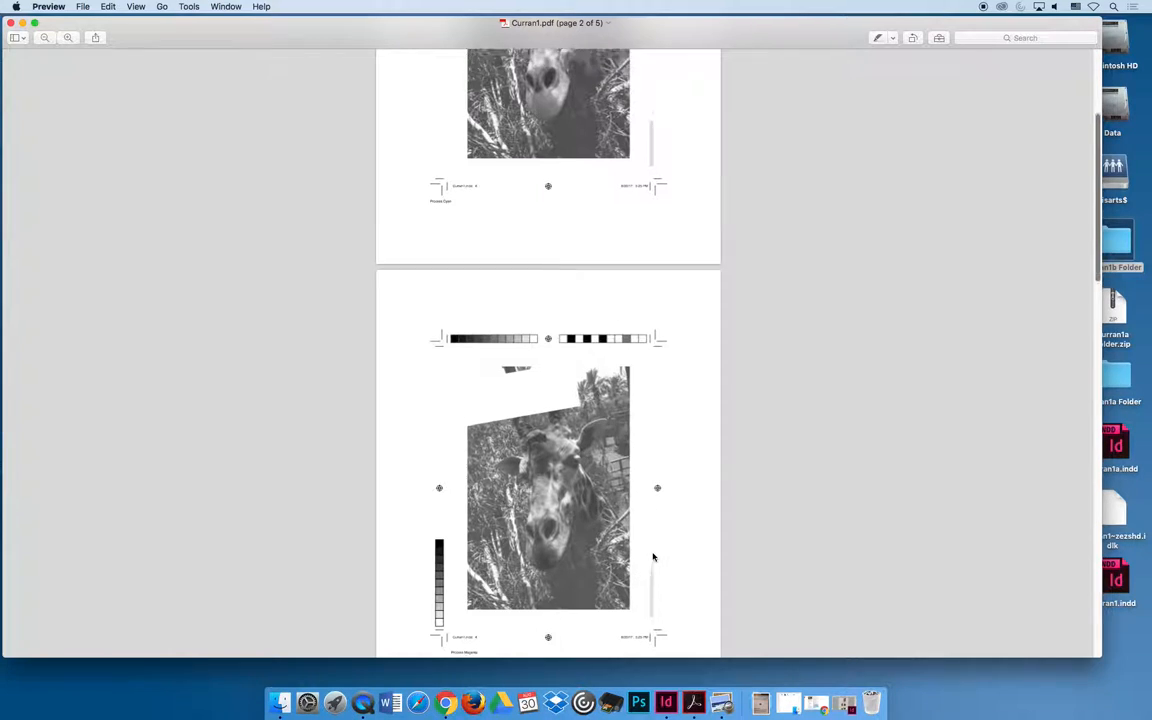
pyautogui.scroll(3)
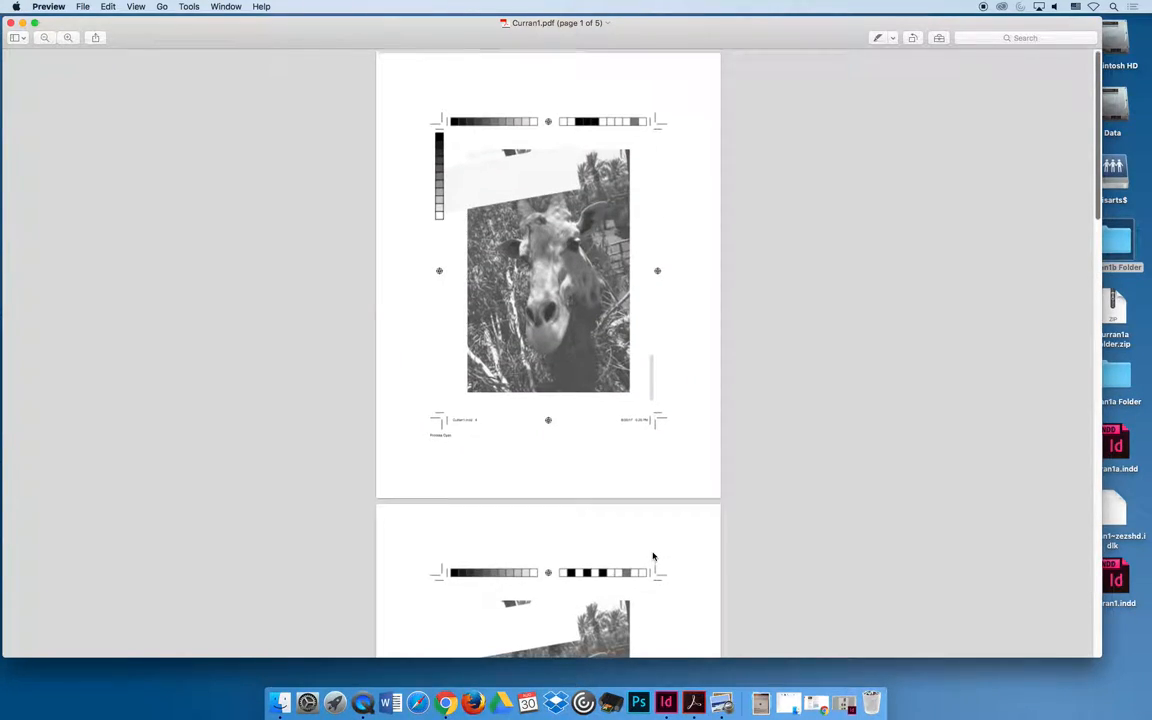
pyautogui.scroll(-3)
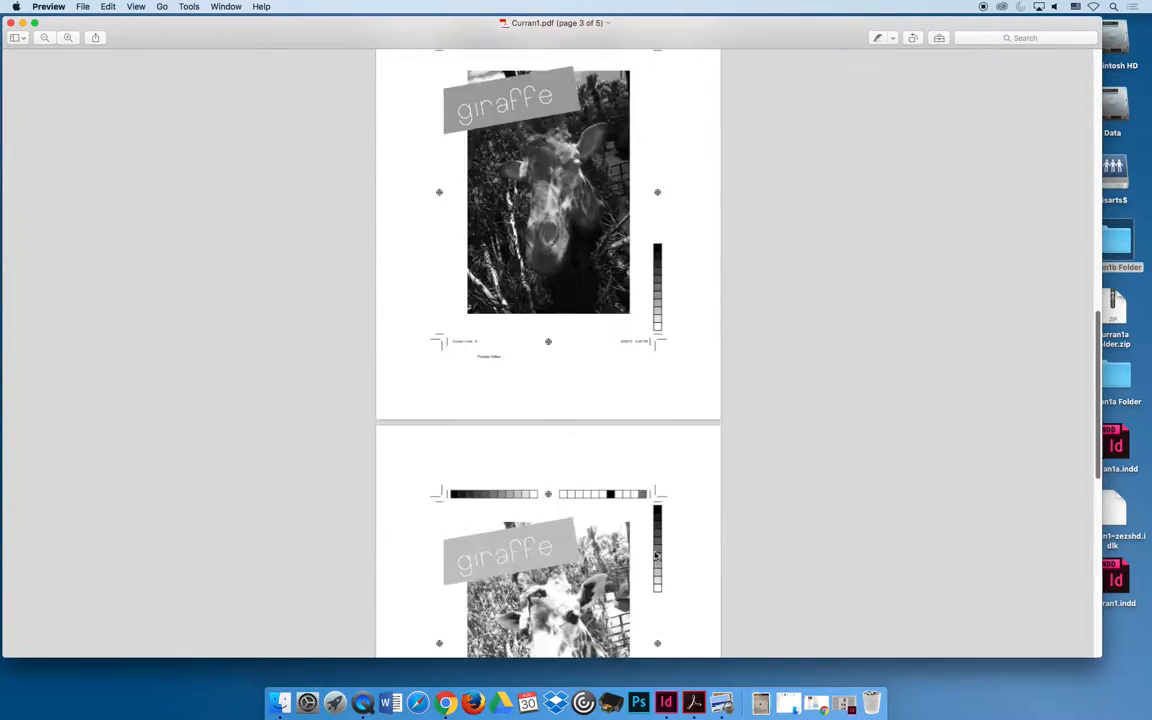
pyautogui.scroll(-3)
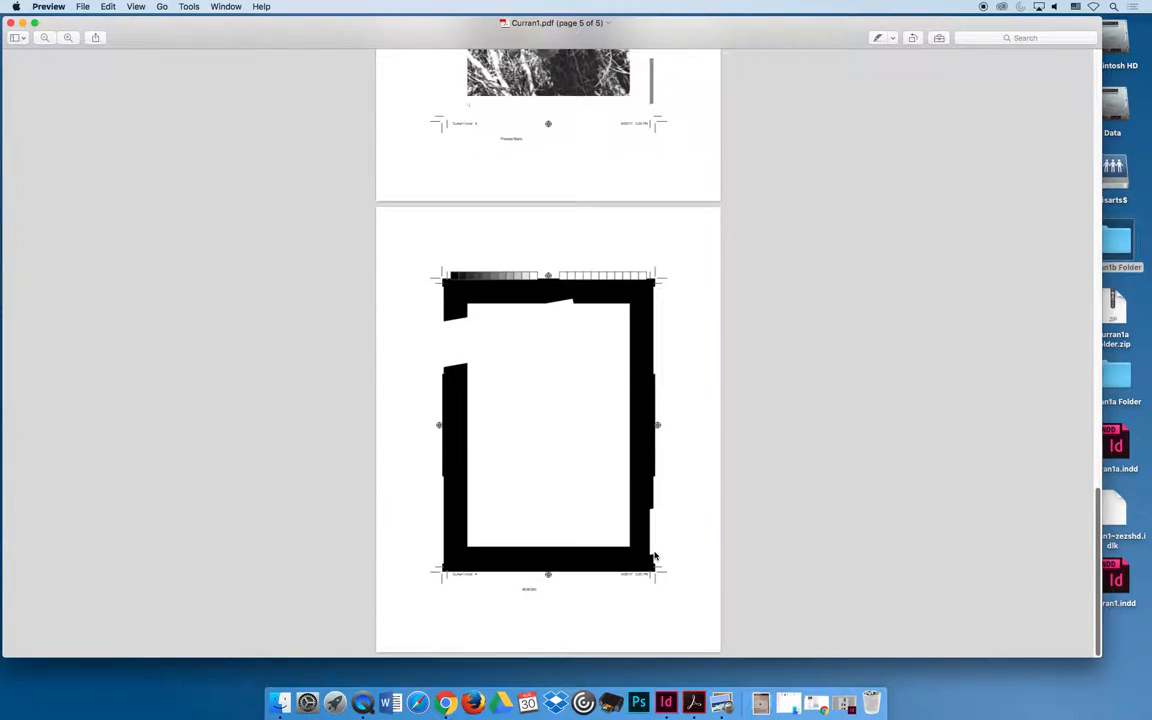
pyautogui.scroll(-3)
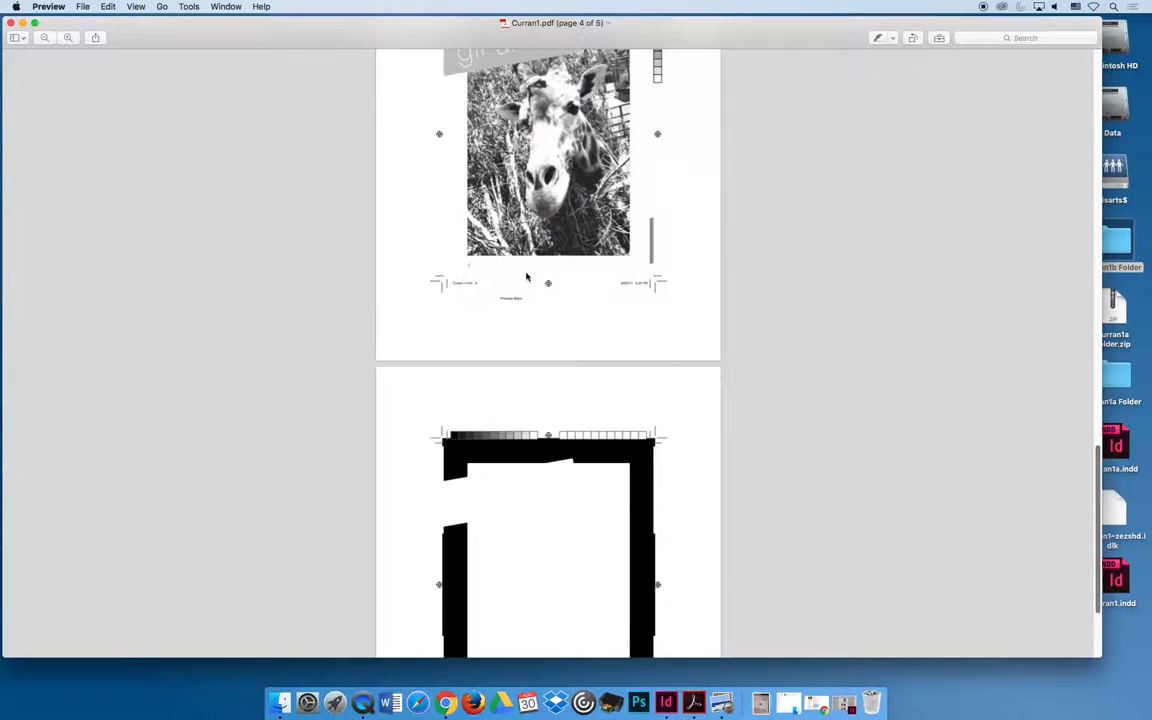
pyautogui.moveTo(670, 315)
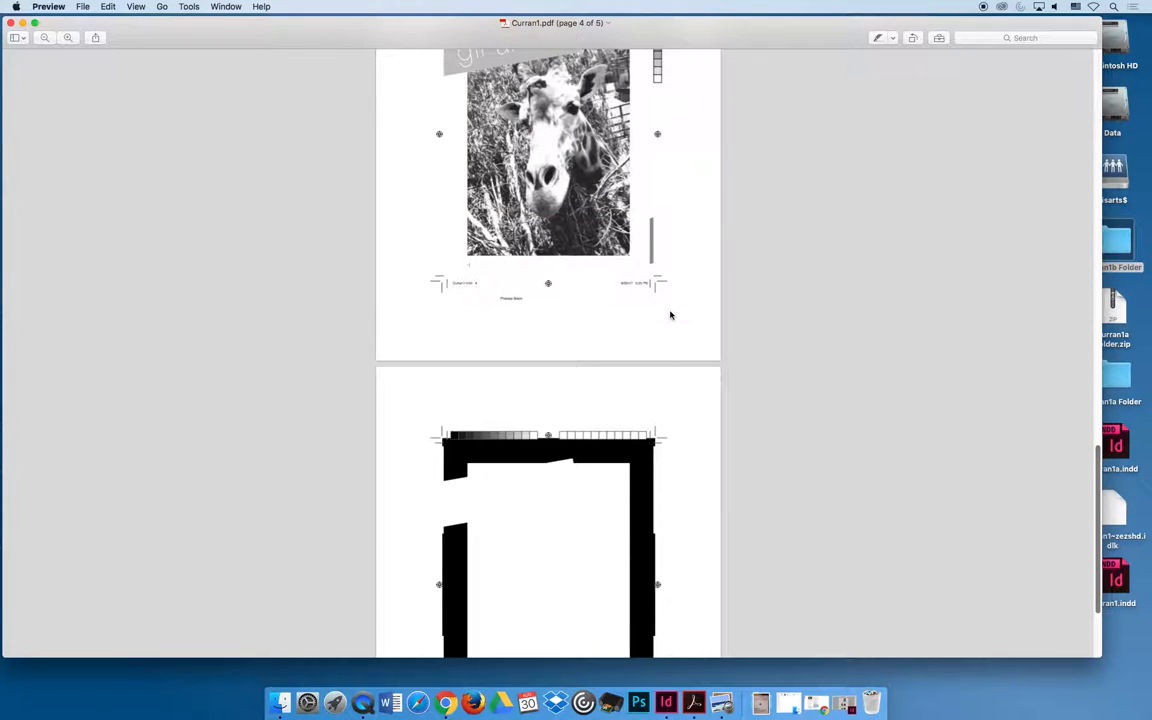
pyautogui.moveTo(683, 322)
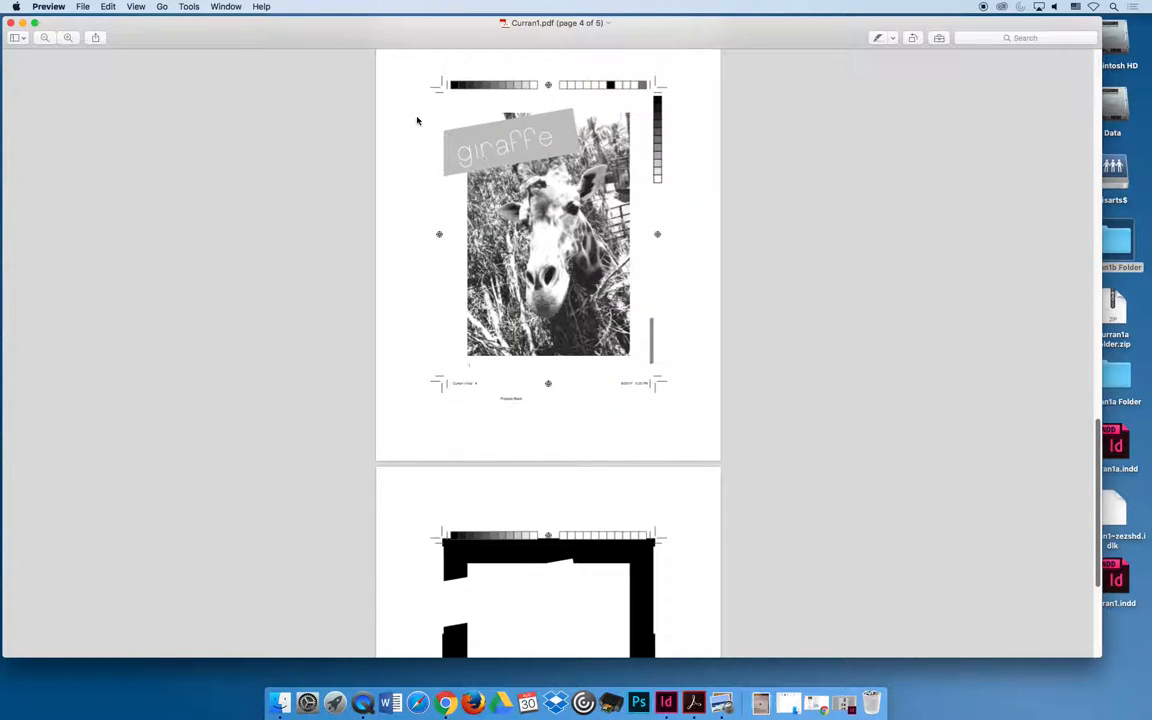
pyautogui.moveTo(685, 64)
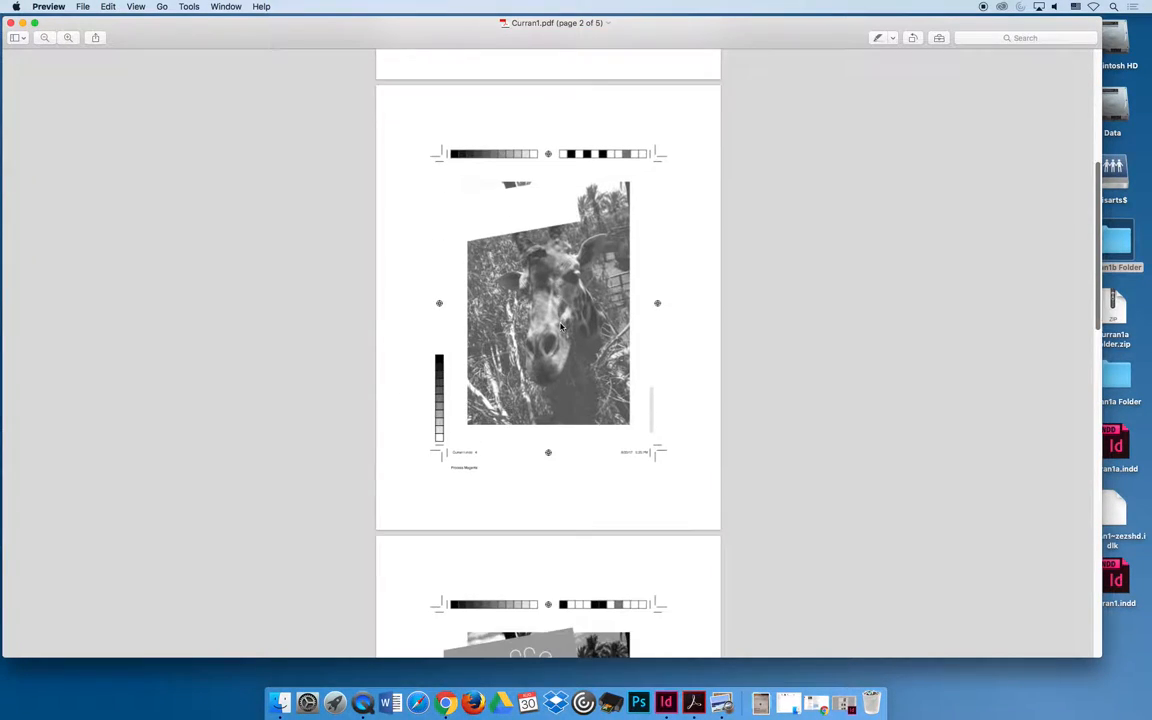
pyautogui.scroll(-3)
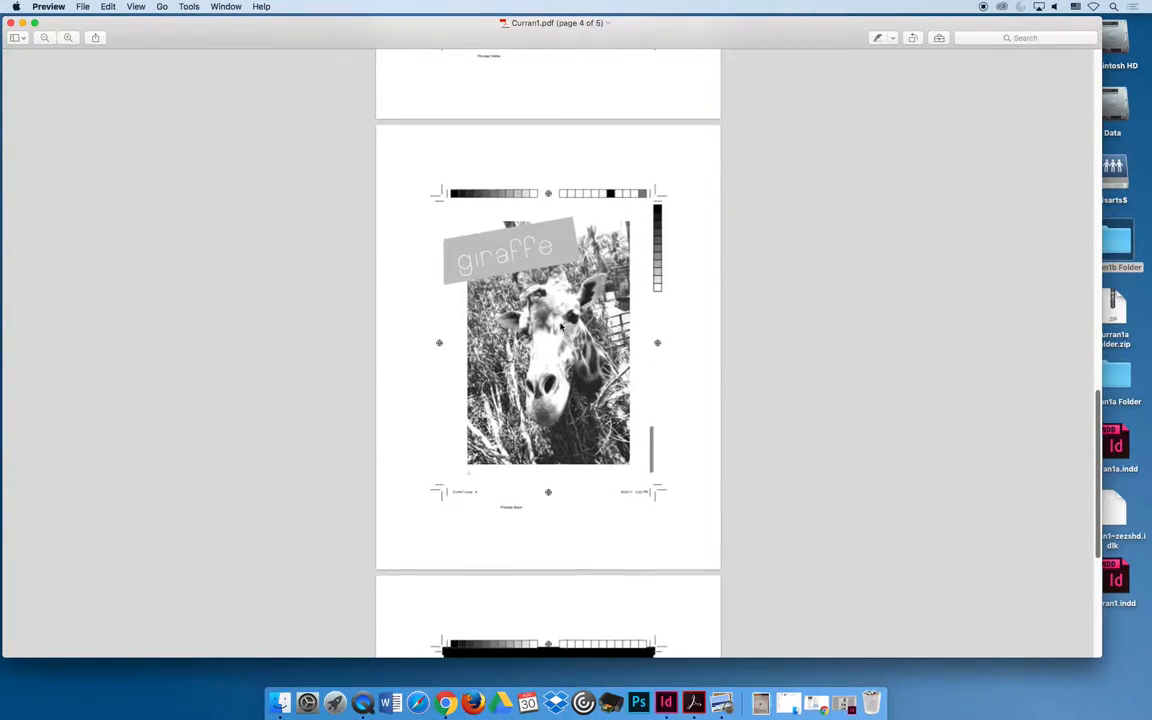
pyautogui.scroll(3)
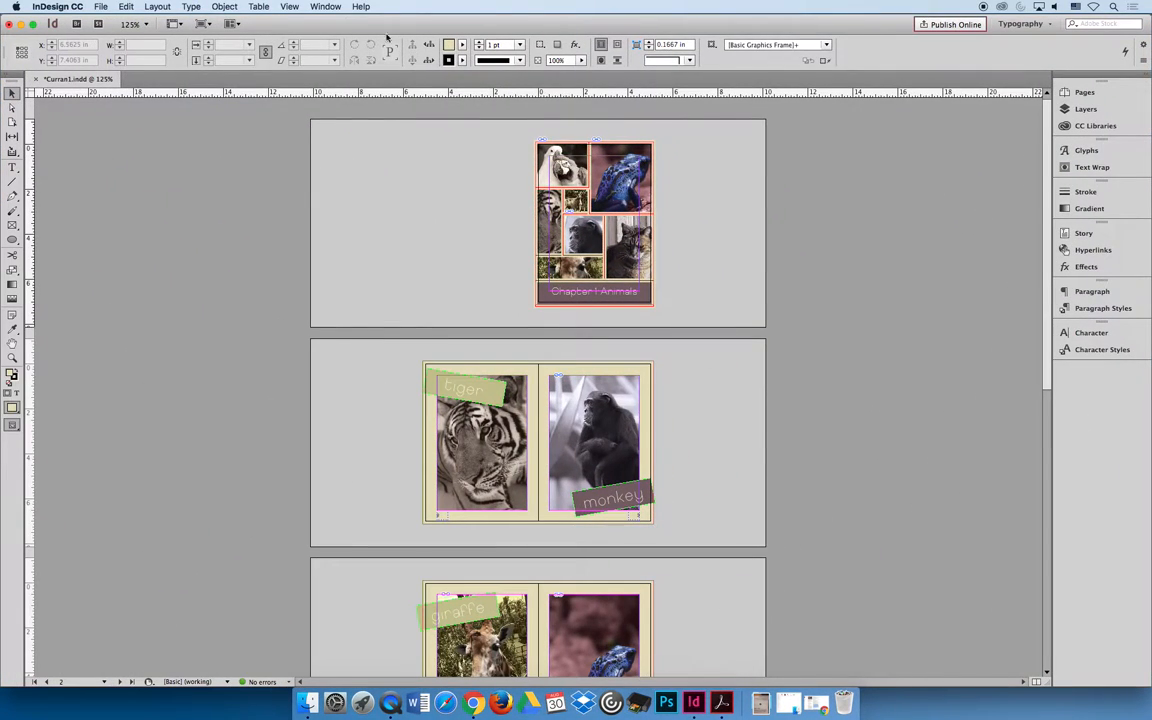
# - Open Print Booklet as 2-up Saddle Stitch and preview spread 1 (pages 8 and 1)
pyautogui.click(100, 6)
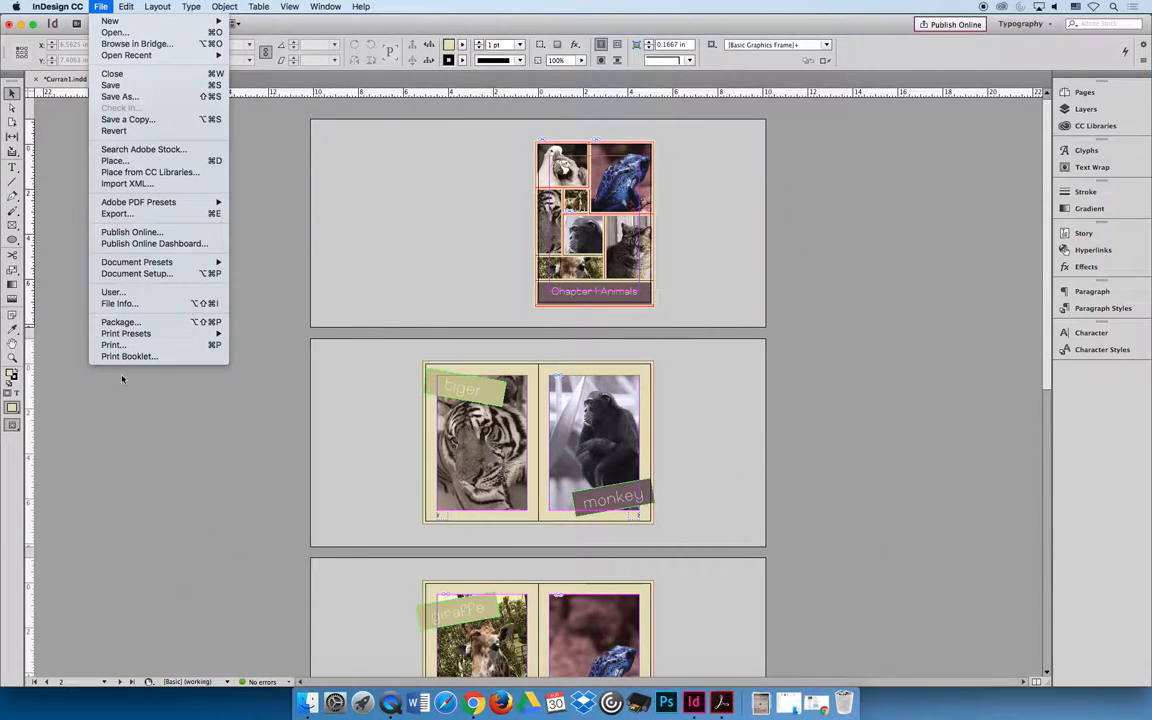
pyautogui.click(129, 356)
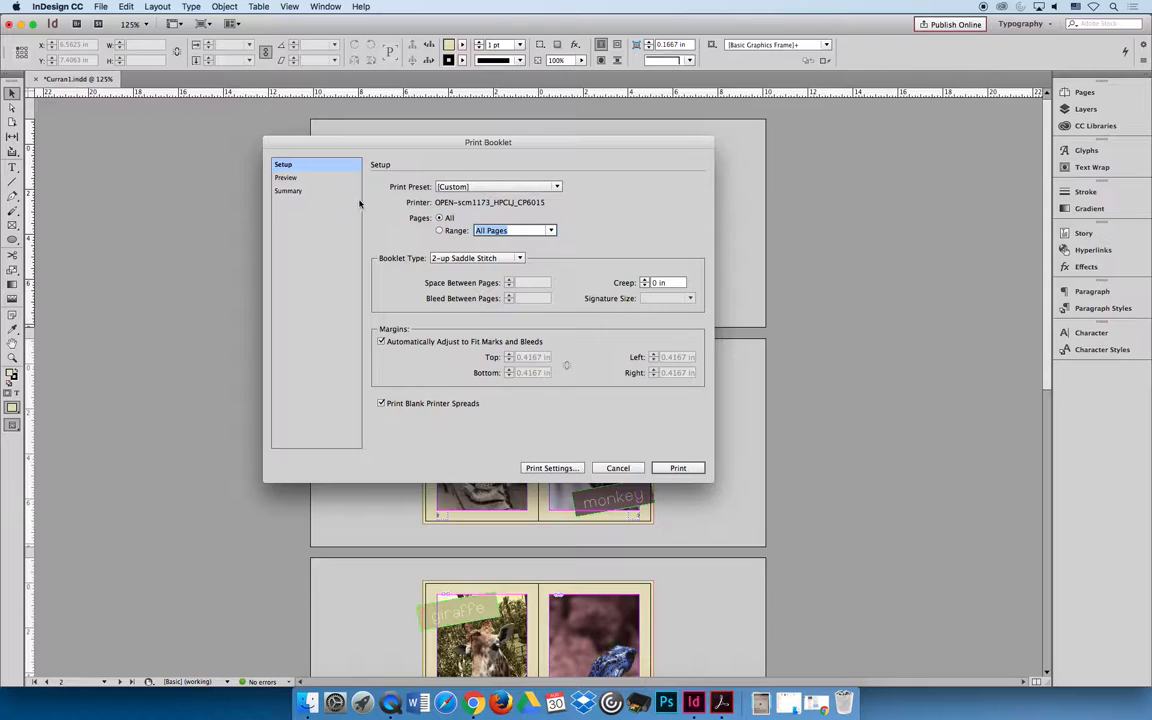
pyautogui.moveTo(372, 168)
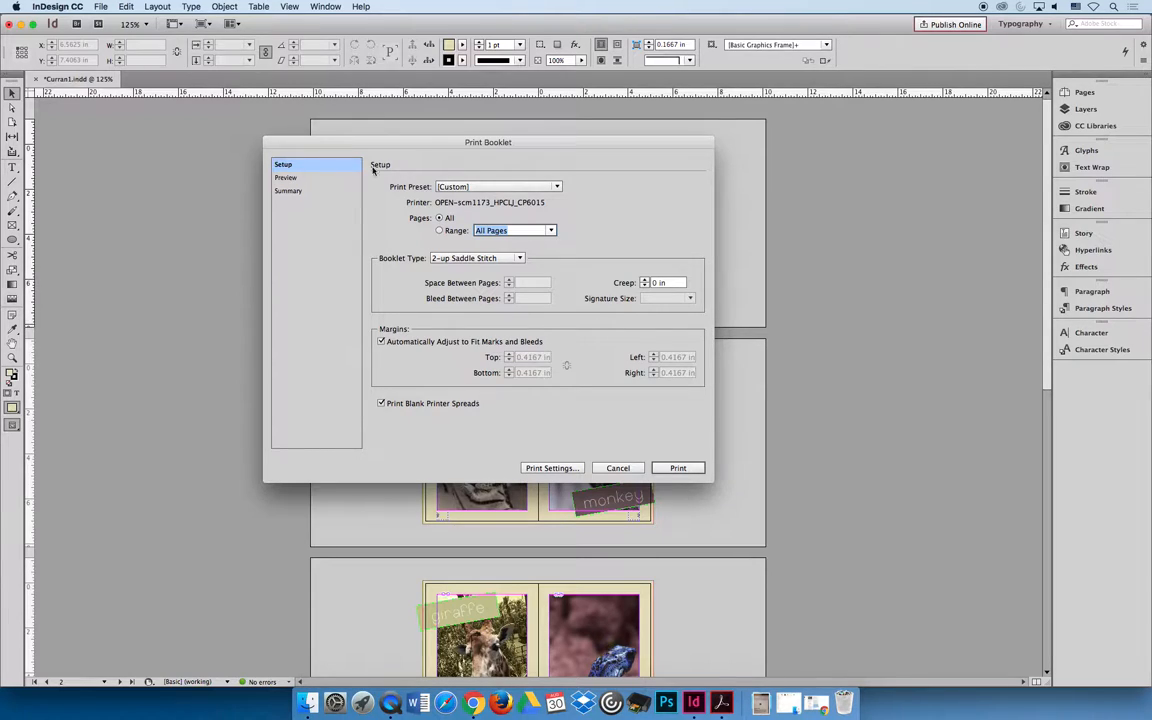
pyautogui.moveTo(405, 266)
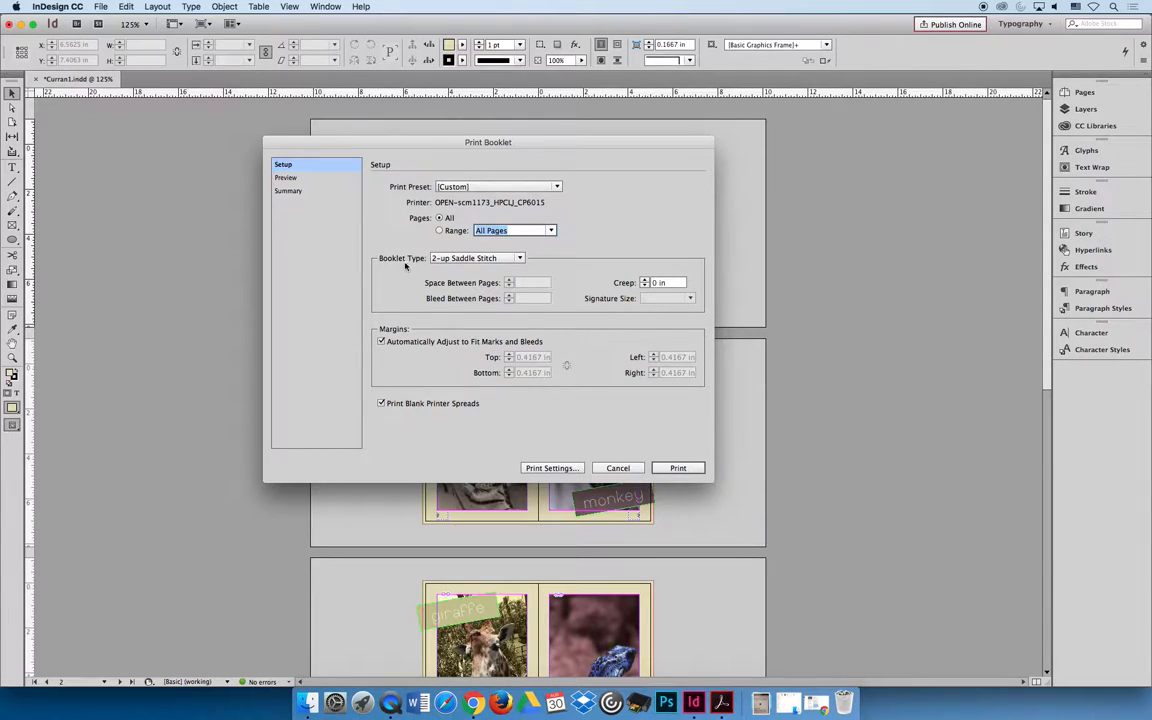
pyautogui.click(287, 177)
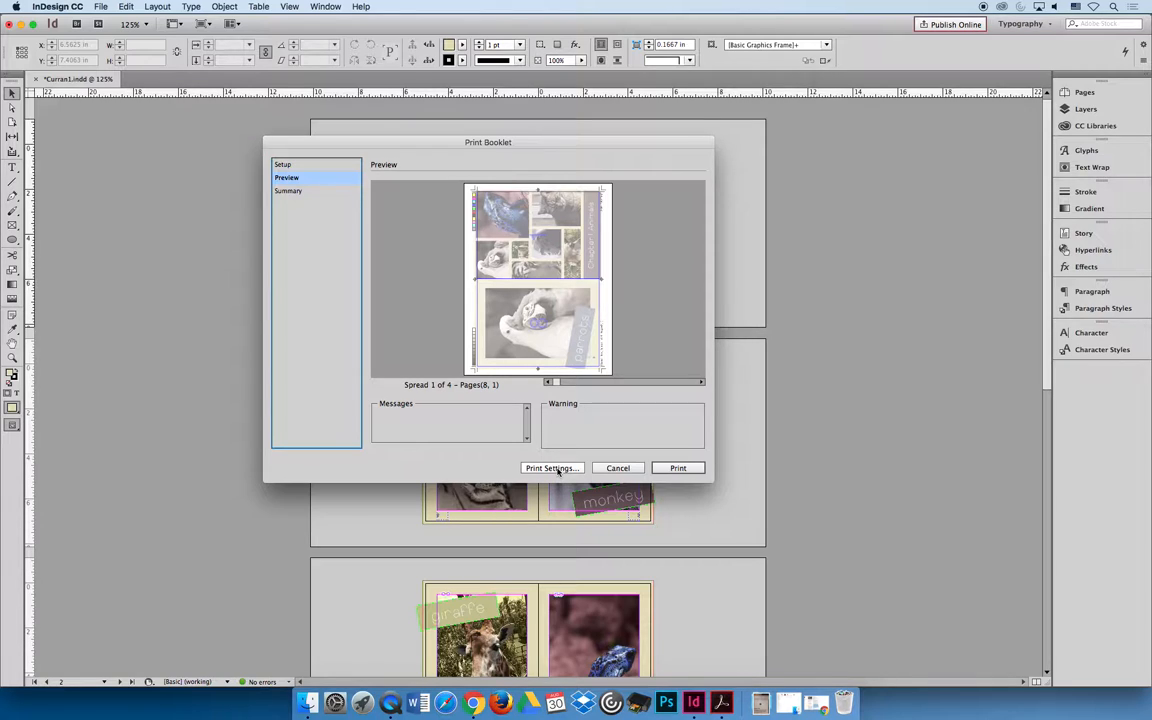
# - Set the booklet's printer to PostScript File in Print Settings and print
pyautogui.click(552, 468)
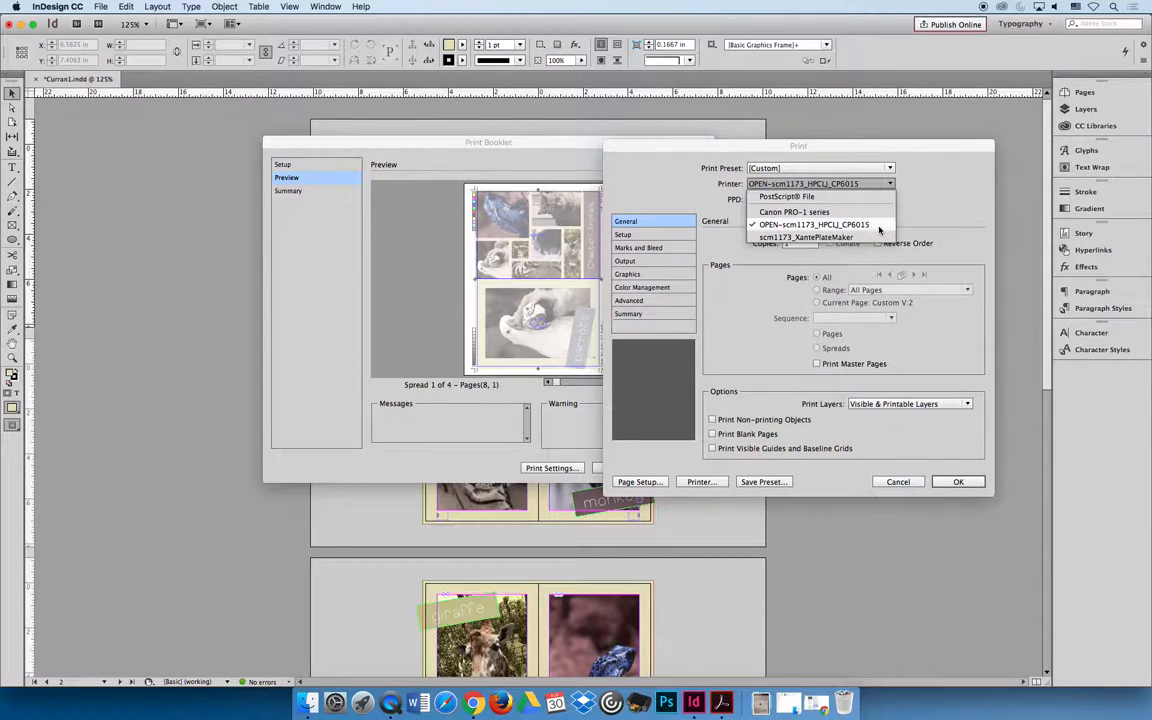
pyautogui.click(787, 196)
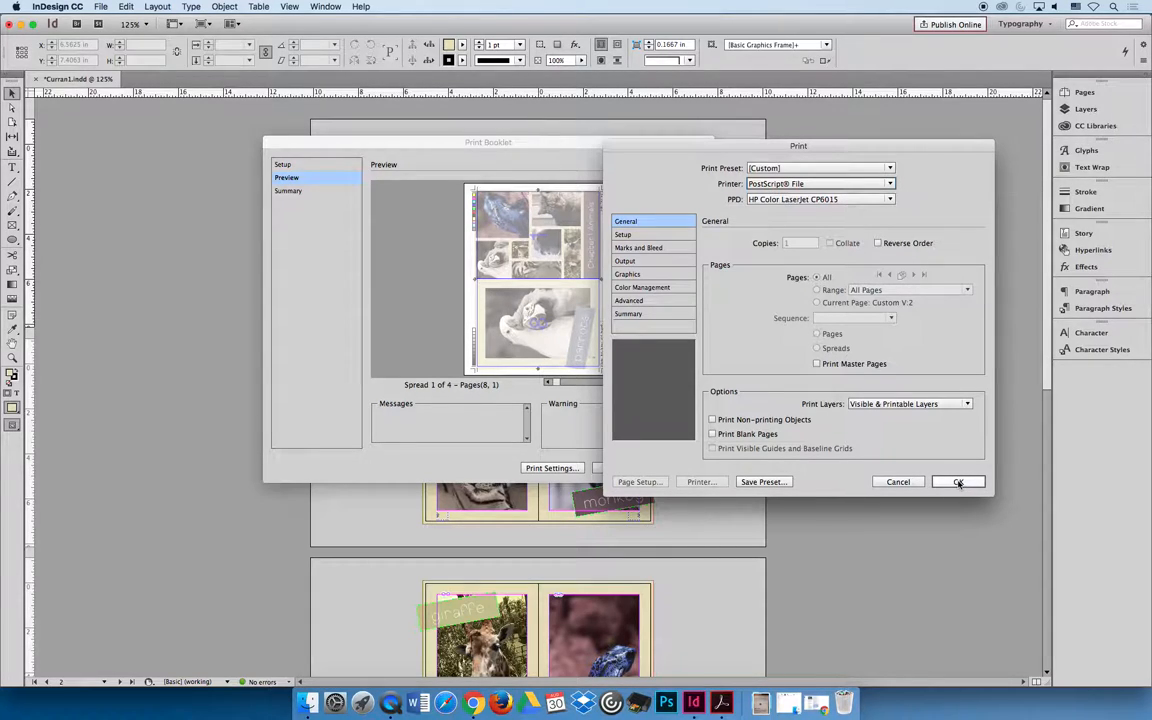
pyautogui.click(958, 481)
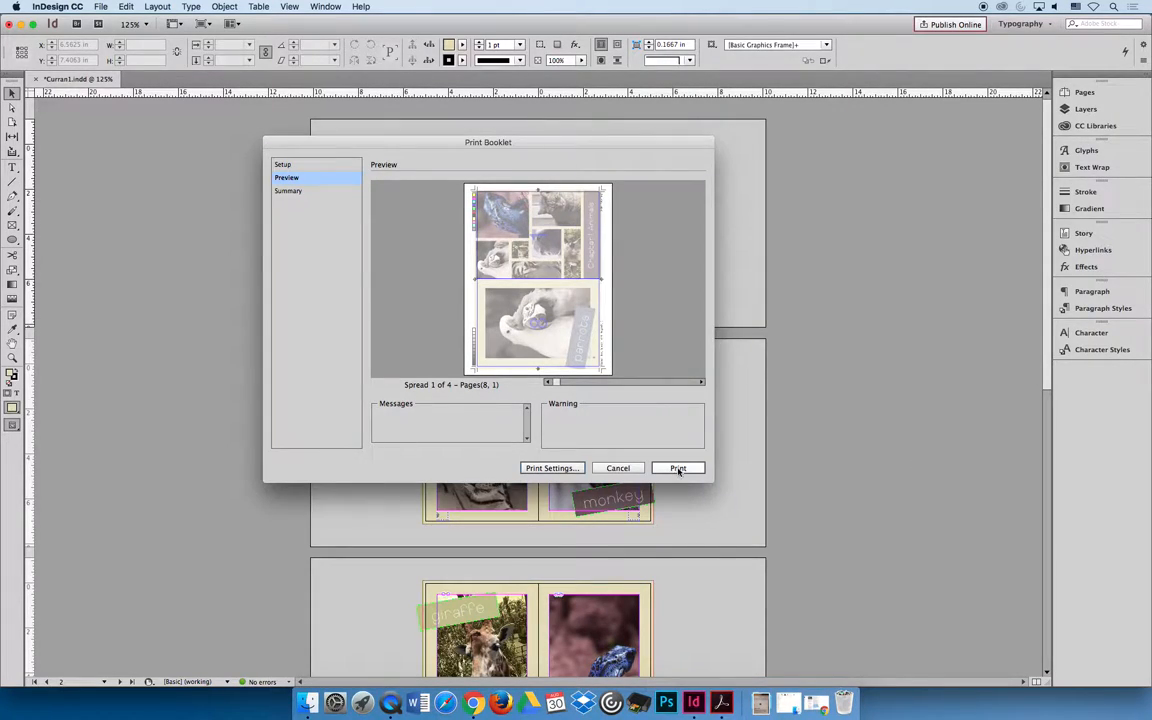
pyautogui.click(677, 468)
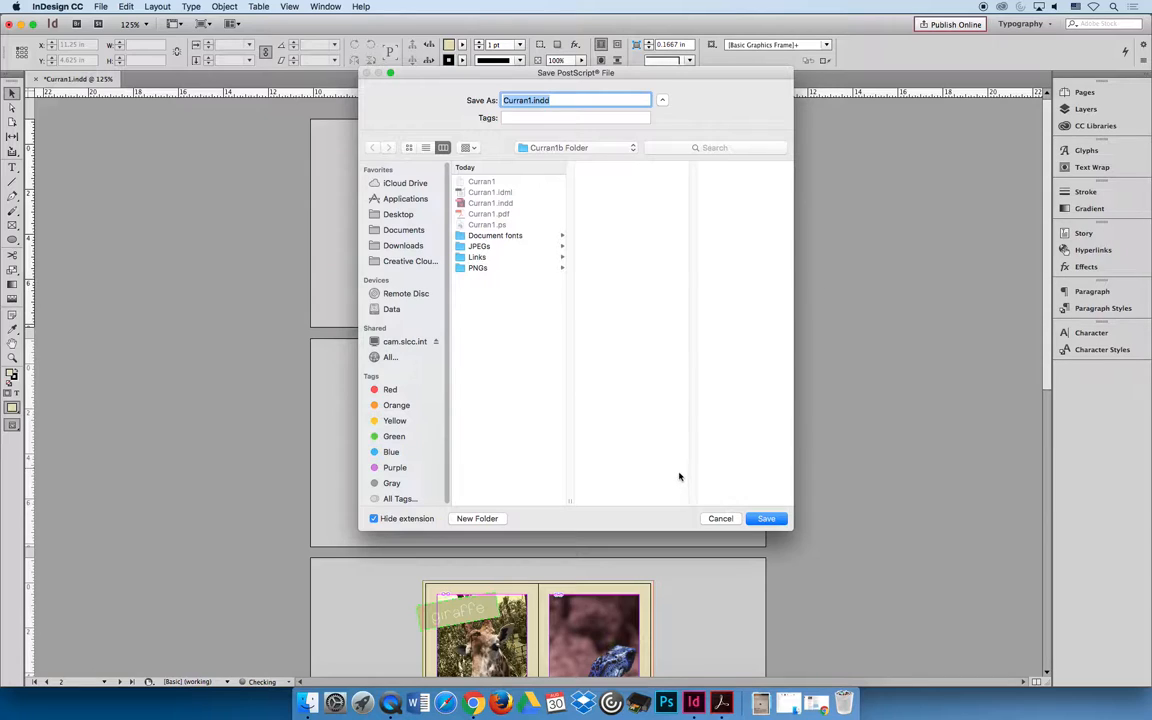
pyautogui.moveTo(490, 272)
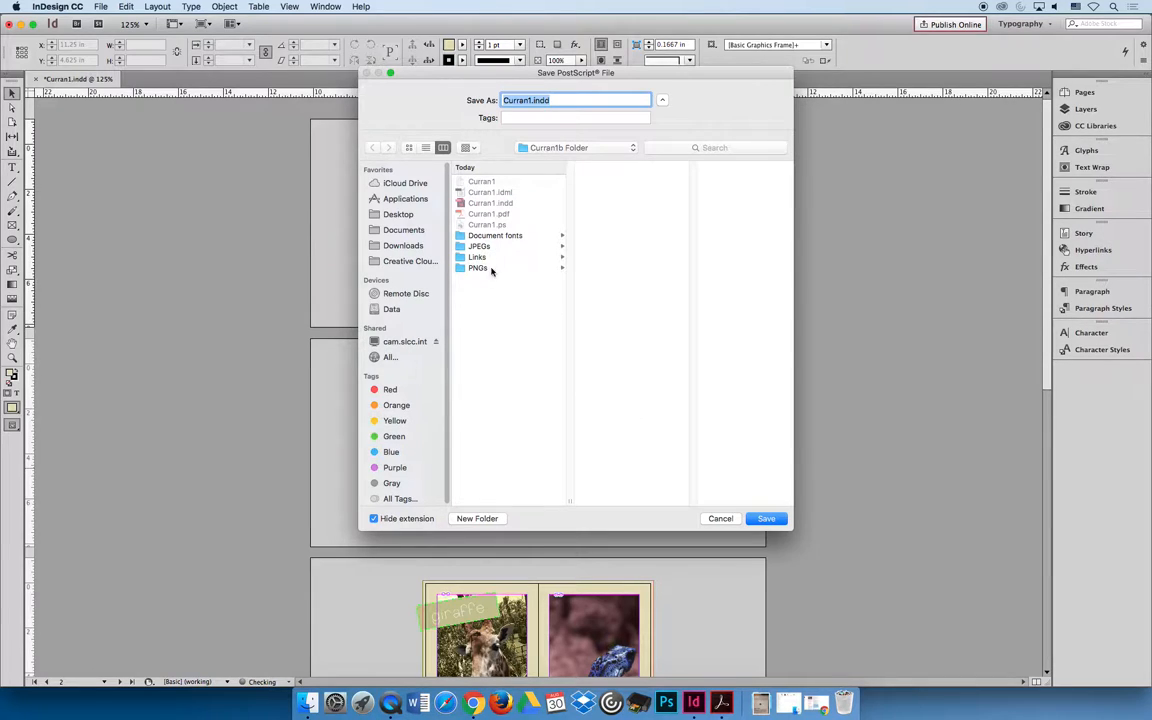
# - Save the booklet PostScript file as Curran1_booklet in the Curran1b Folder
pyautogui.write('Curran1')
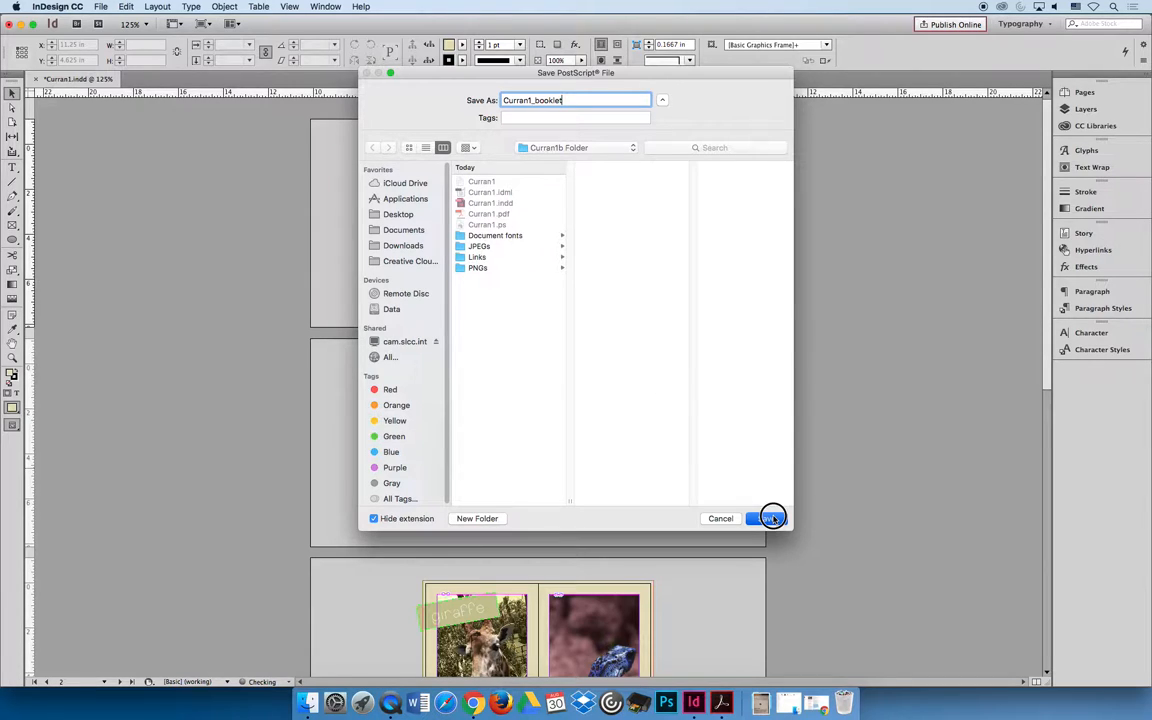
pyautogui.click(768, 518)
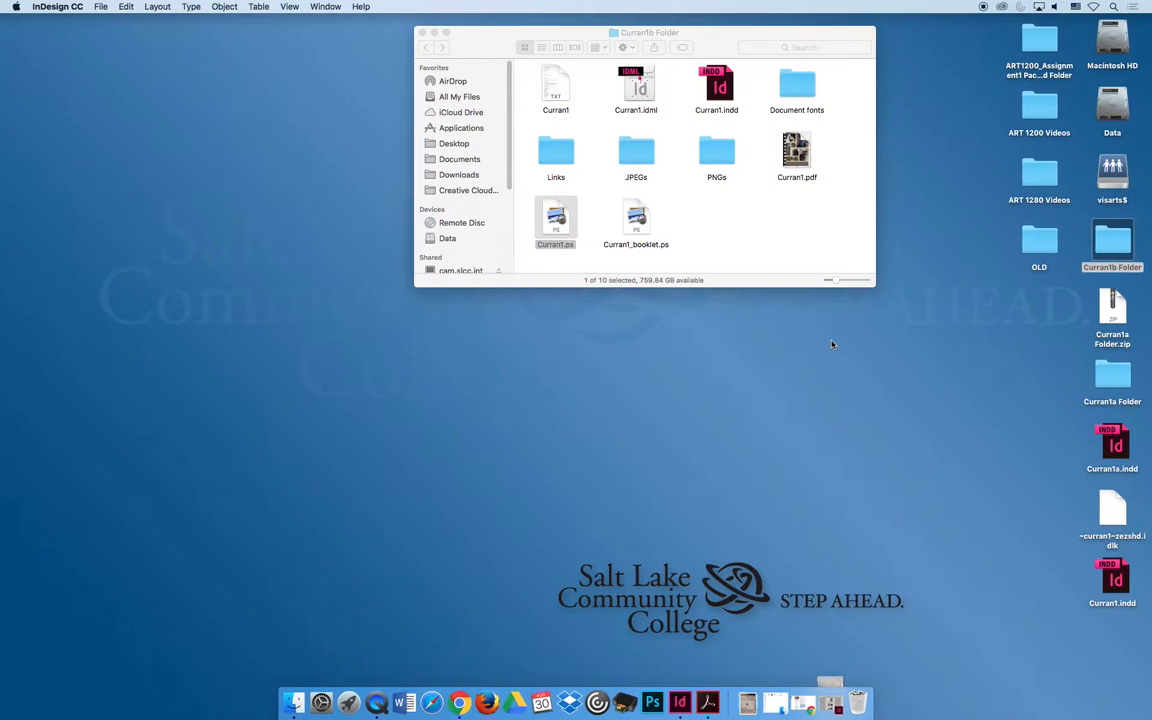
# - Open Curran1_booklet.ps in Preview and scroll through all four imposed spreads
pyautogui.doubleClick(636, 218)
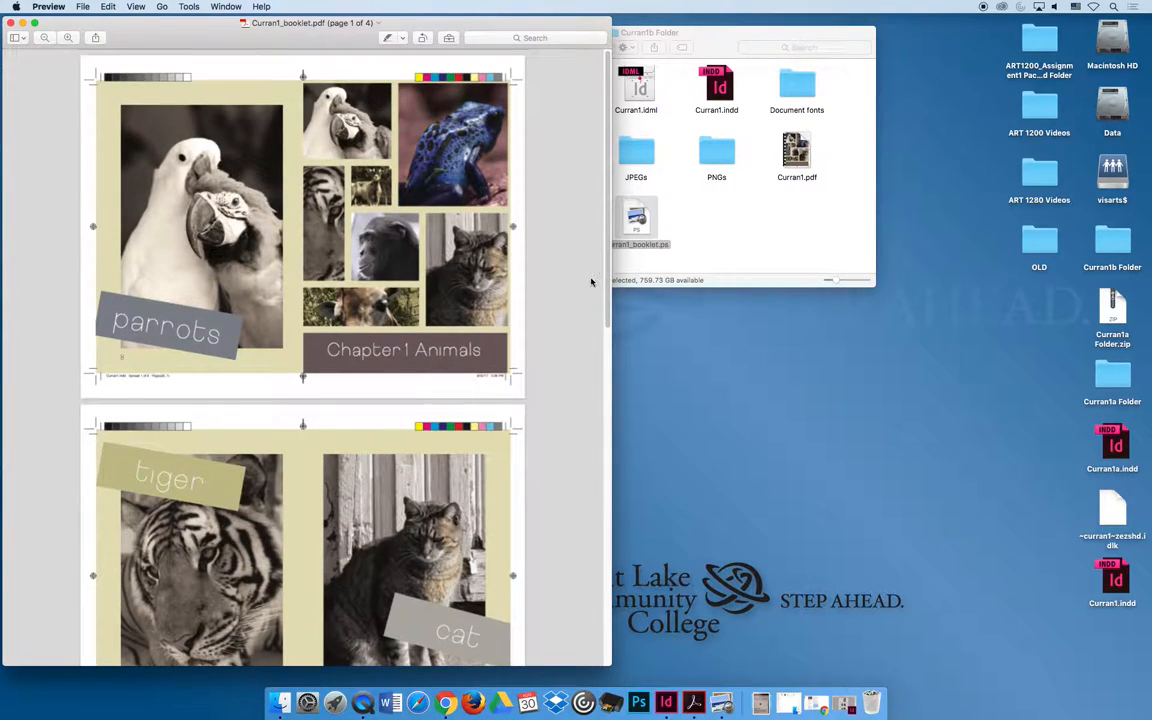
pyautogui.scroll(-3)
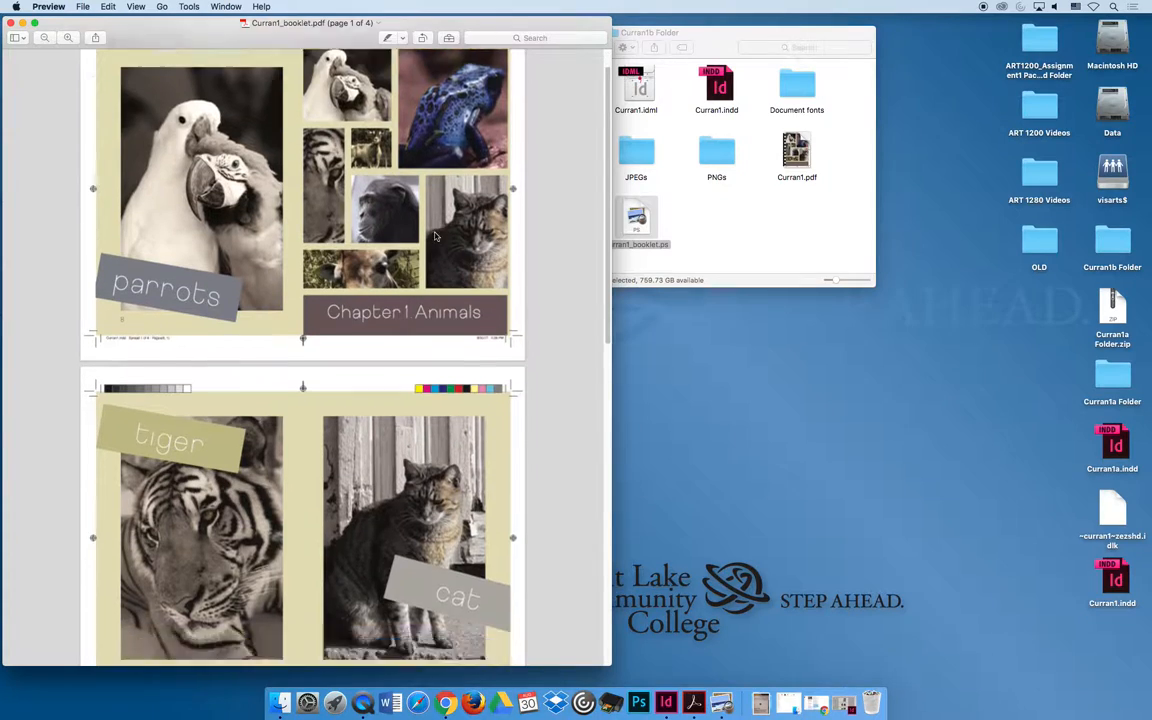
pyautogui.scroll(-3)
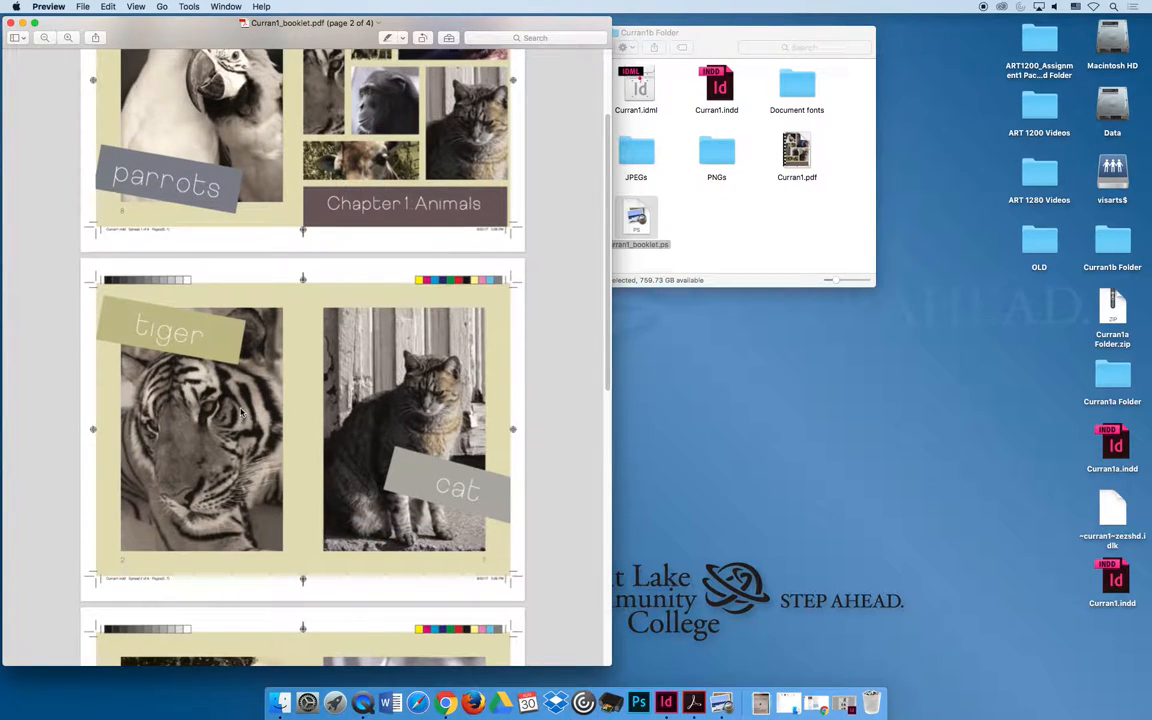
pyautogui.moveTo(573, 350)
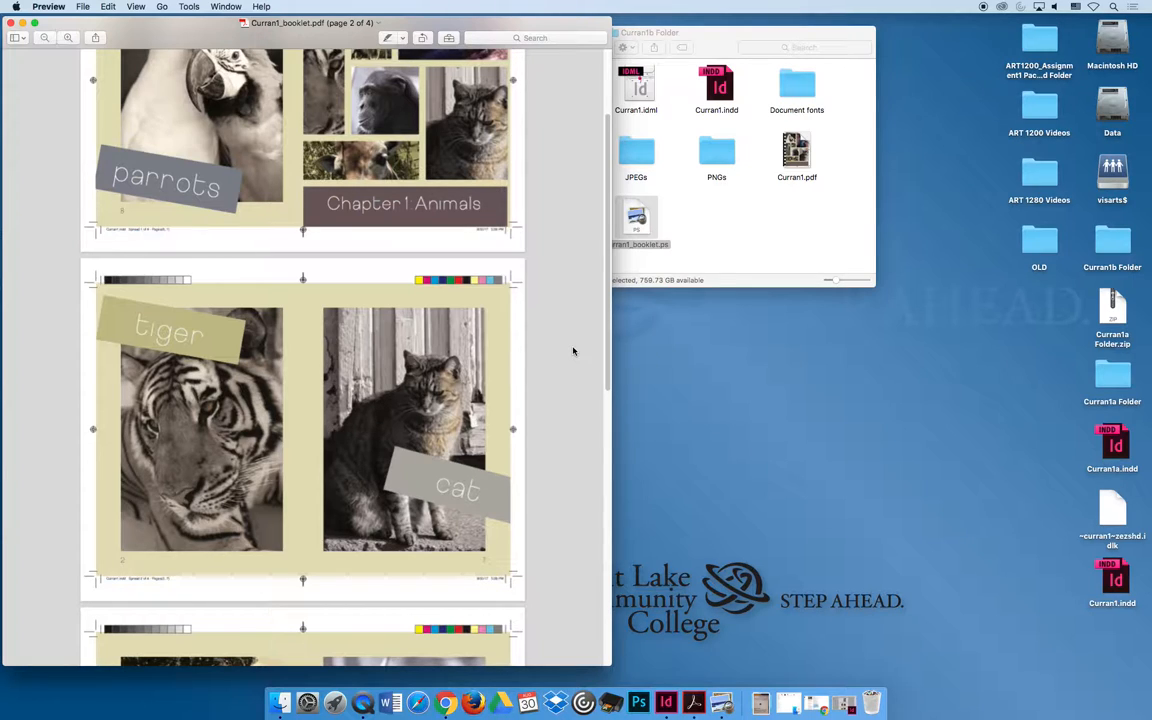
pyautogui.scroll(-3)
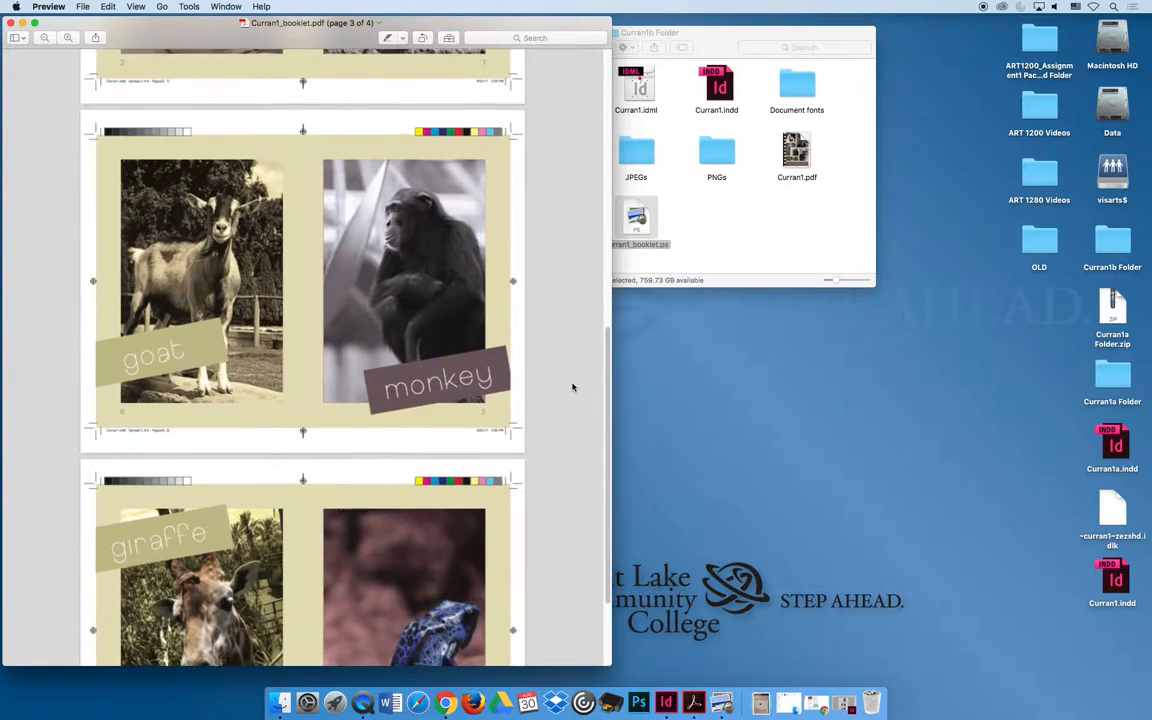
pyautogui.scroll(-3)
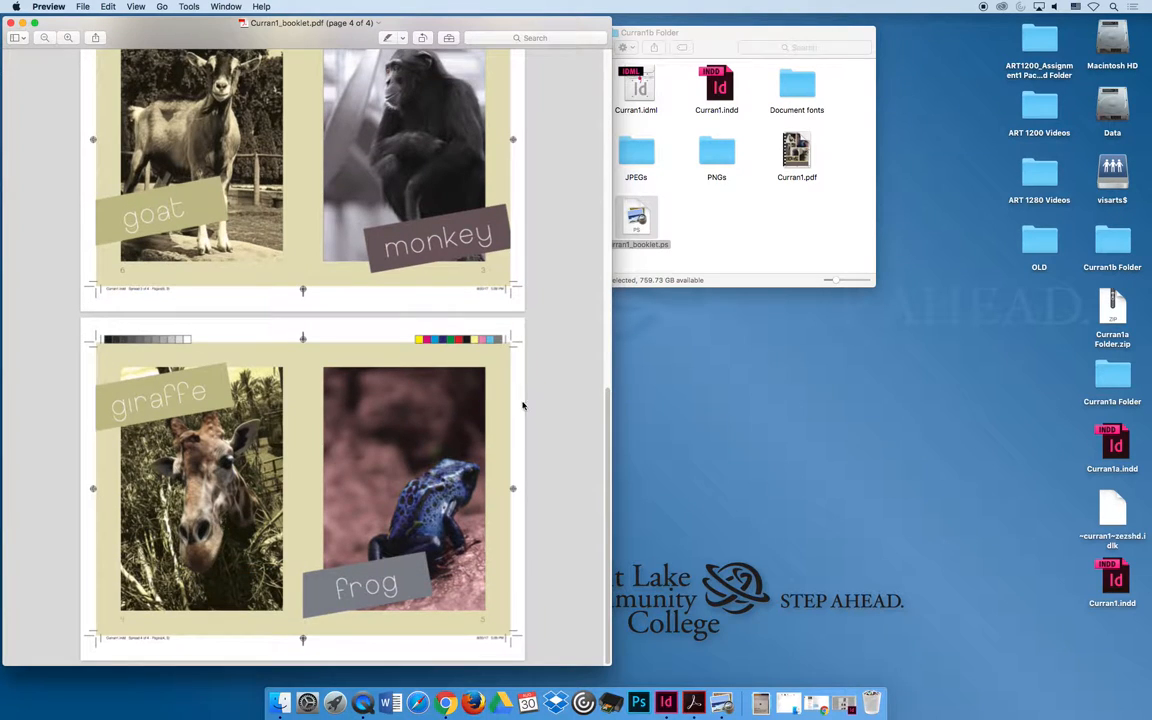
pyautogui.moveTo(587, 531)
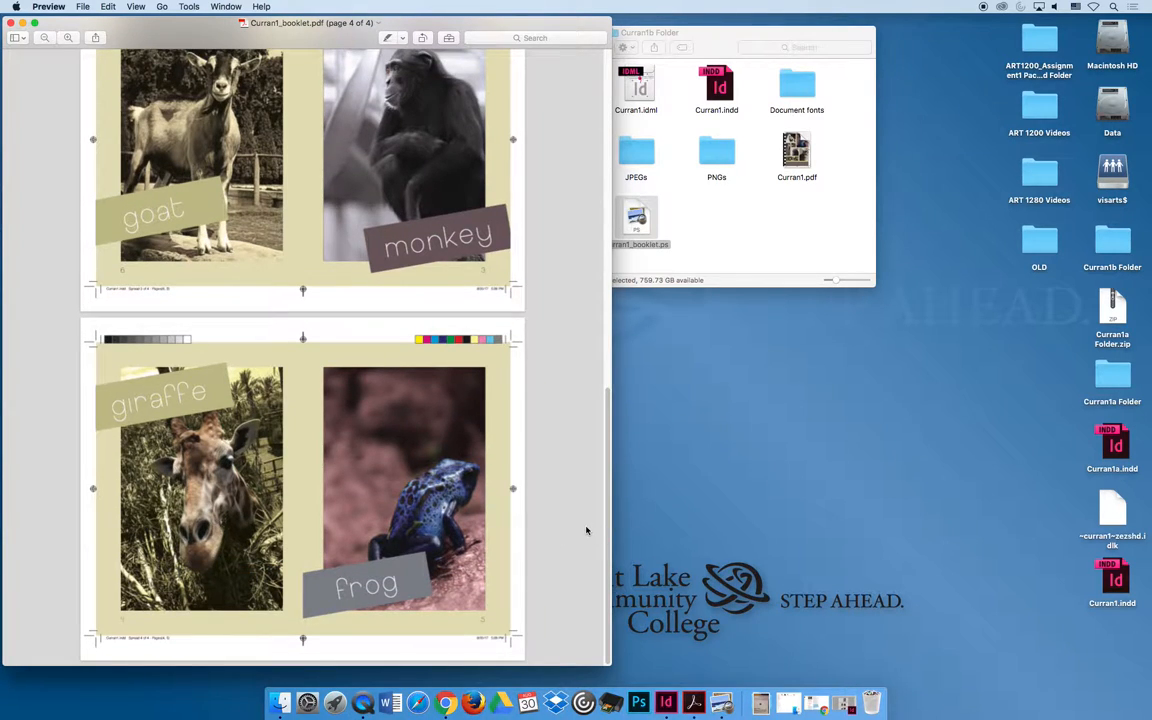